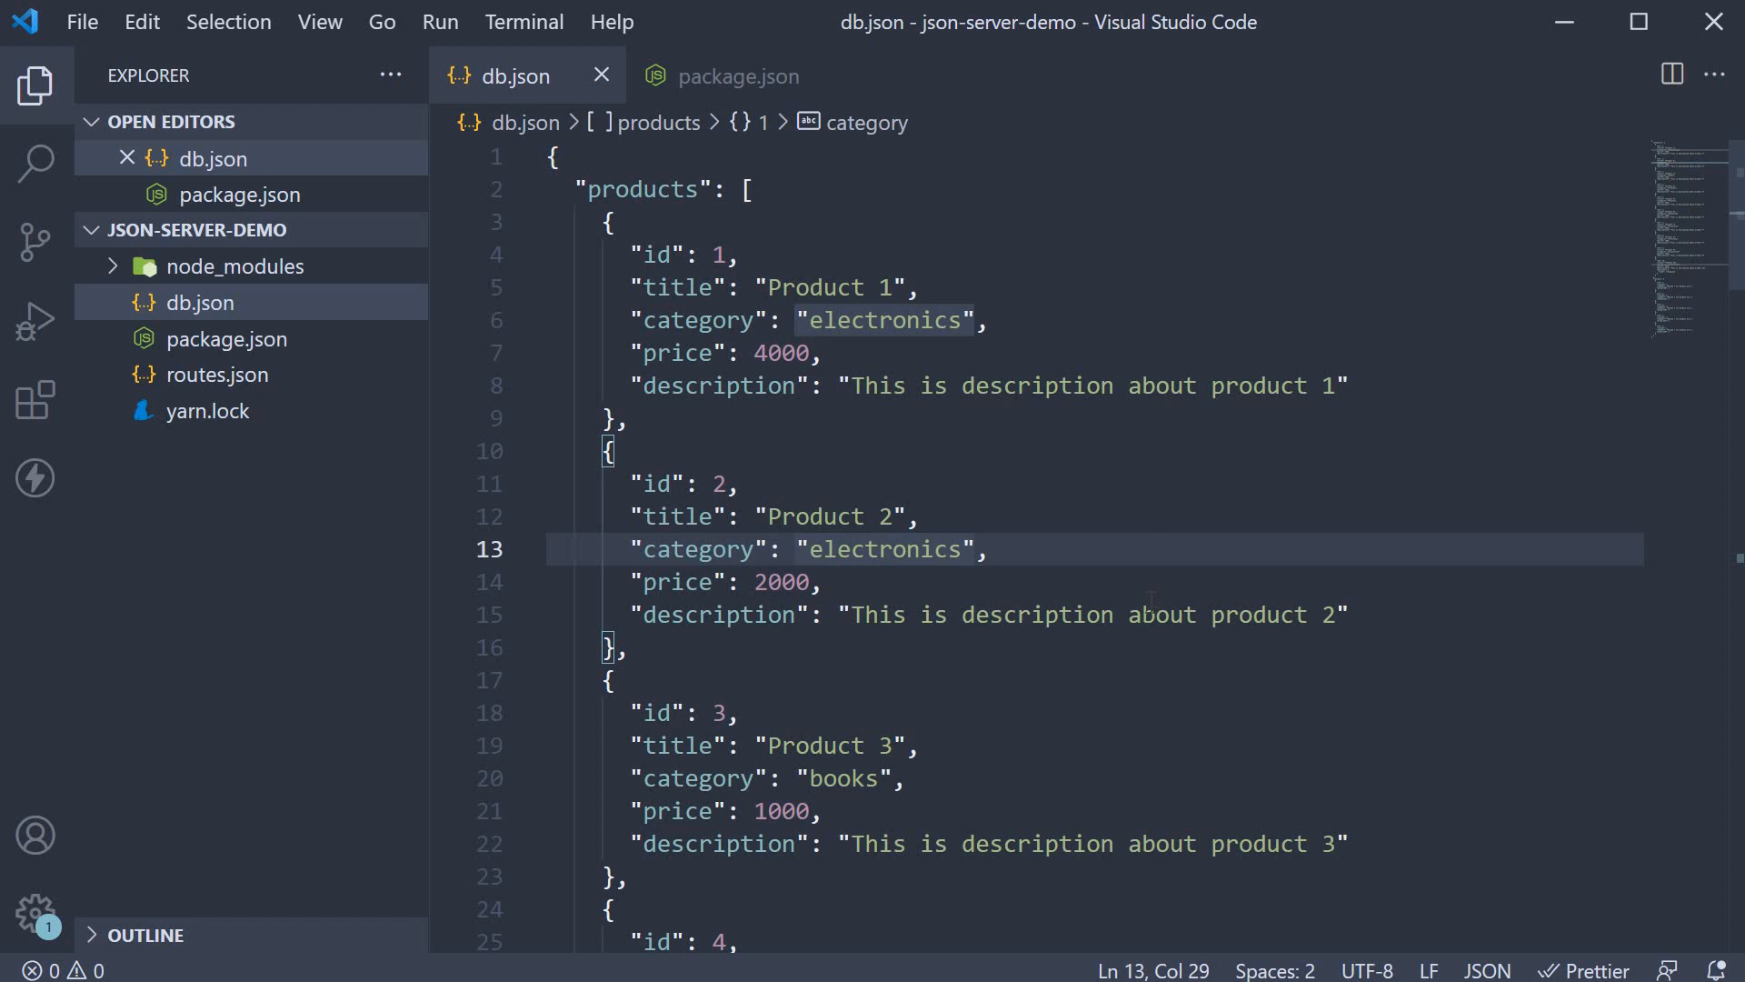
Create a new data.js file in the json-server-demo project.
scroll("down", 3)
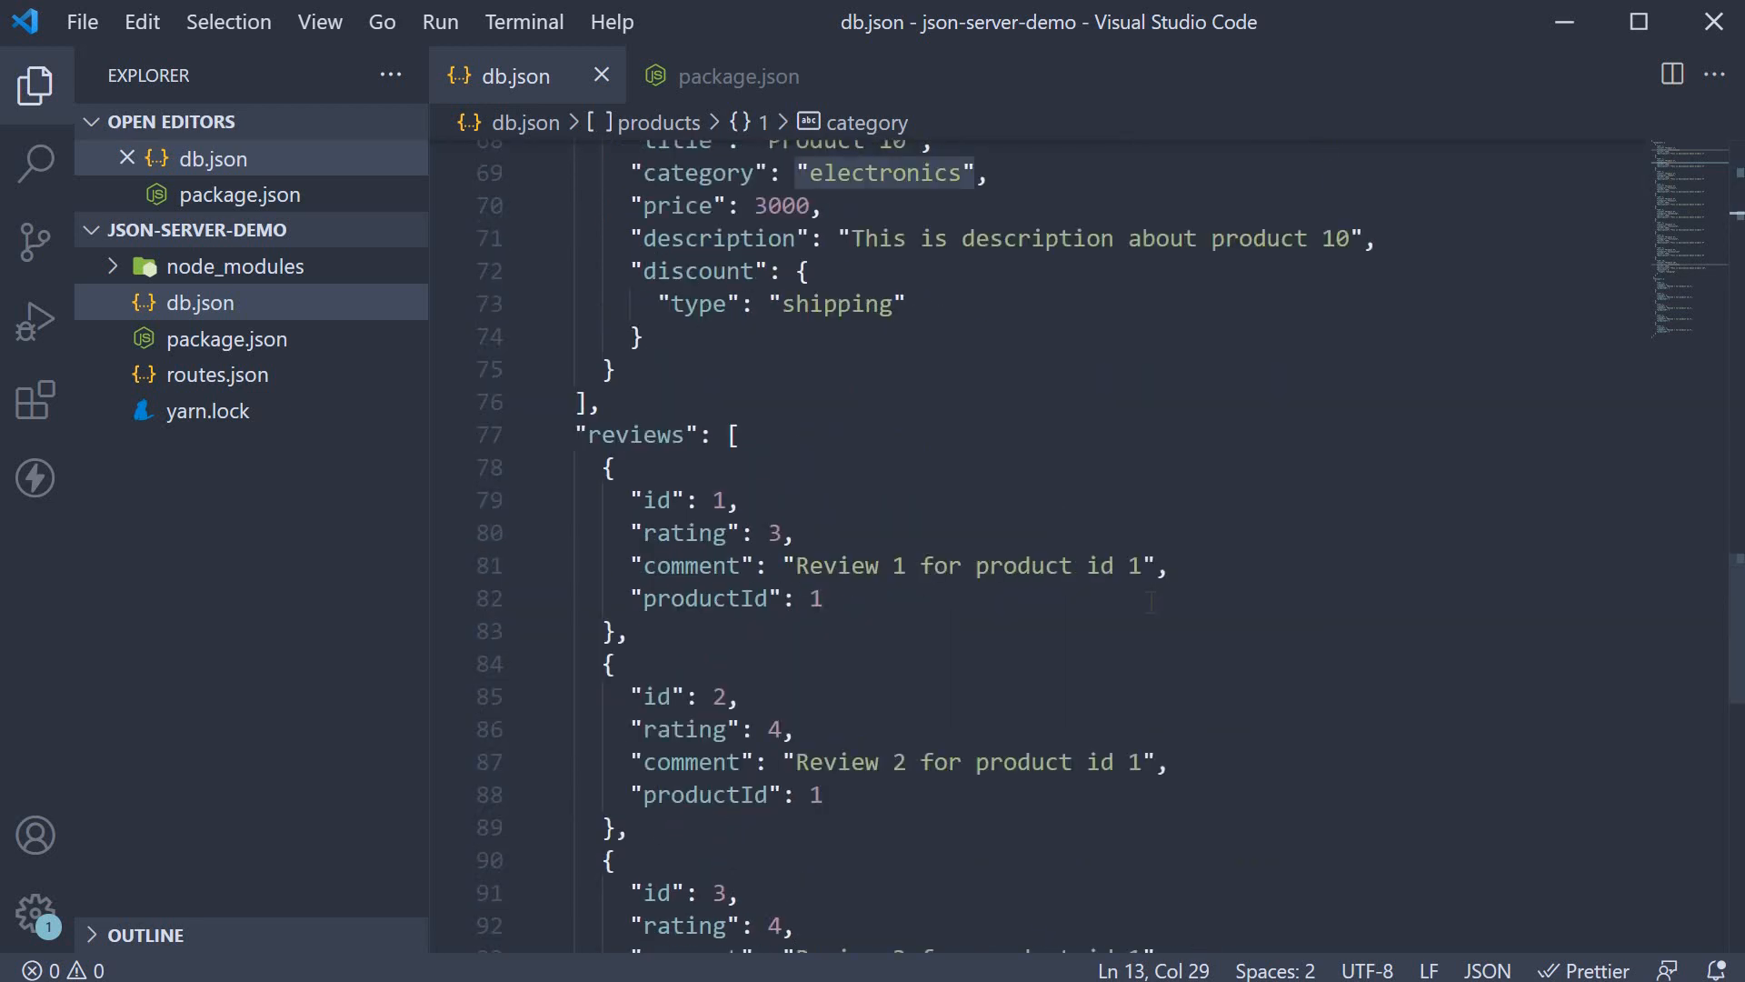
scroll("down", 3)
type("data.")
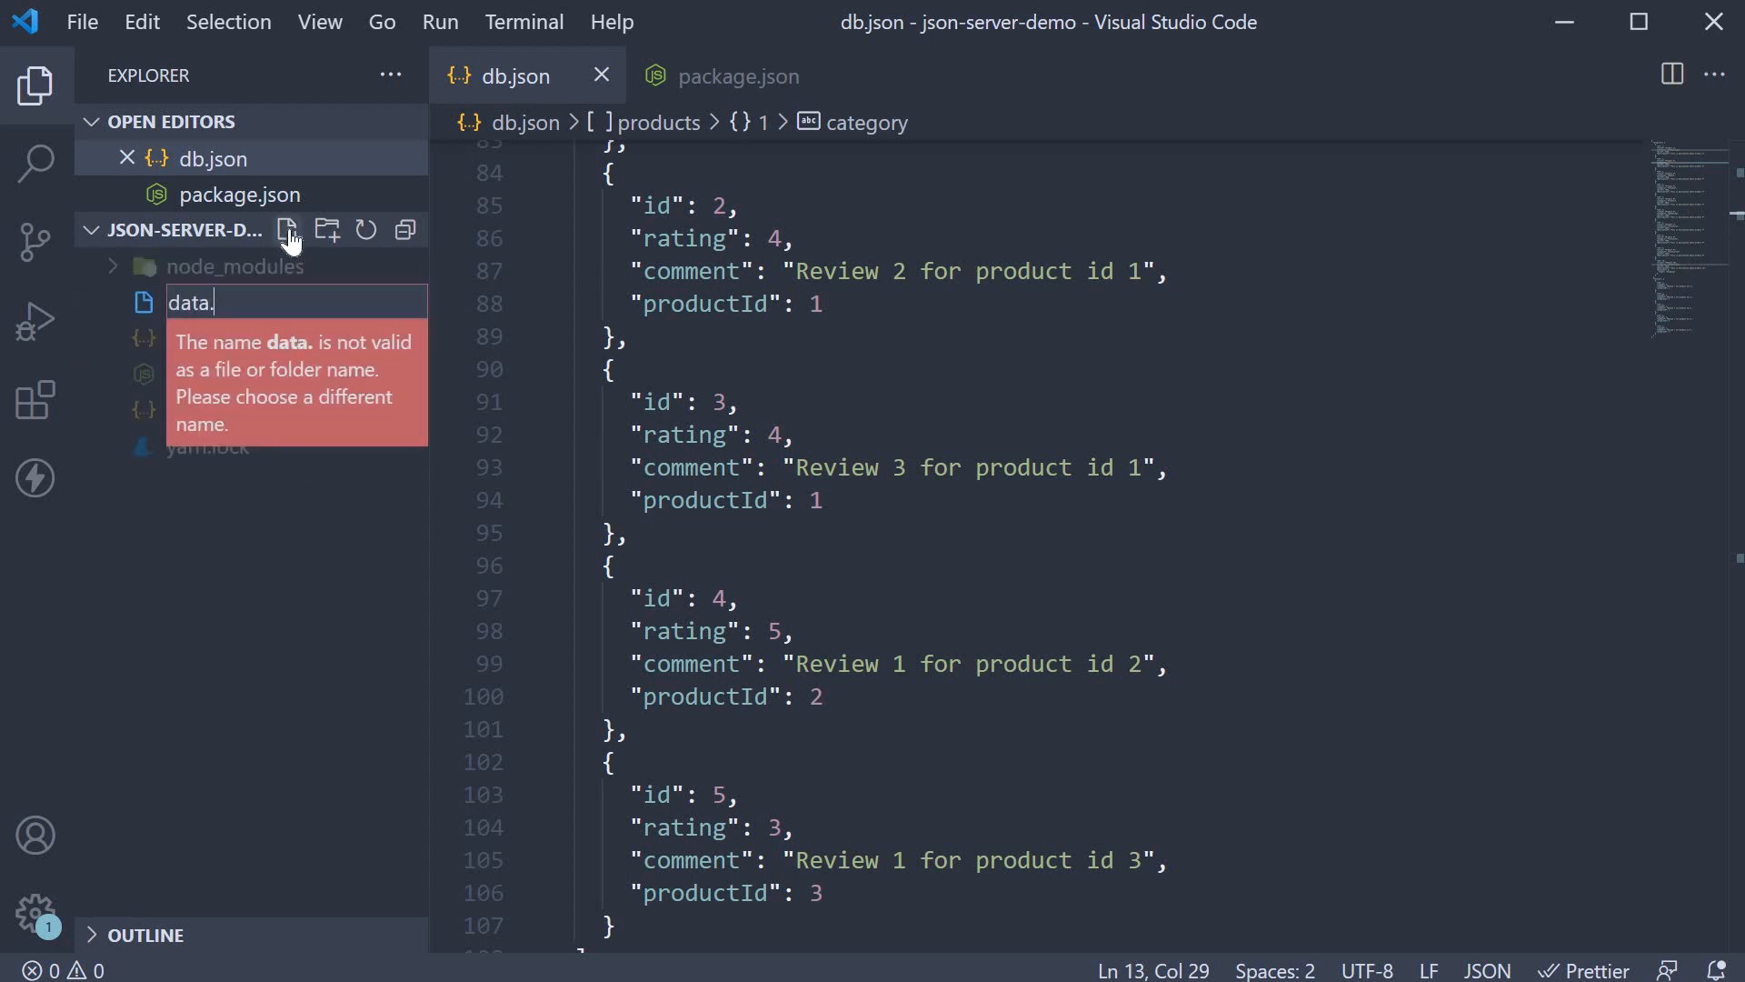
type("js")
key("Enter")
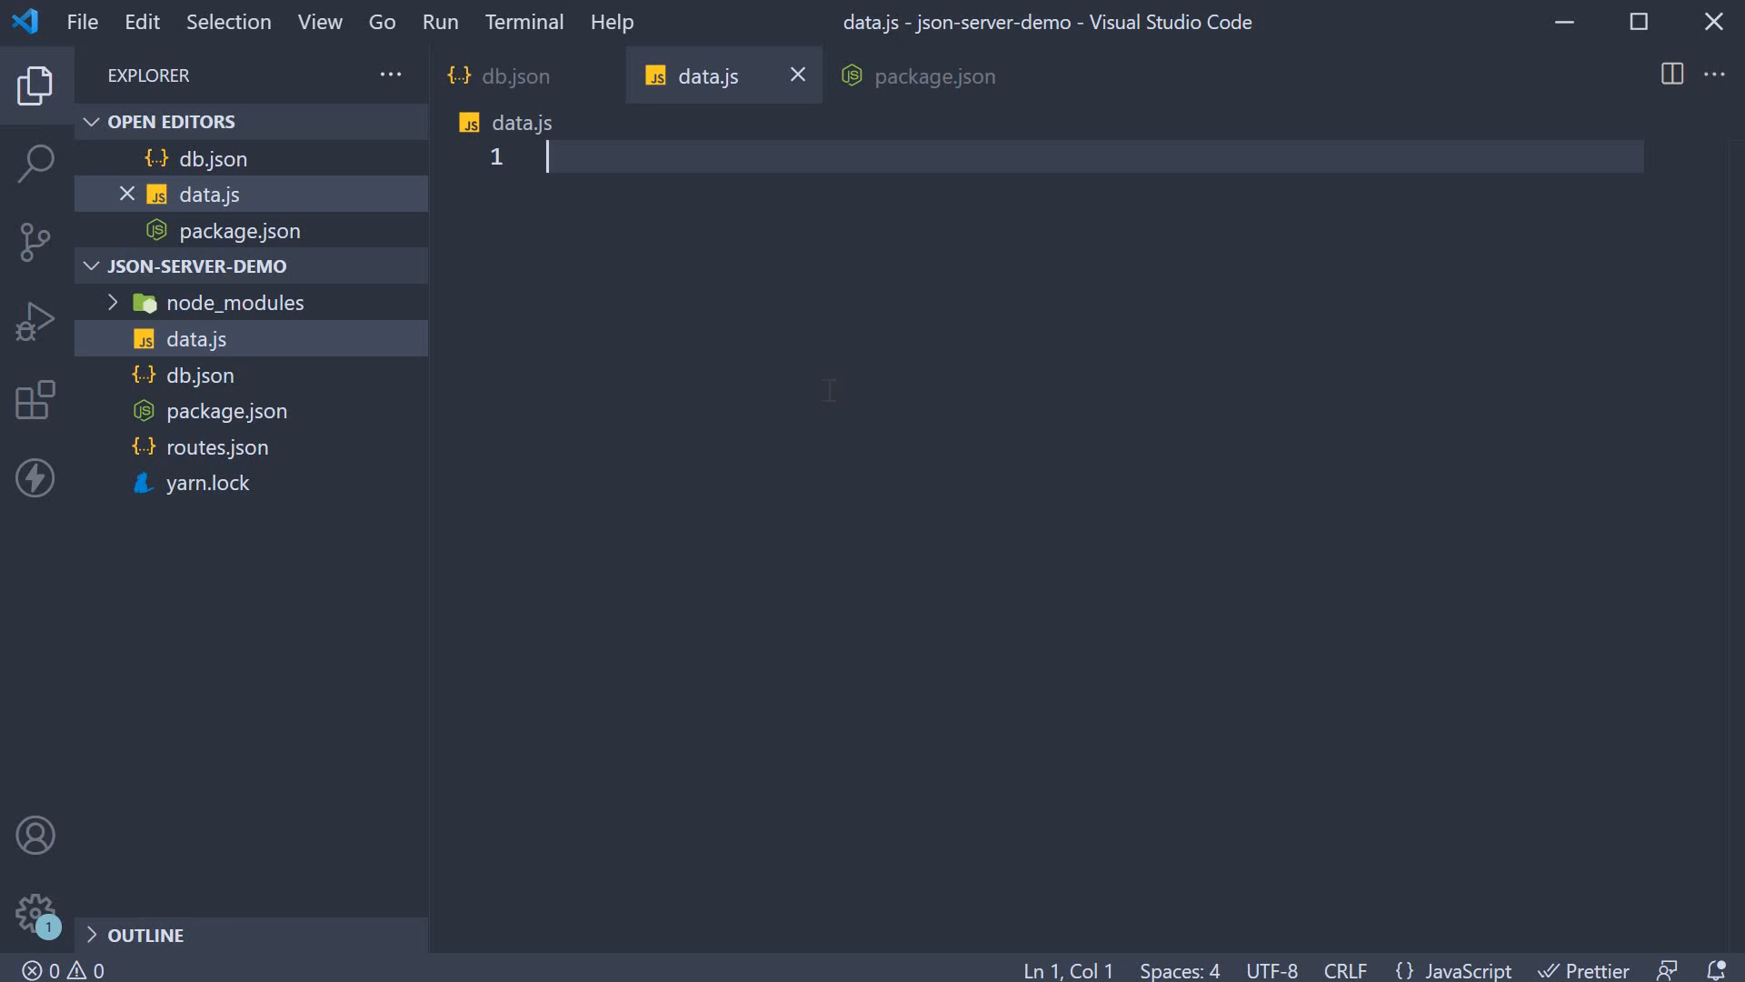
Write module.exports = () => { const data = { products: [] } } in data.js.
type("m")
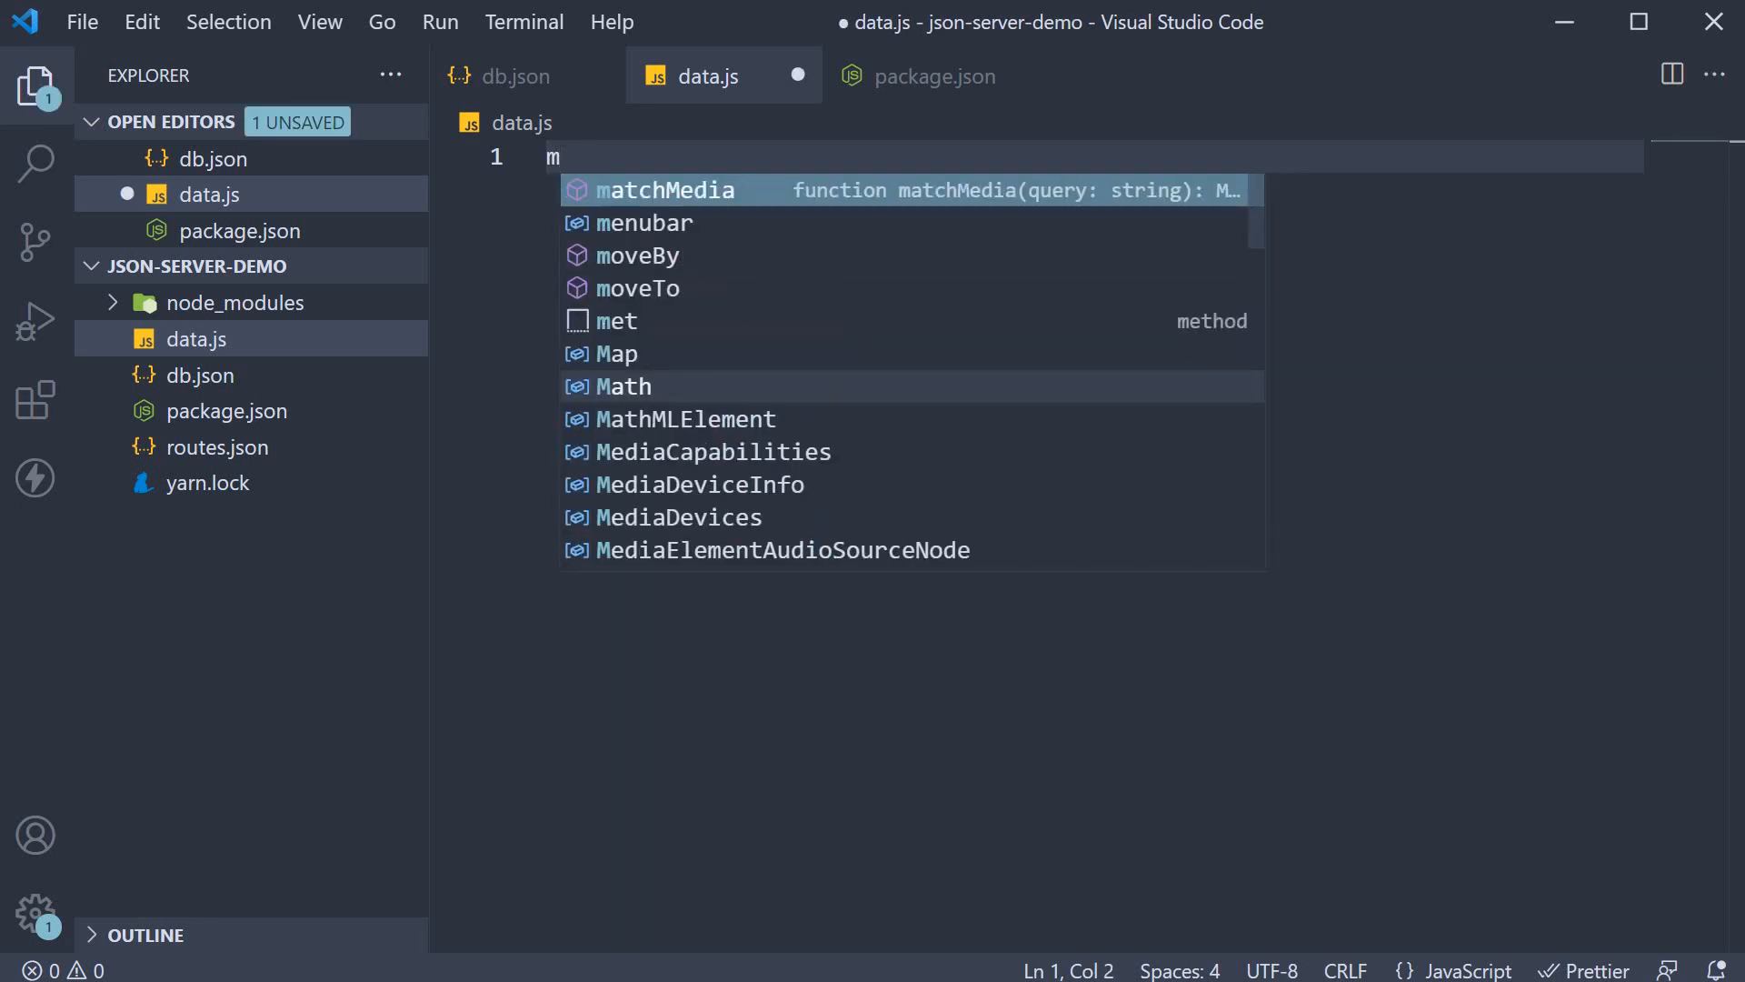
type("odule.exports = () =>")
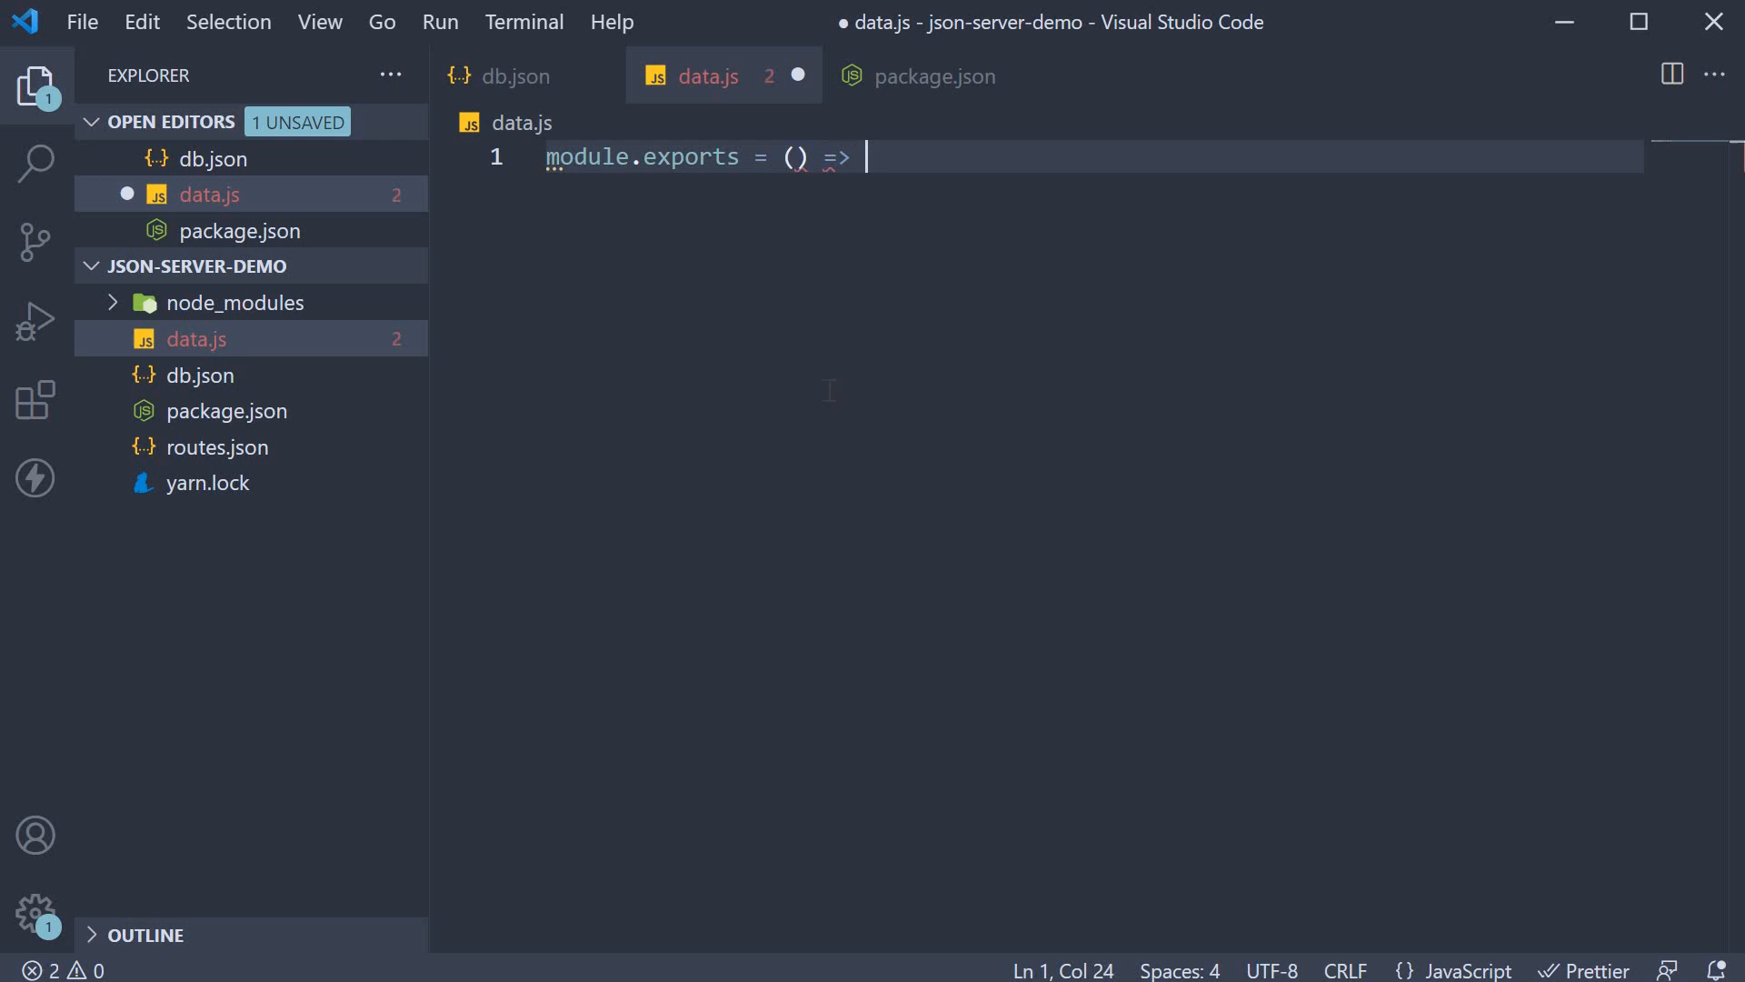
type("{")
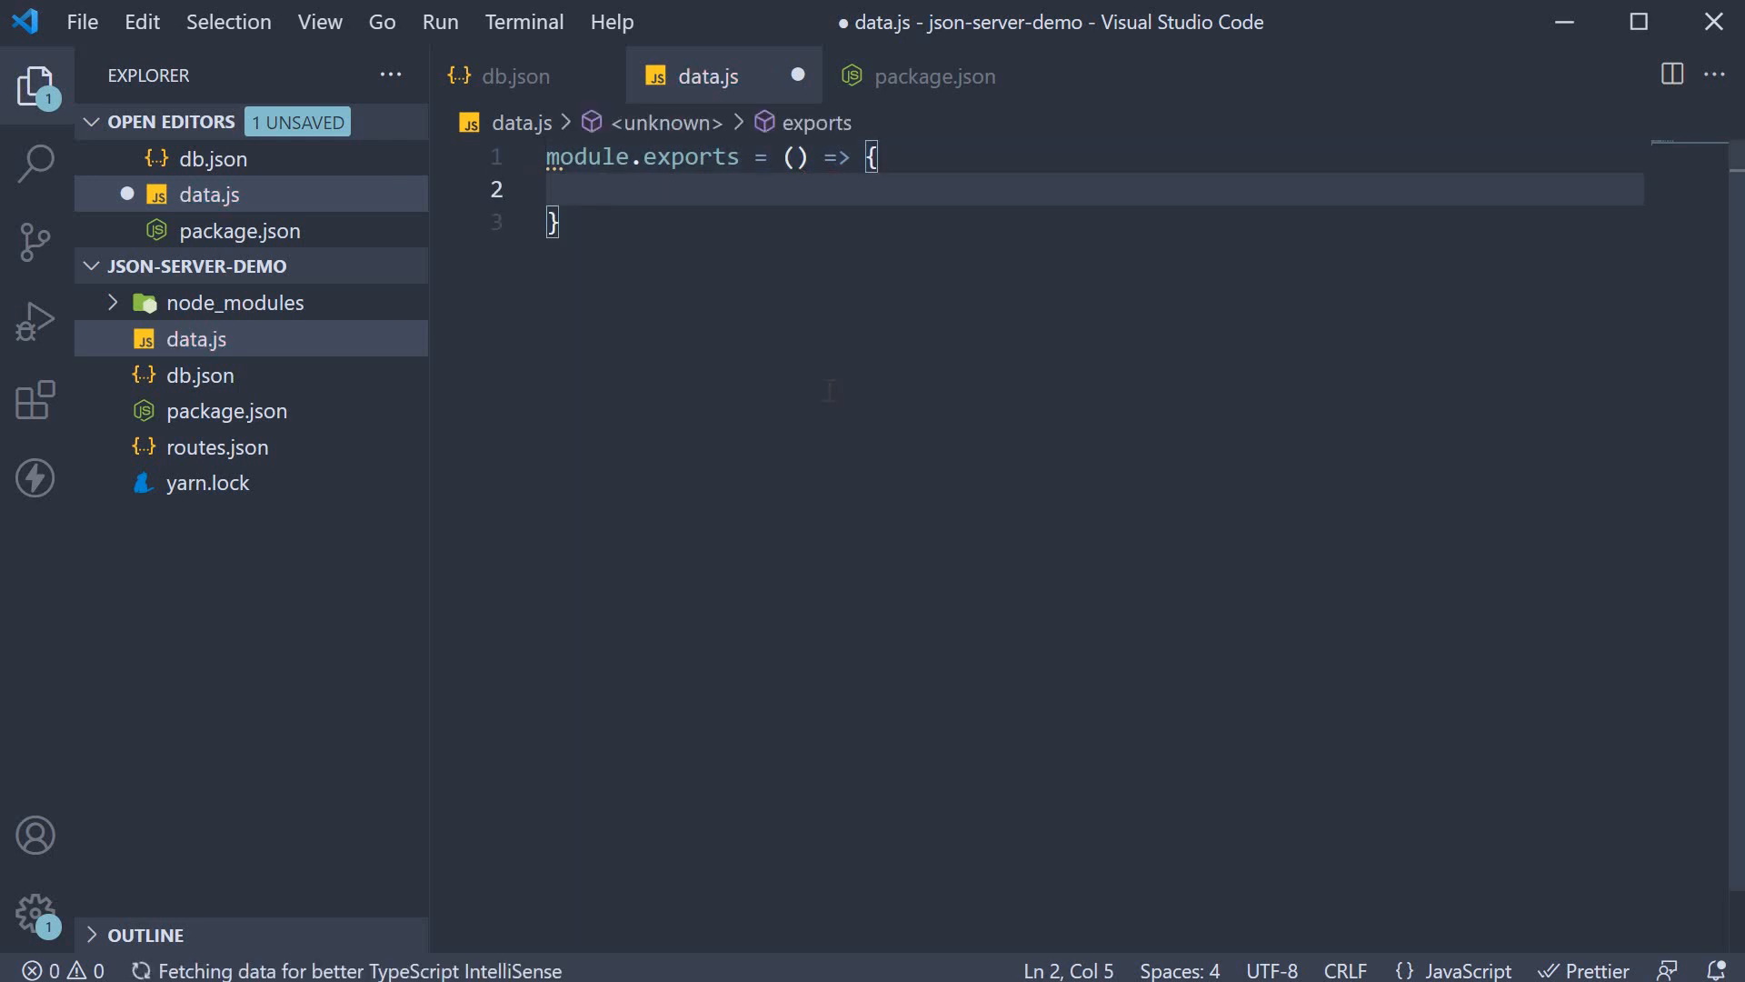
type("c")
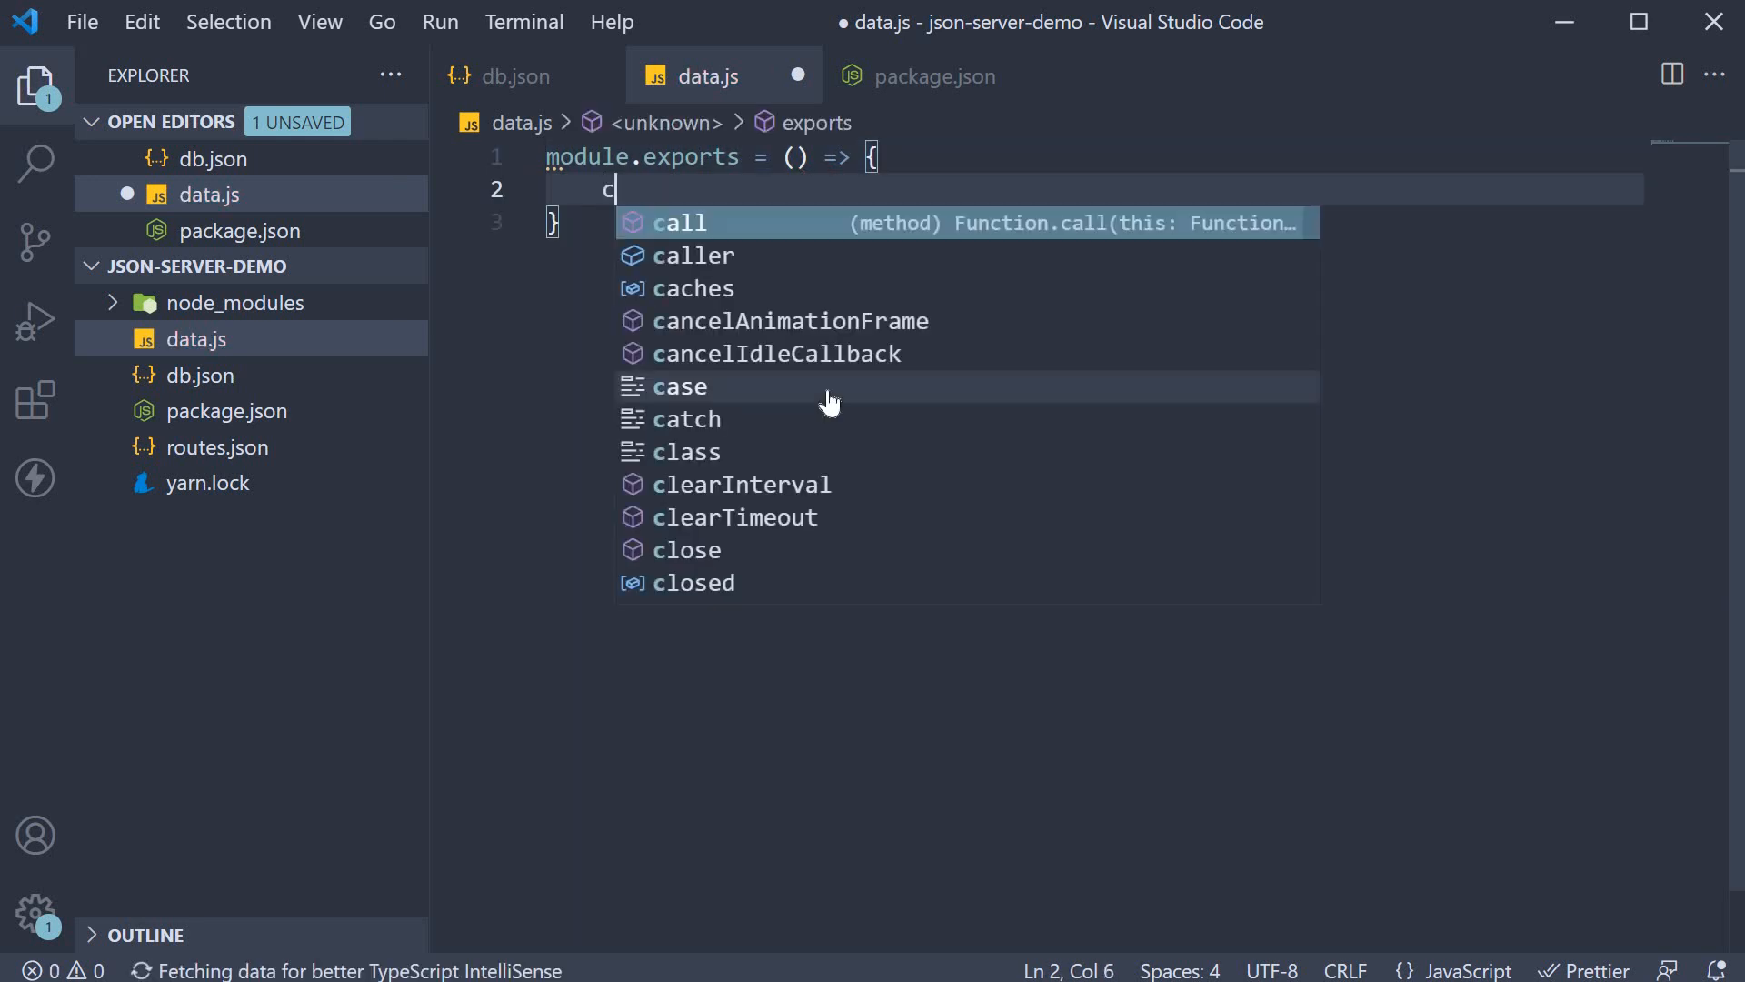
type("onst")
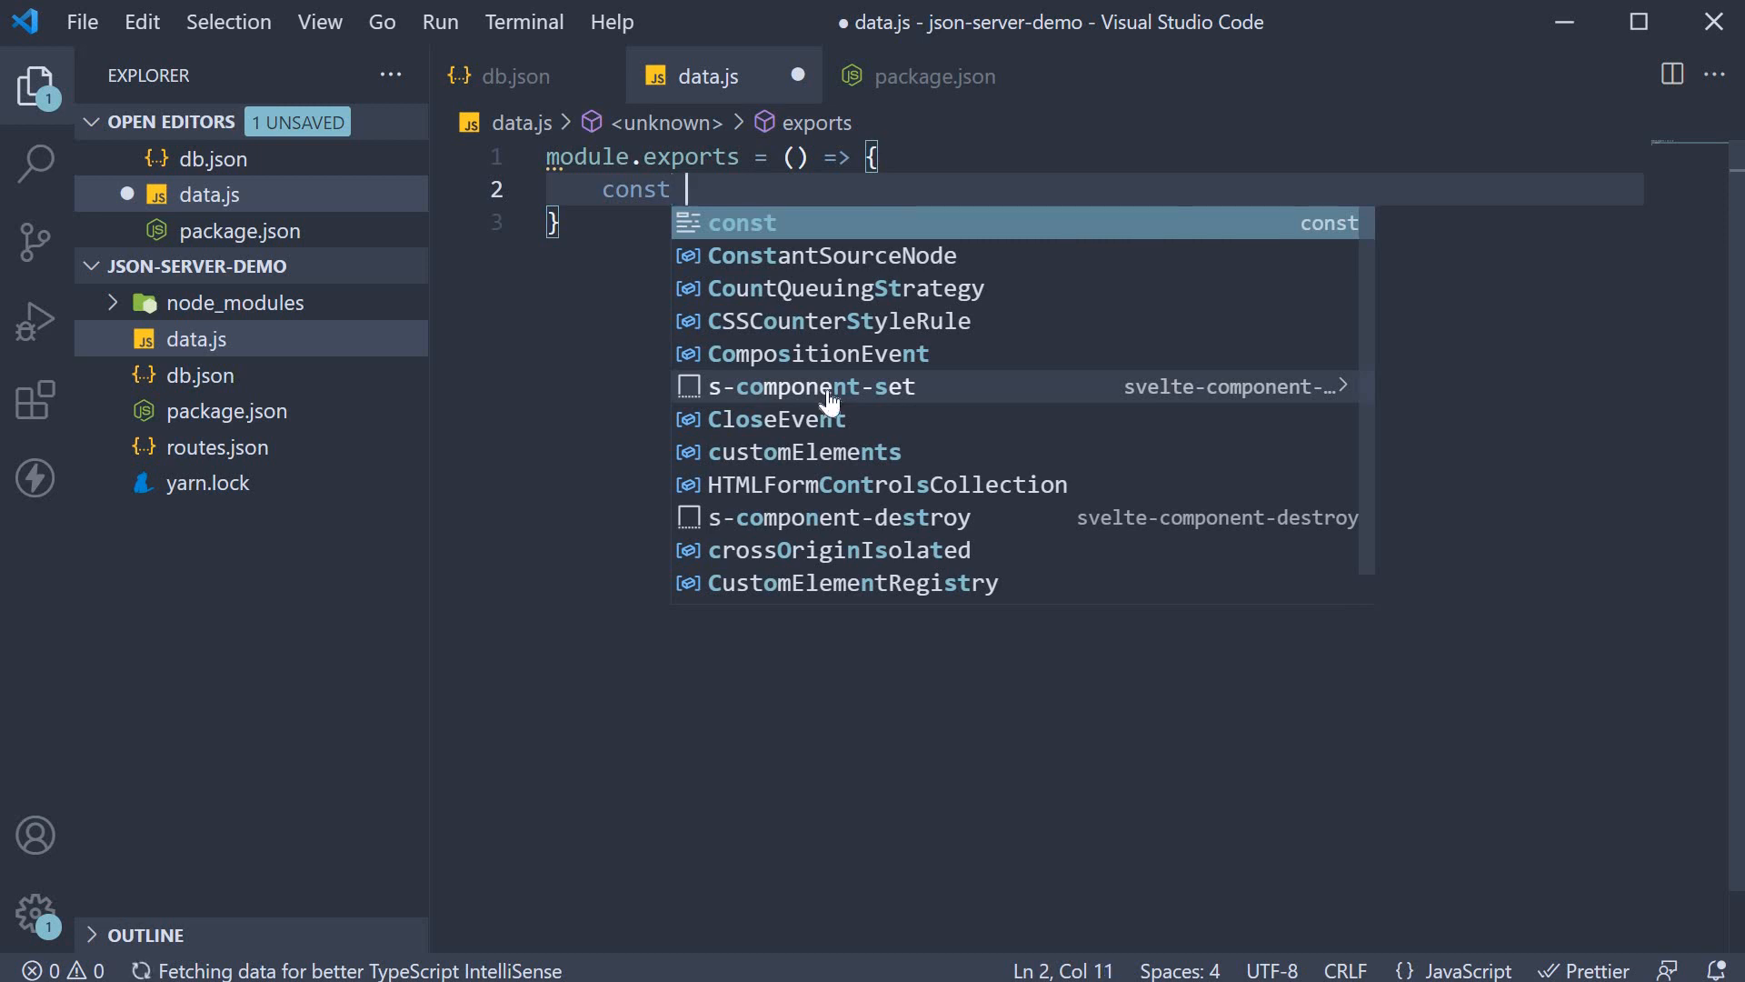
type("data = {}")
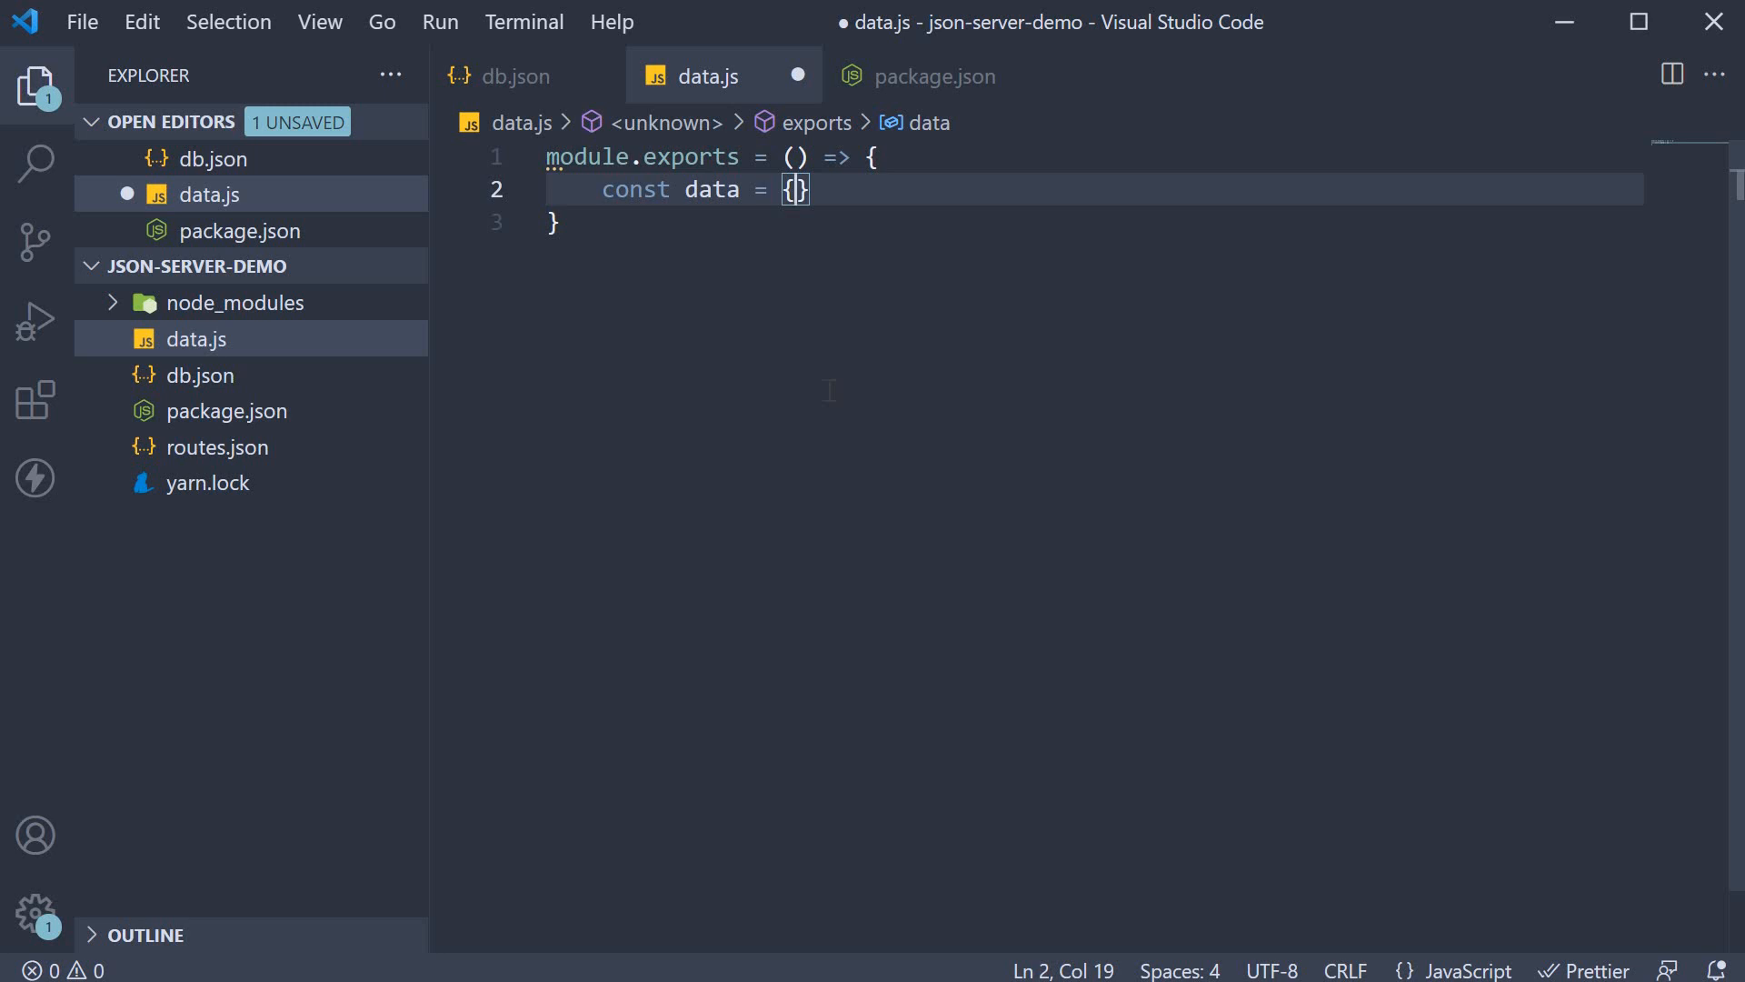
key("Enter")
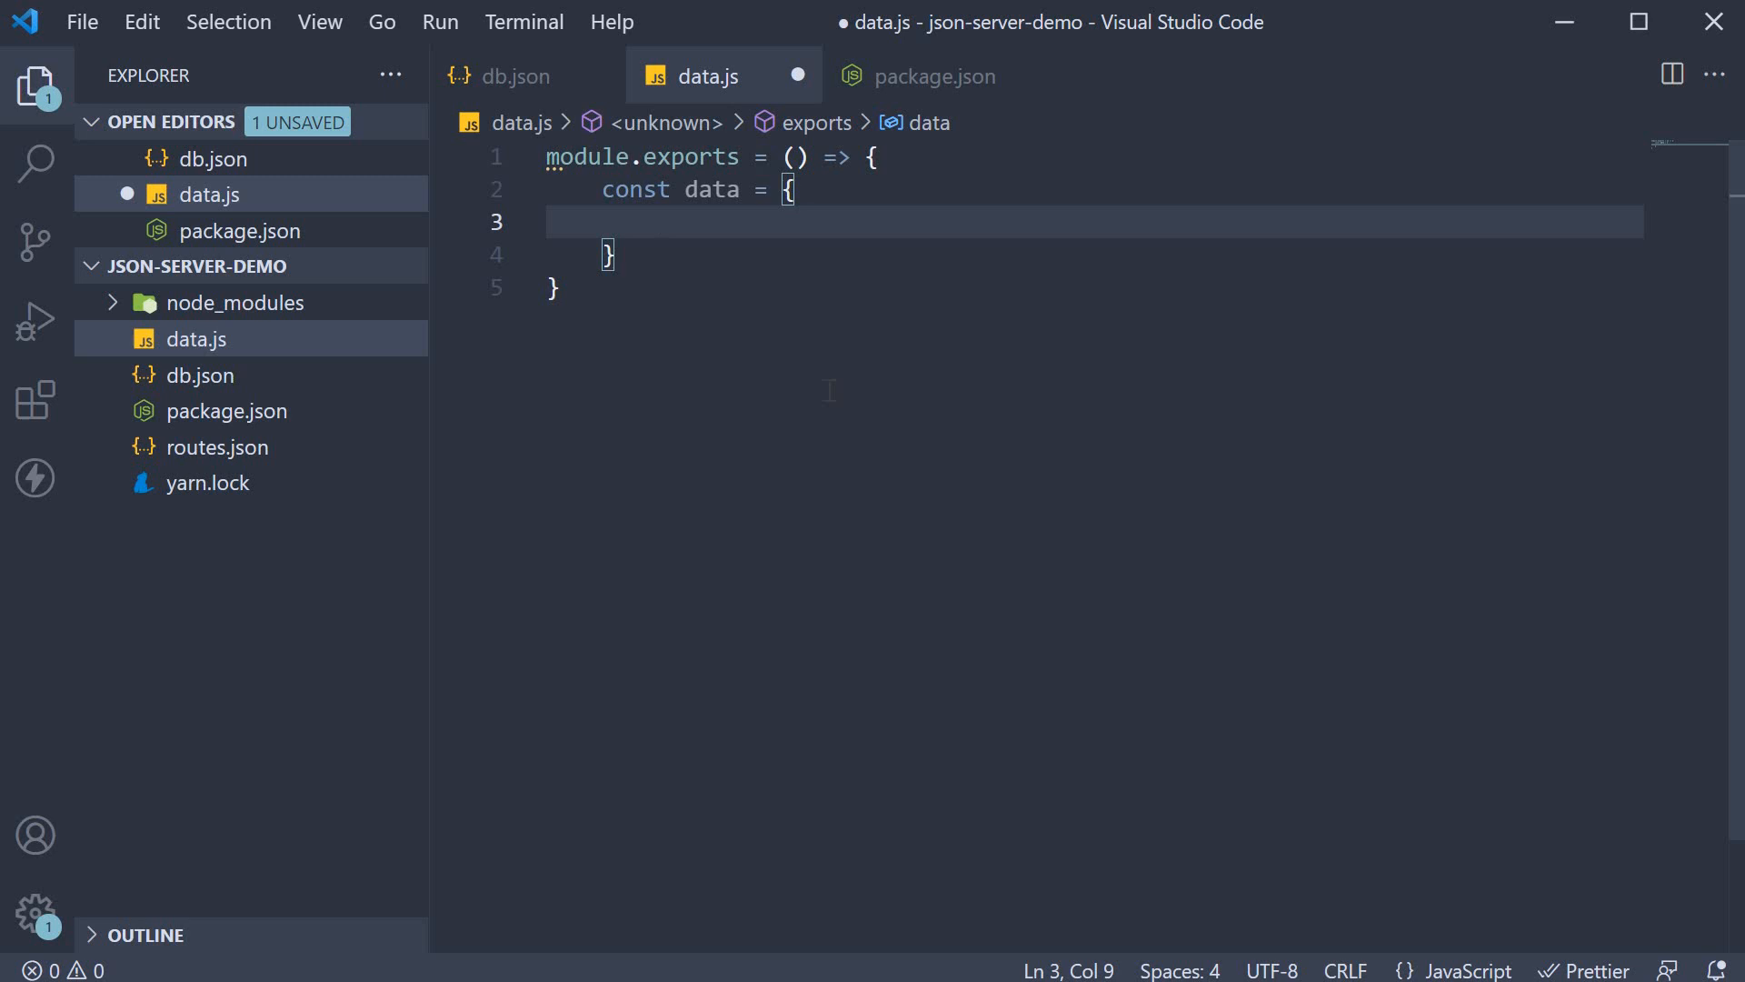
type("products")
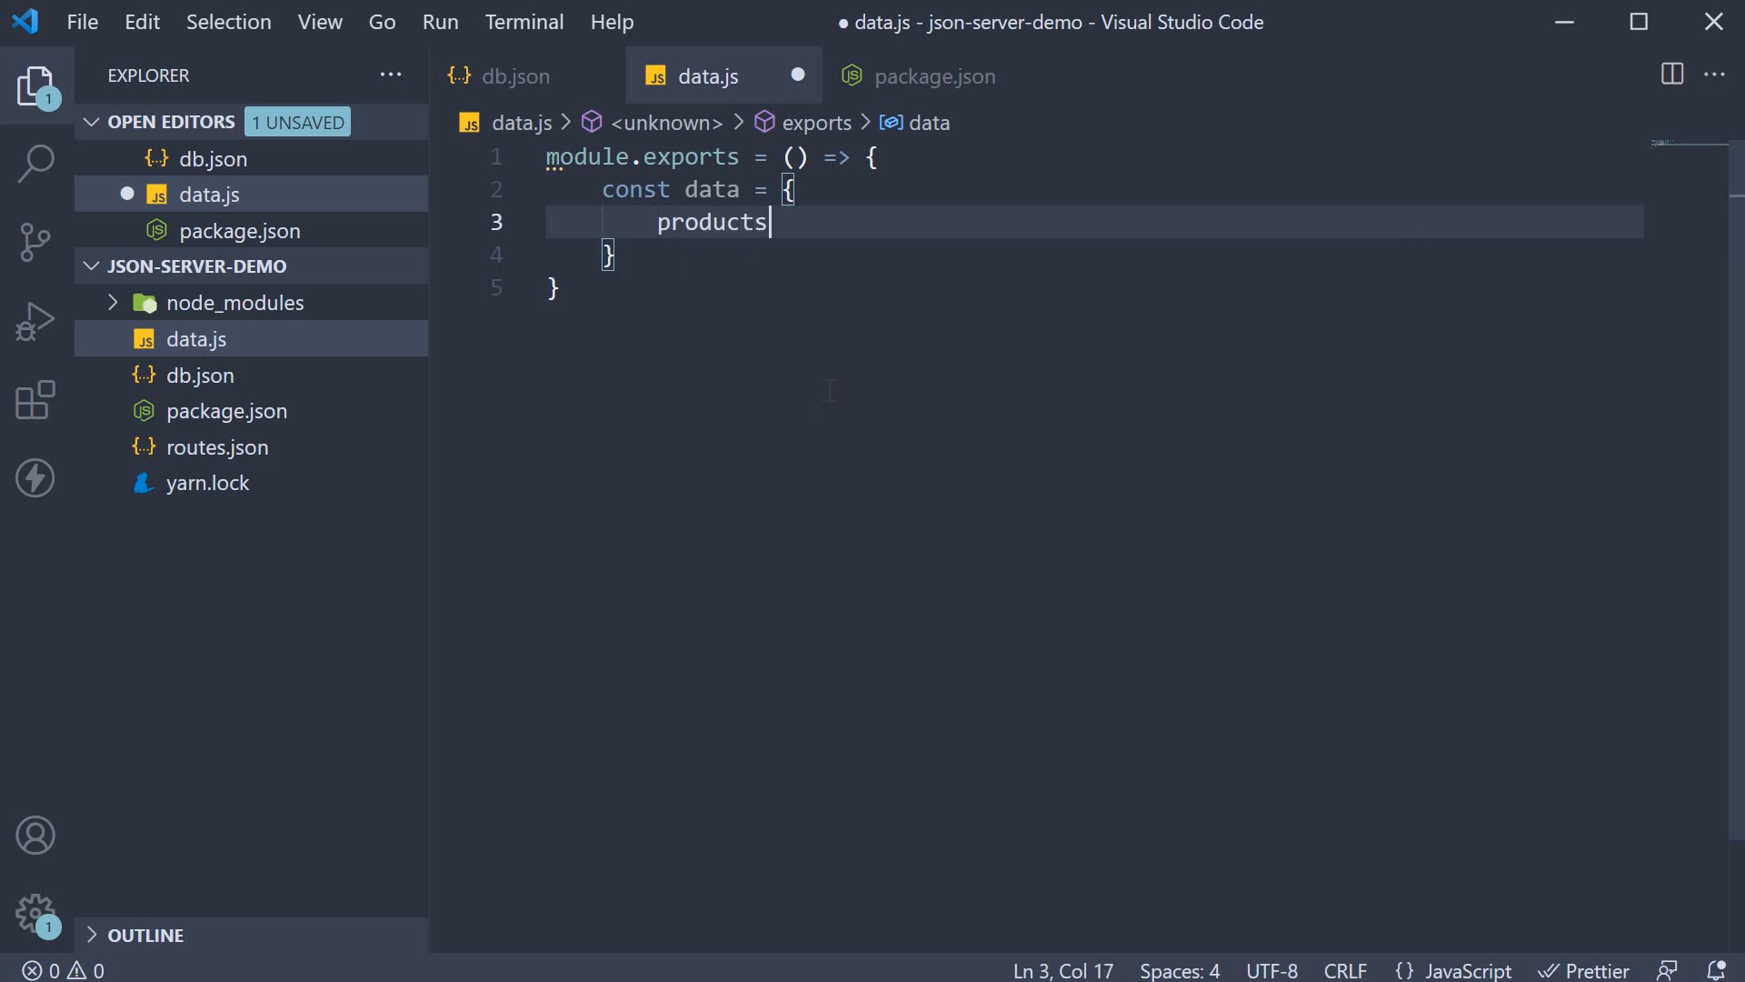
type(":")
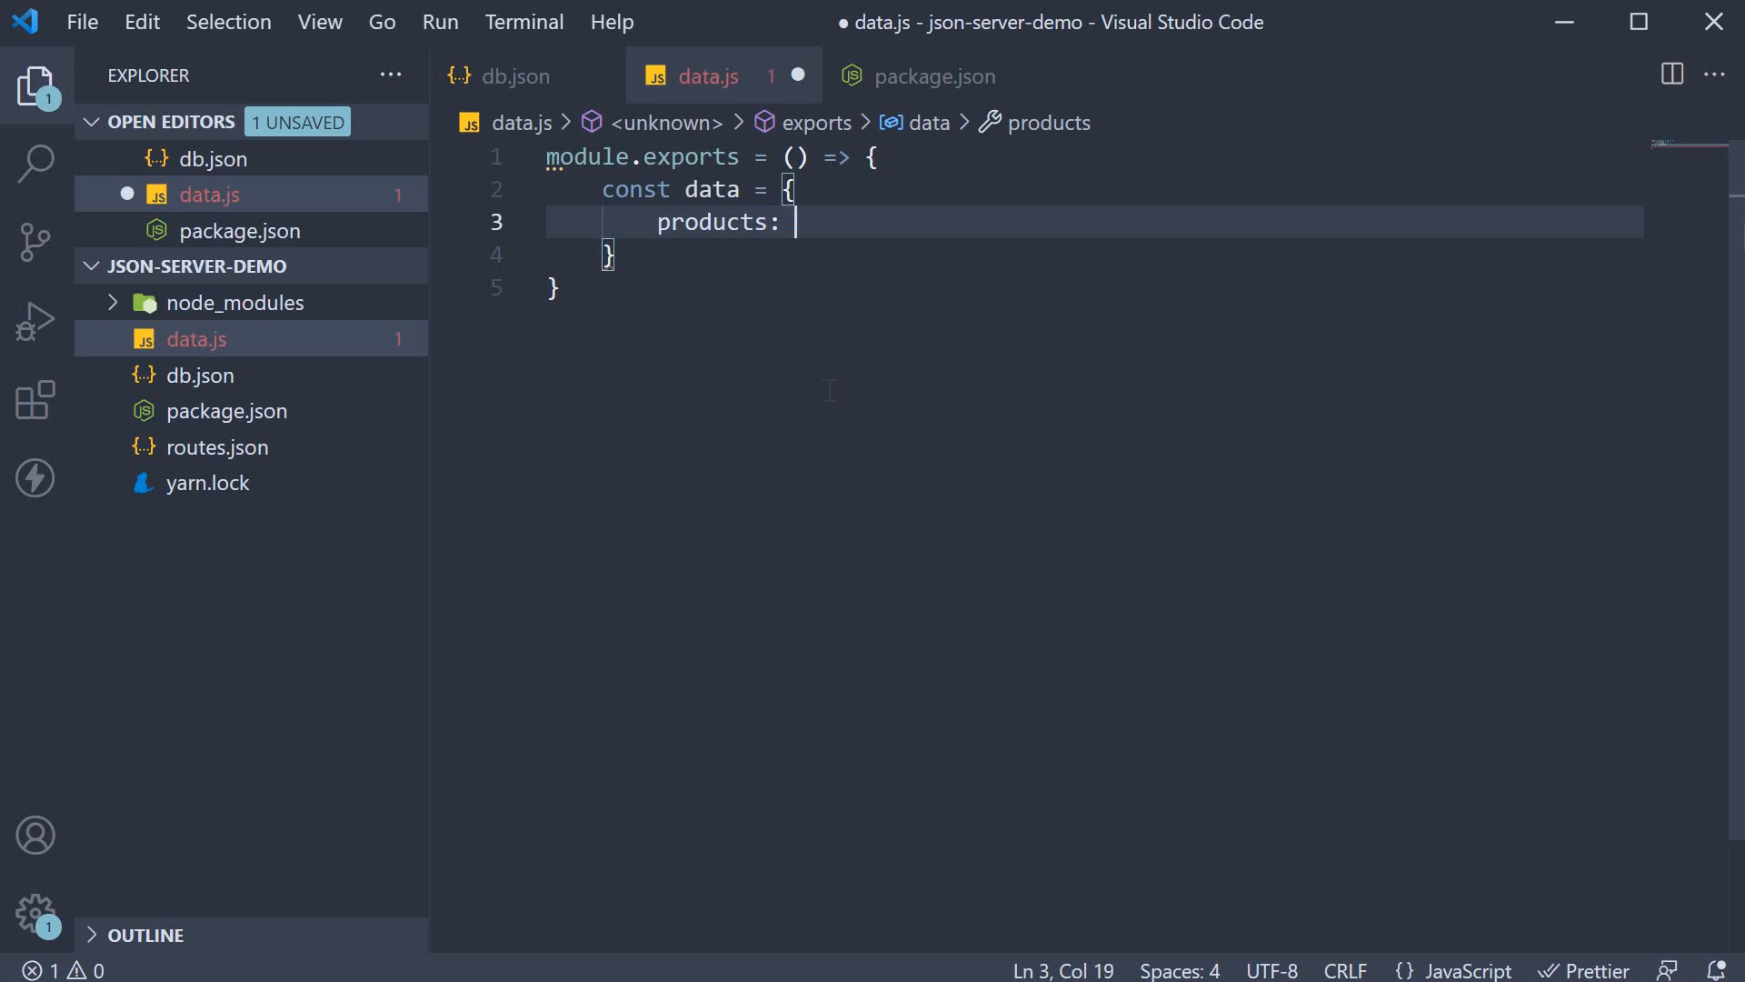
type("[]")
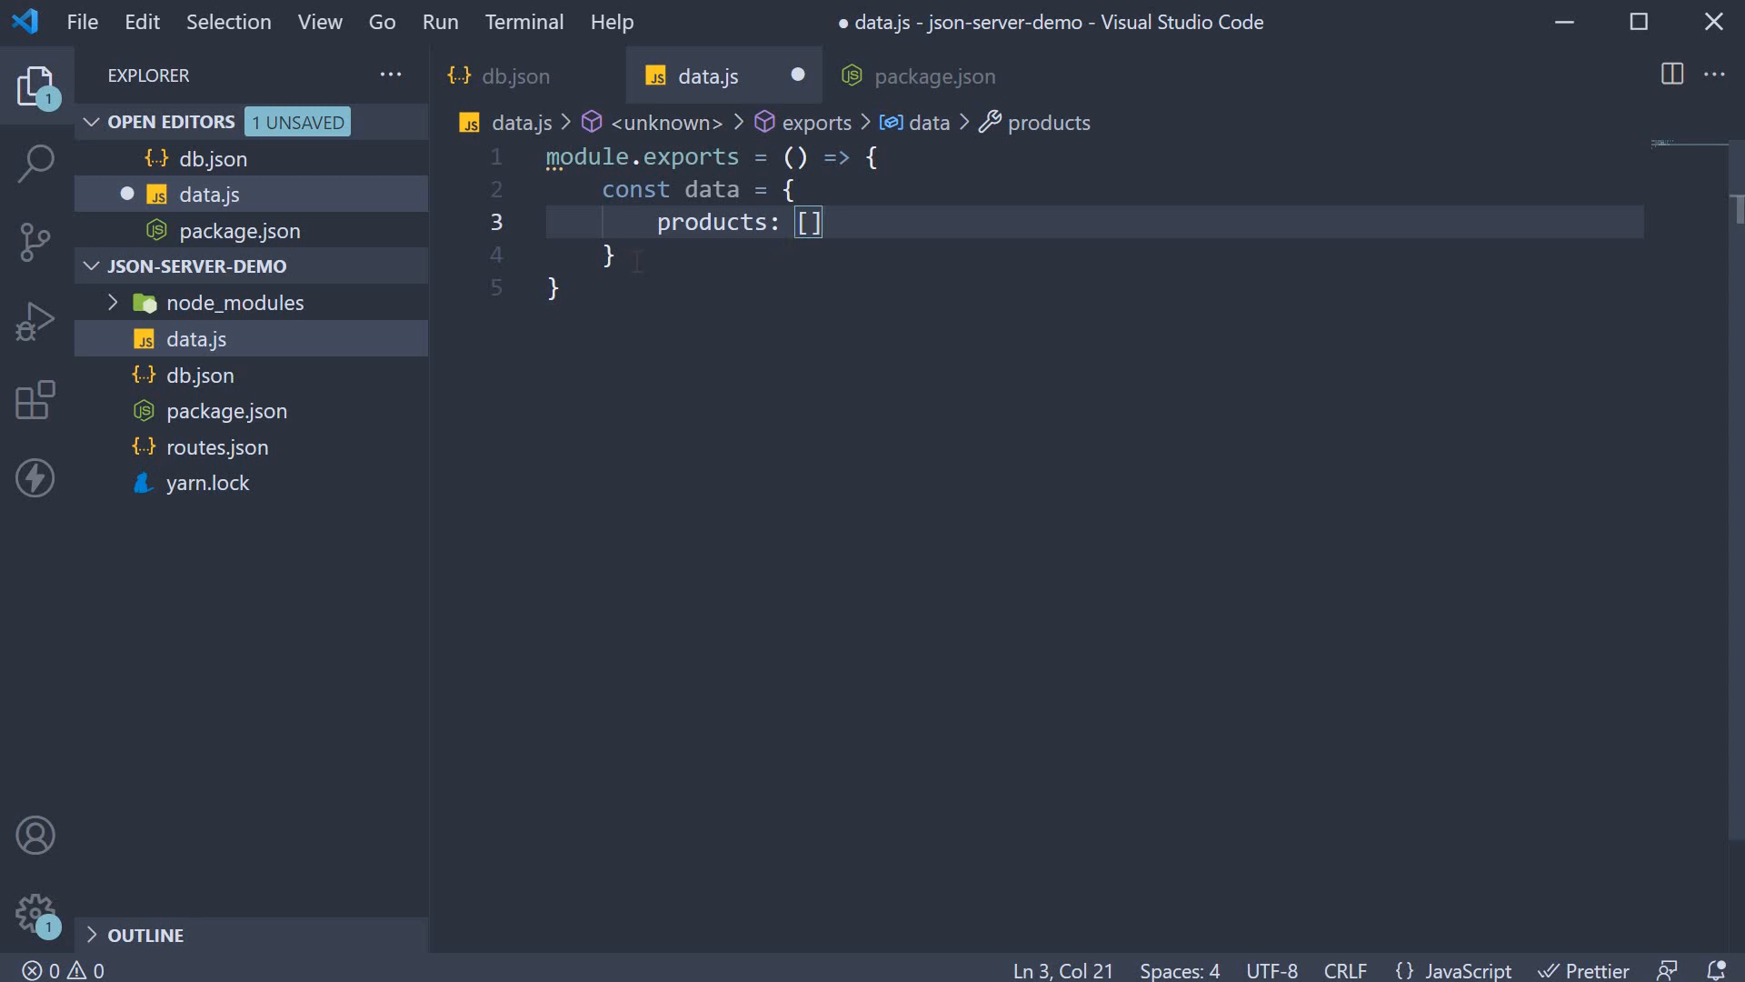
key("Enter")
type("for (let ")
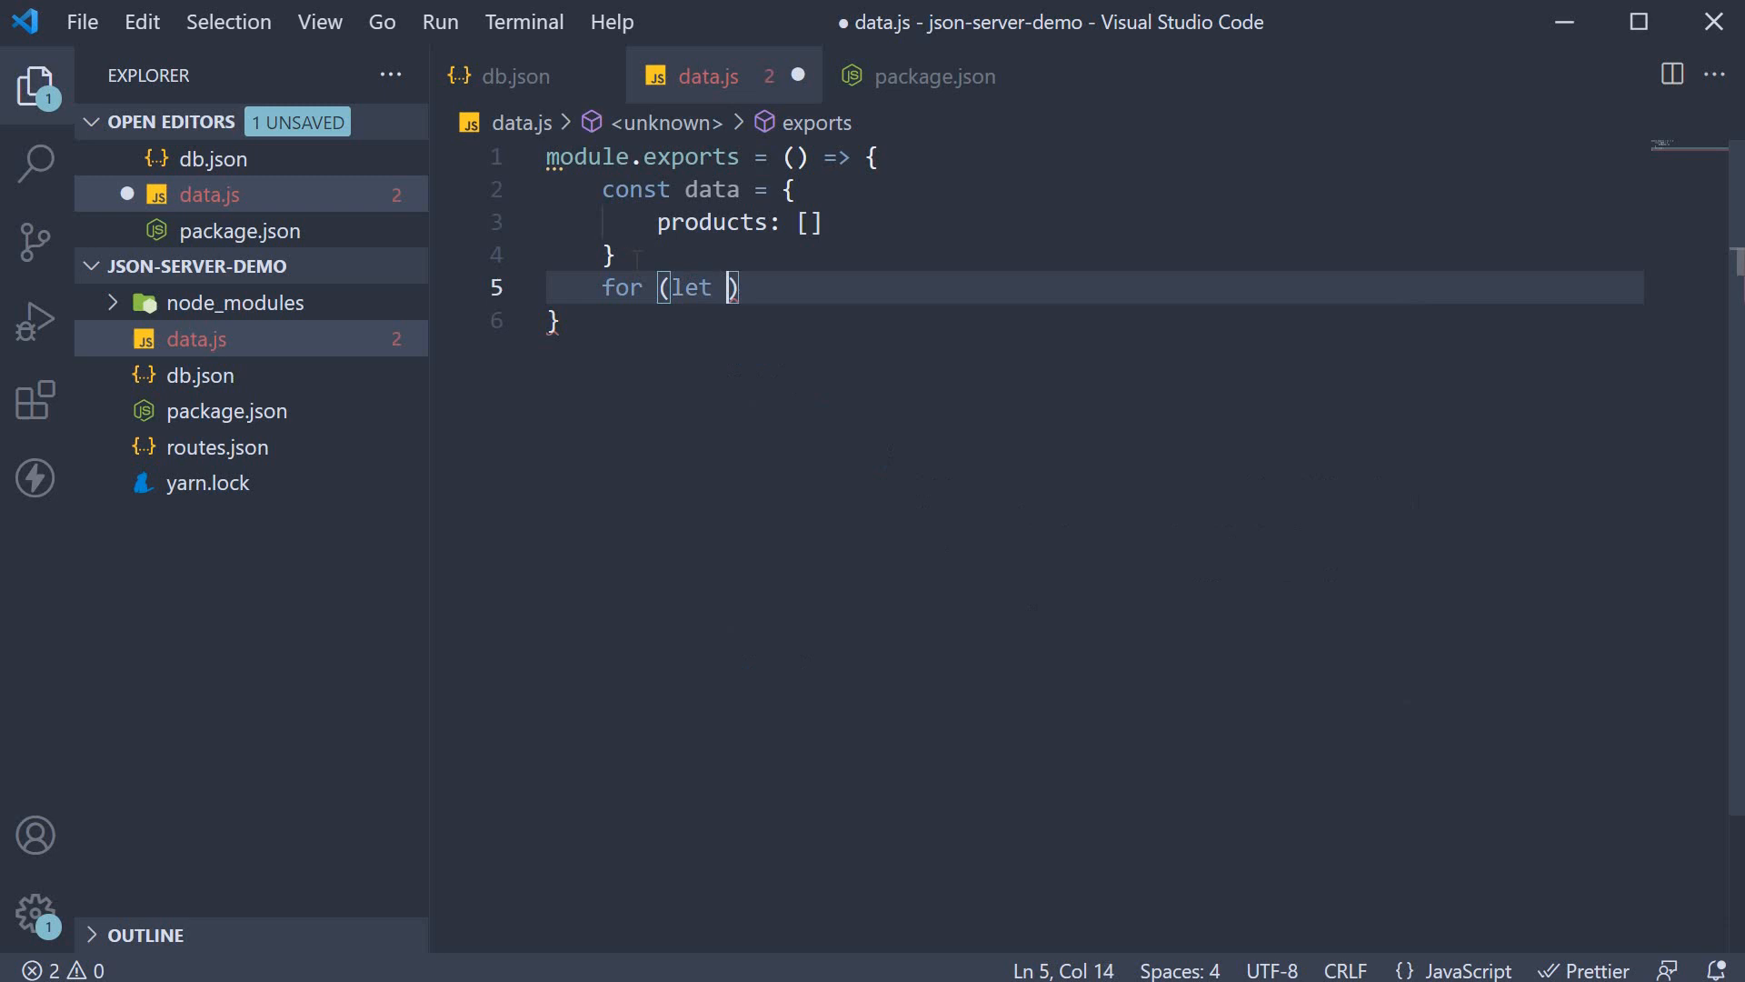
Loop 1000 times pushing {id: i, title: `product${i}`} into products, then return data.
type("i = 0; i< 1")
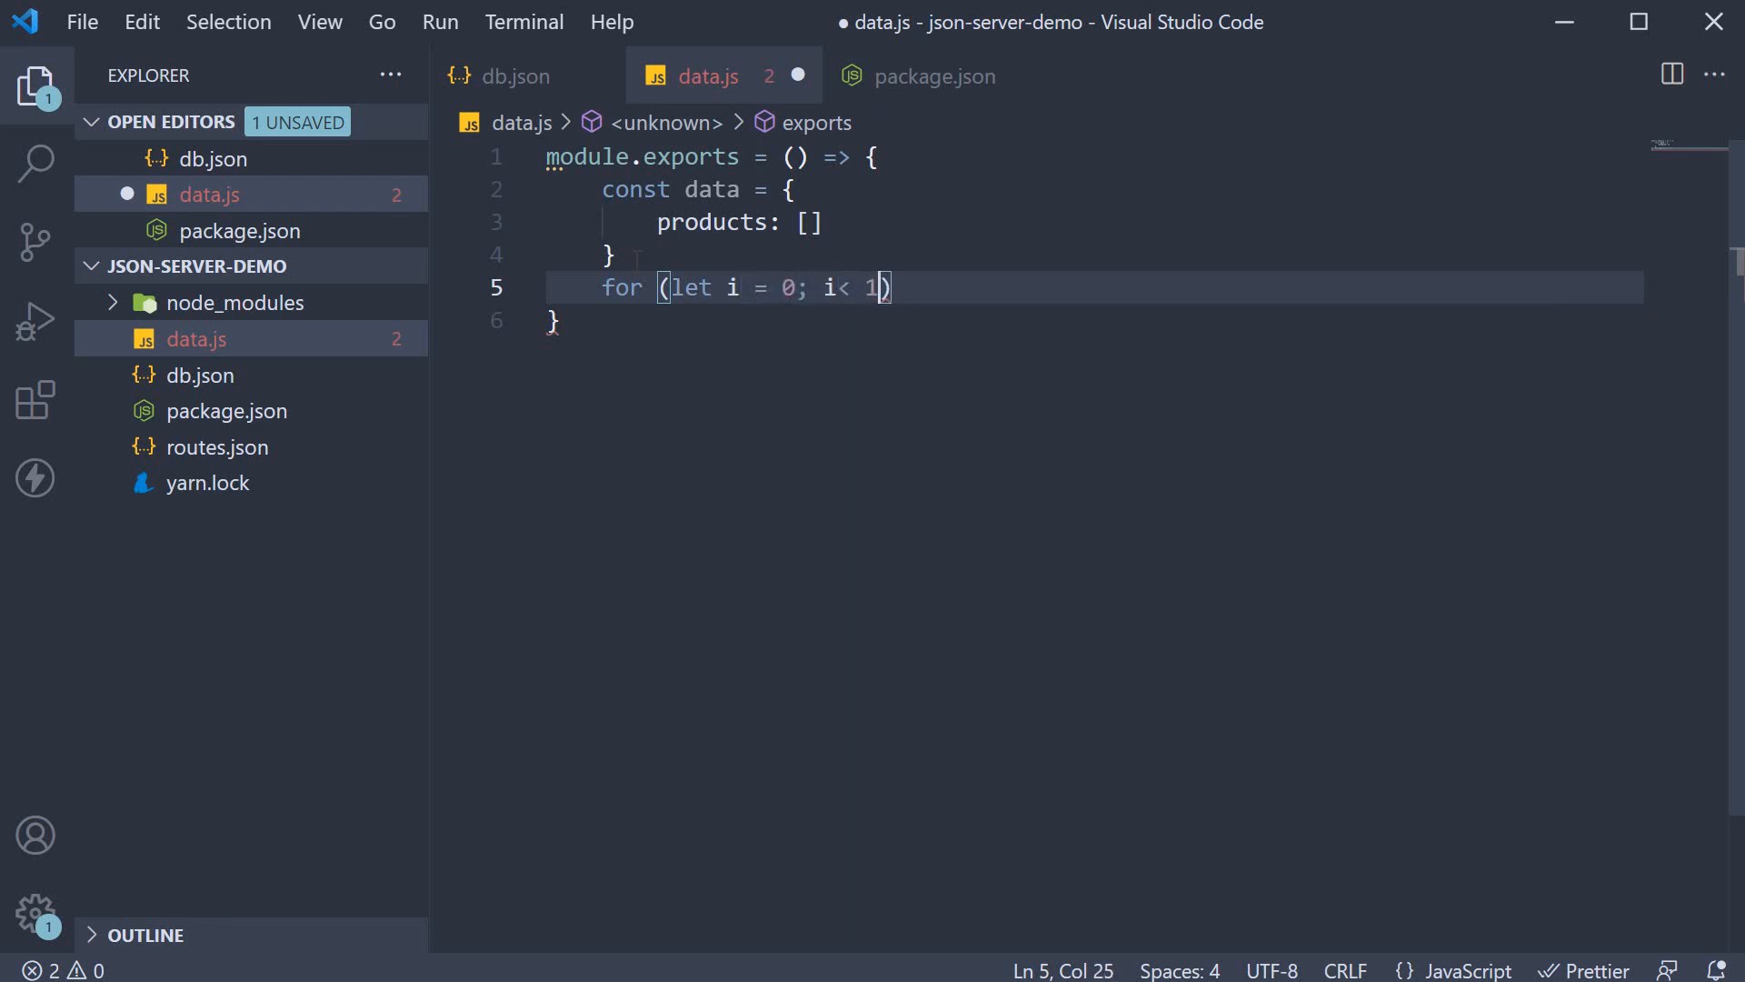
type("000;")
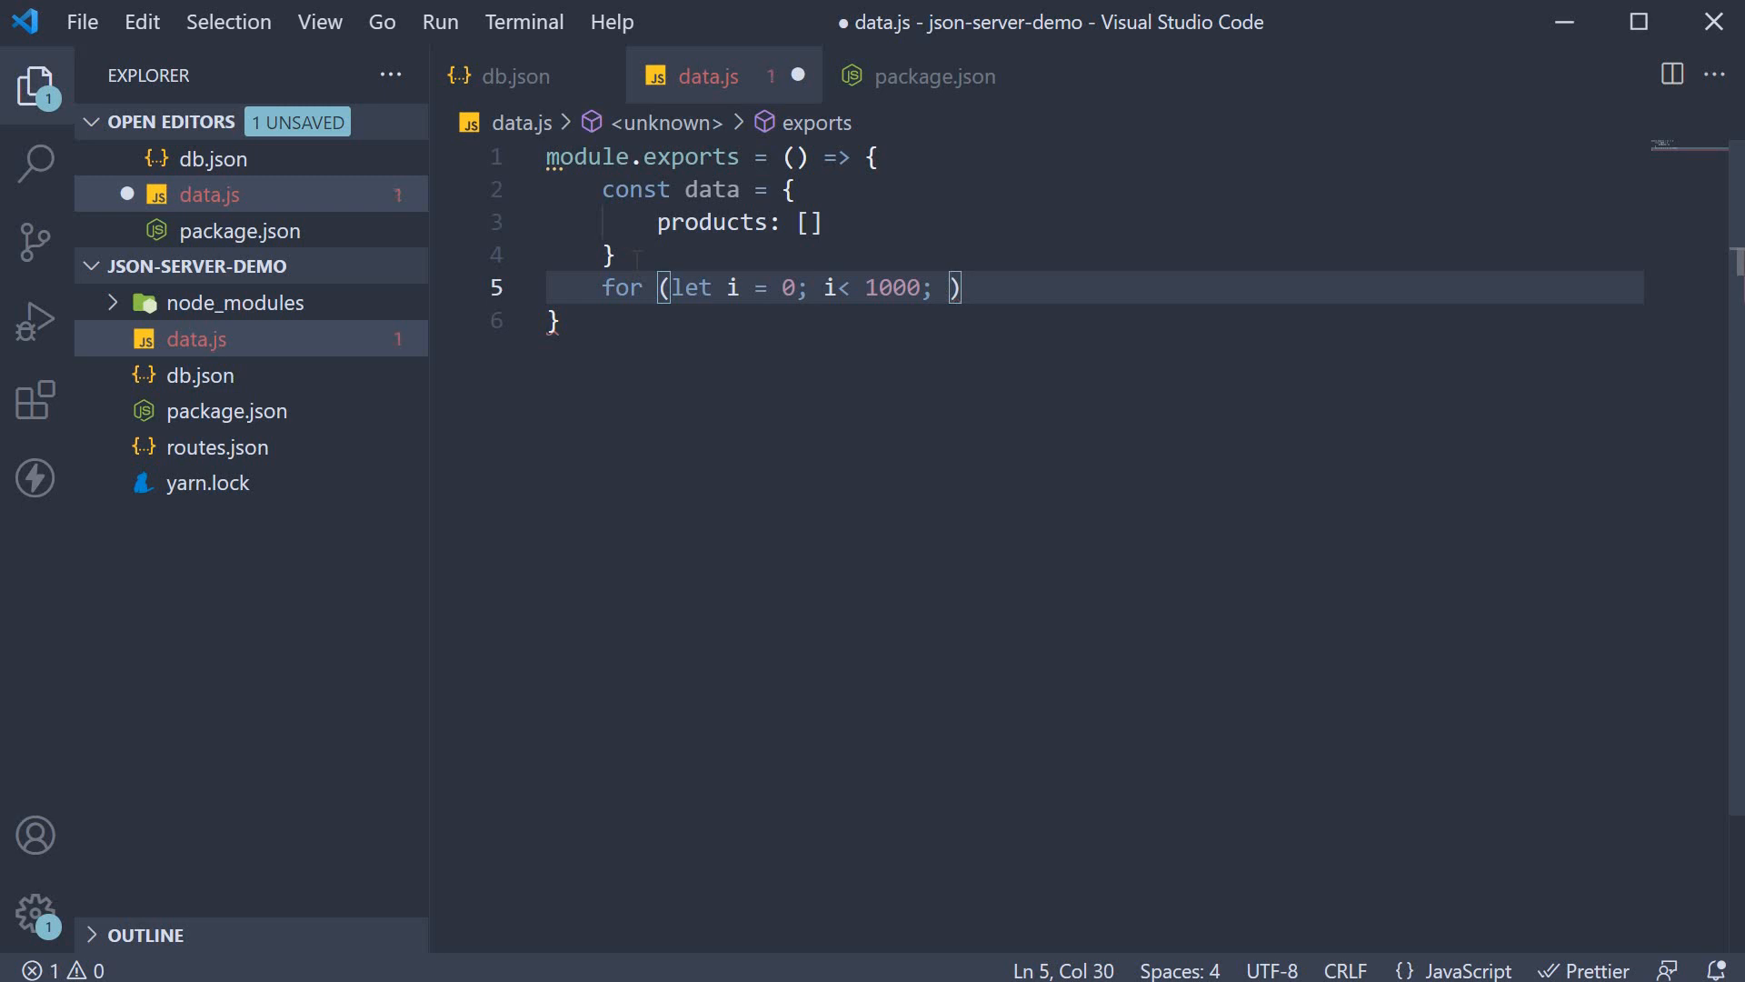
type("i++")
type("data.products")
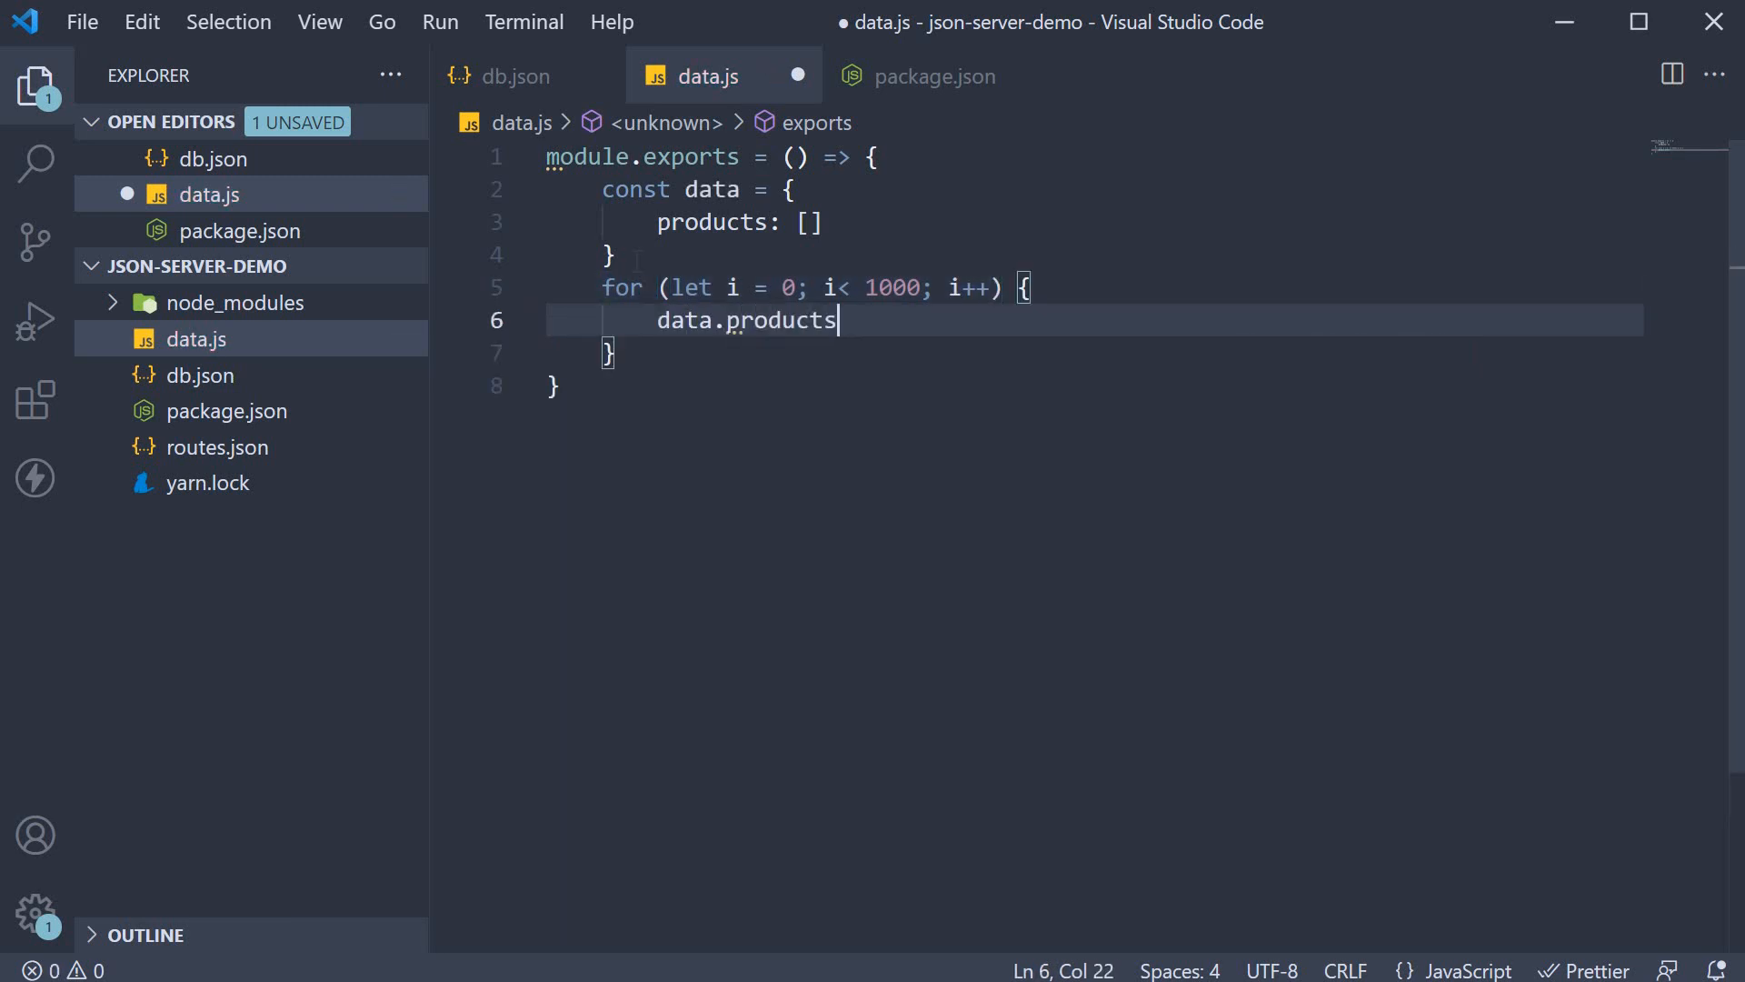
type(".push(")
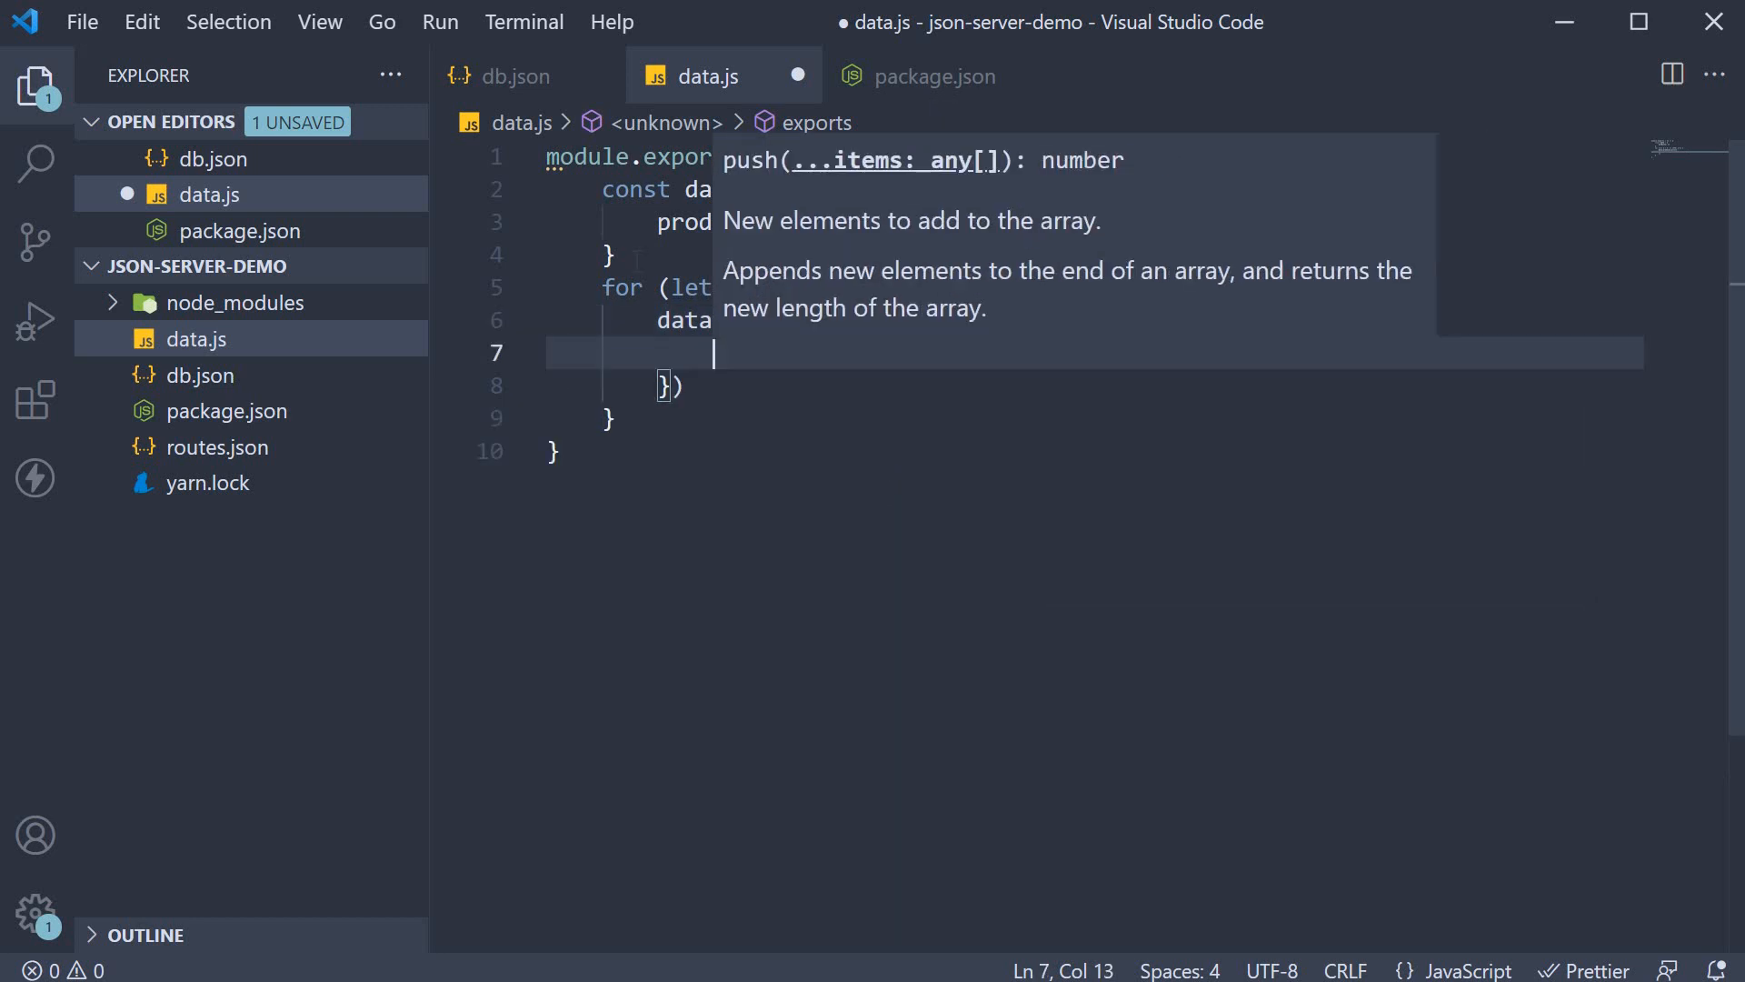
type("id:")
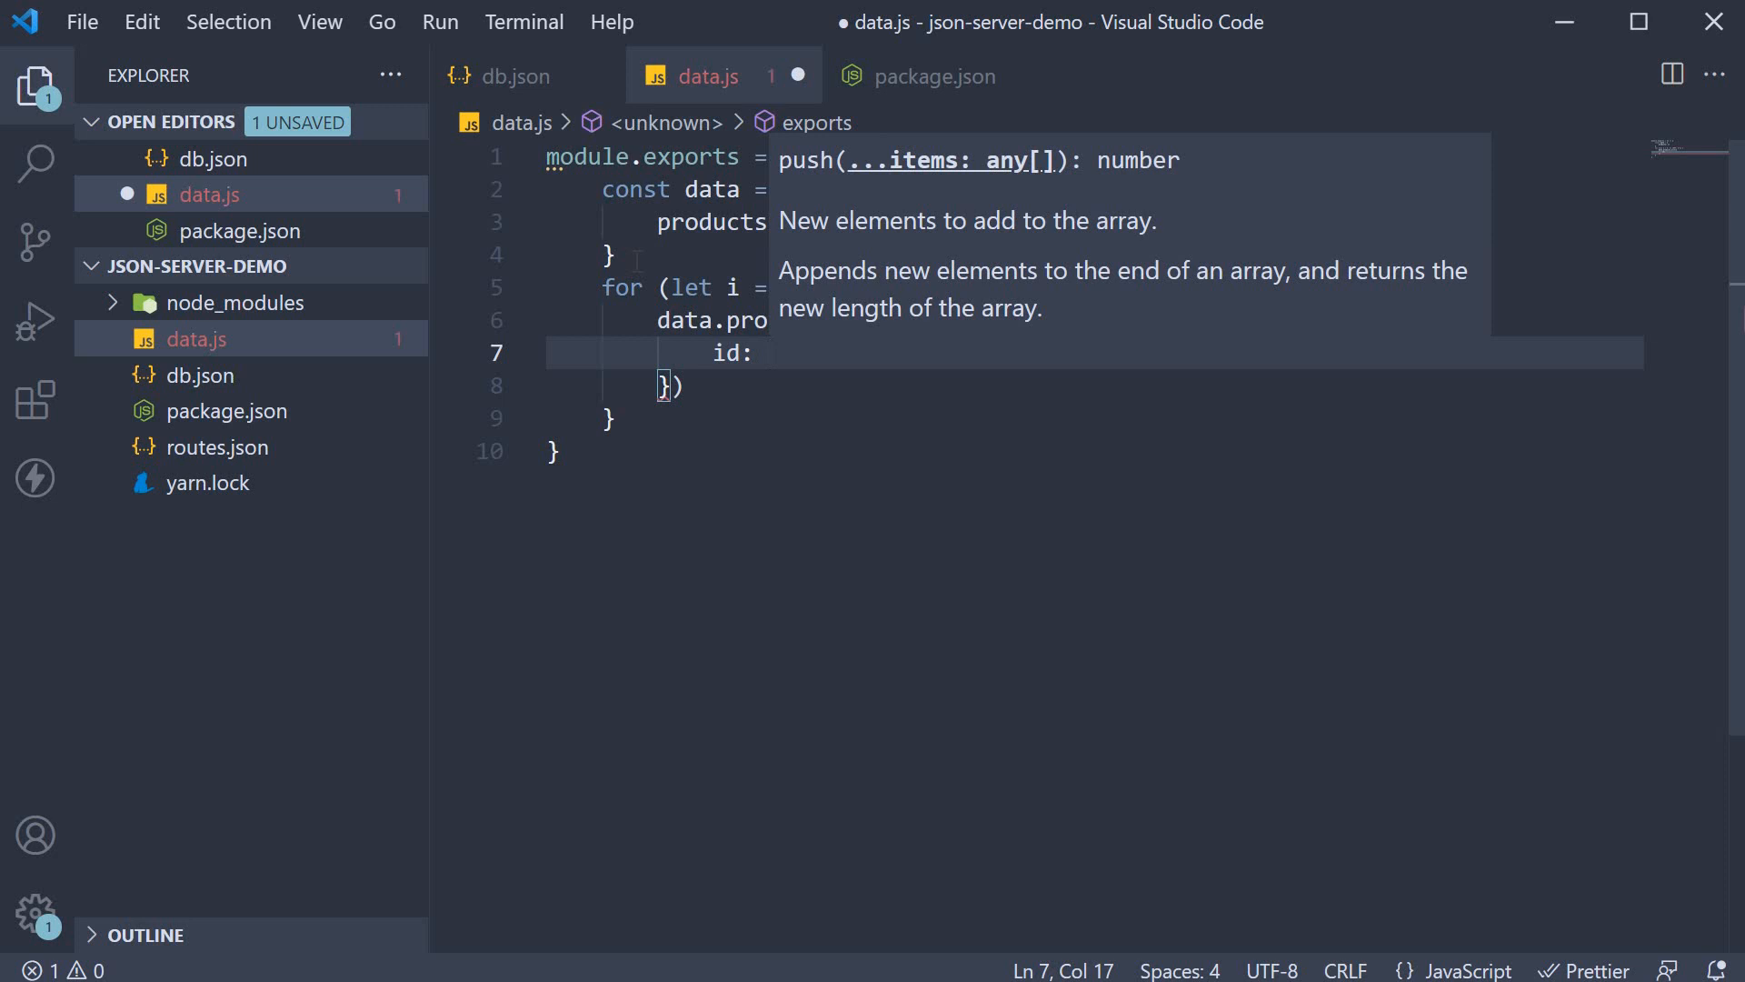
type("i, title: `")
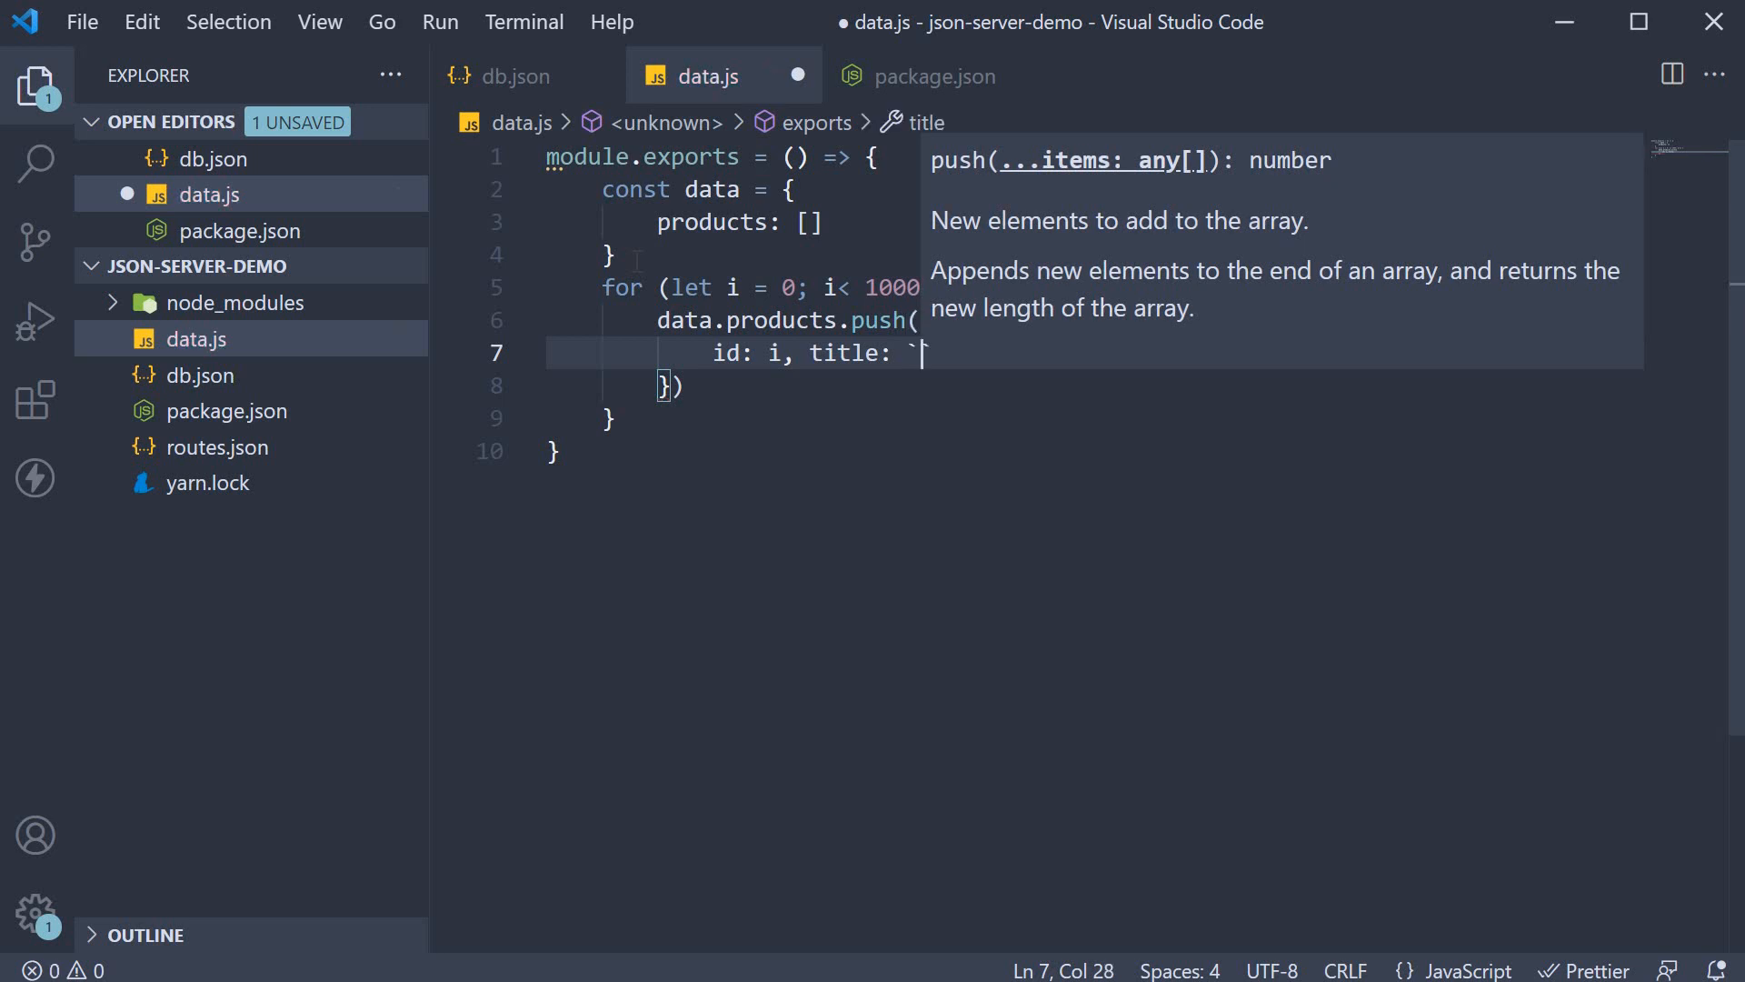
type("products")
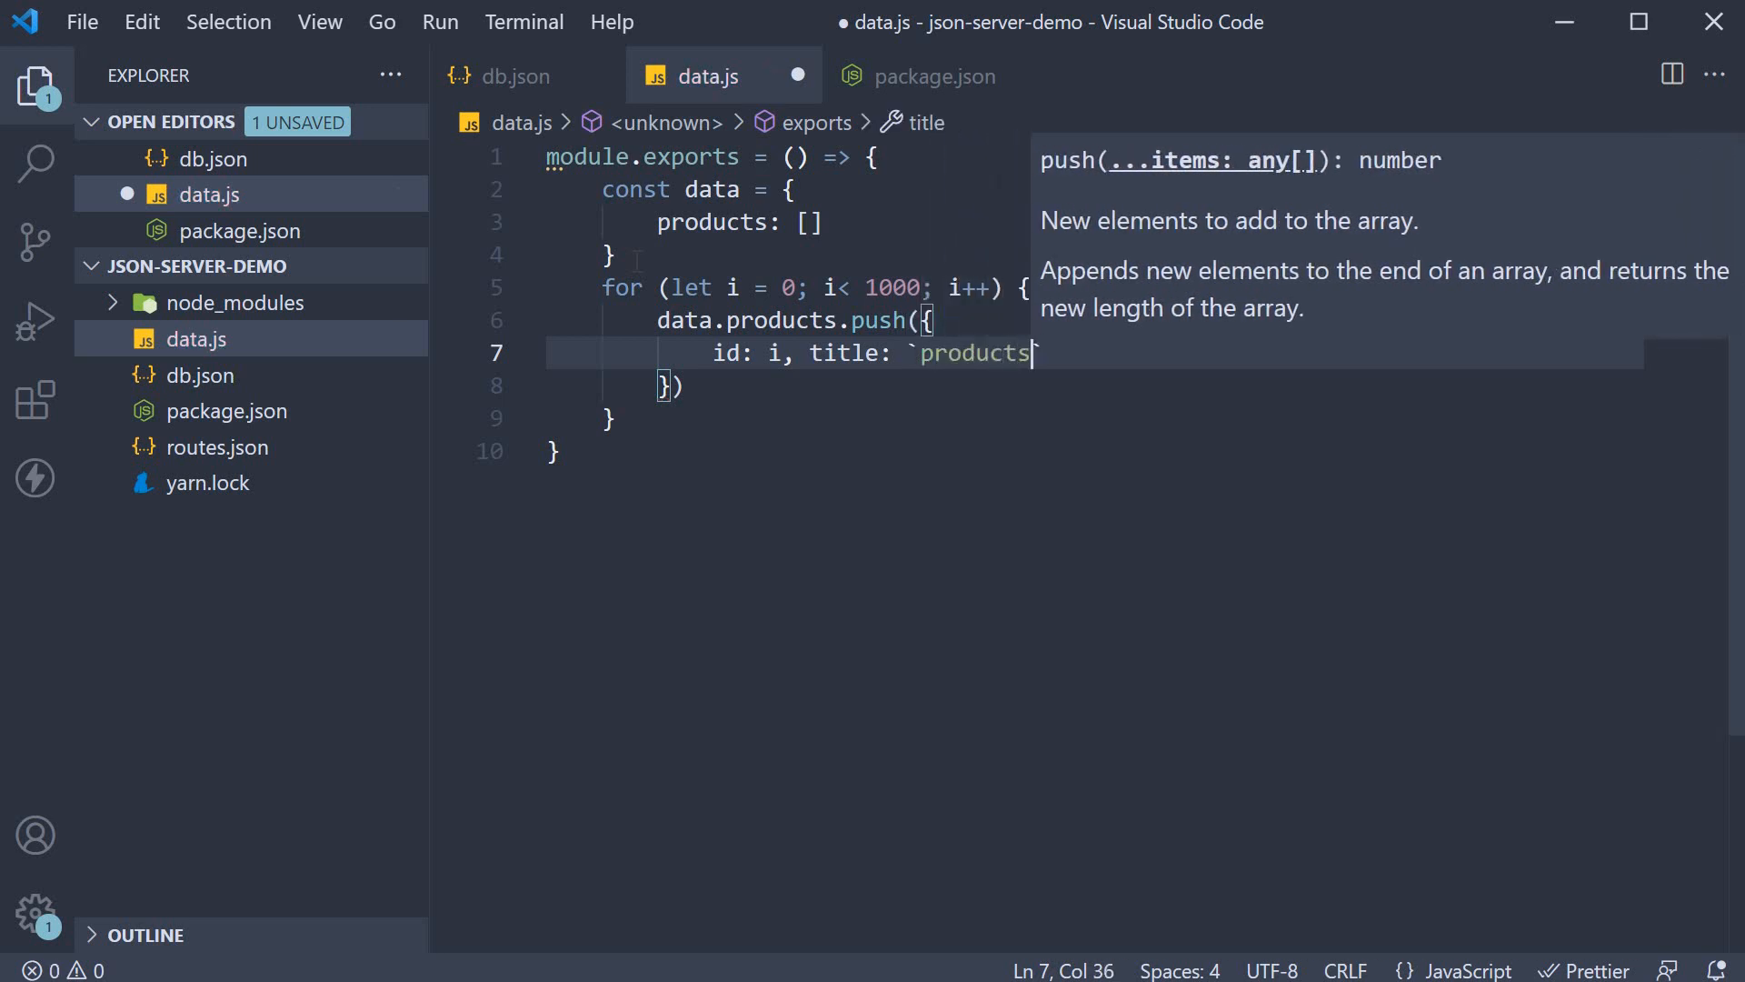
type("${}")
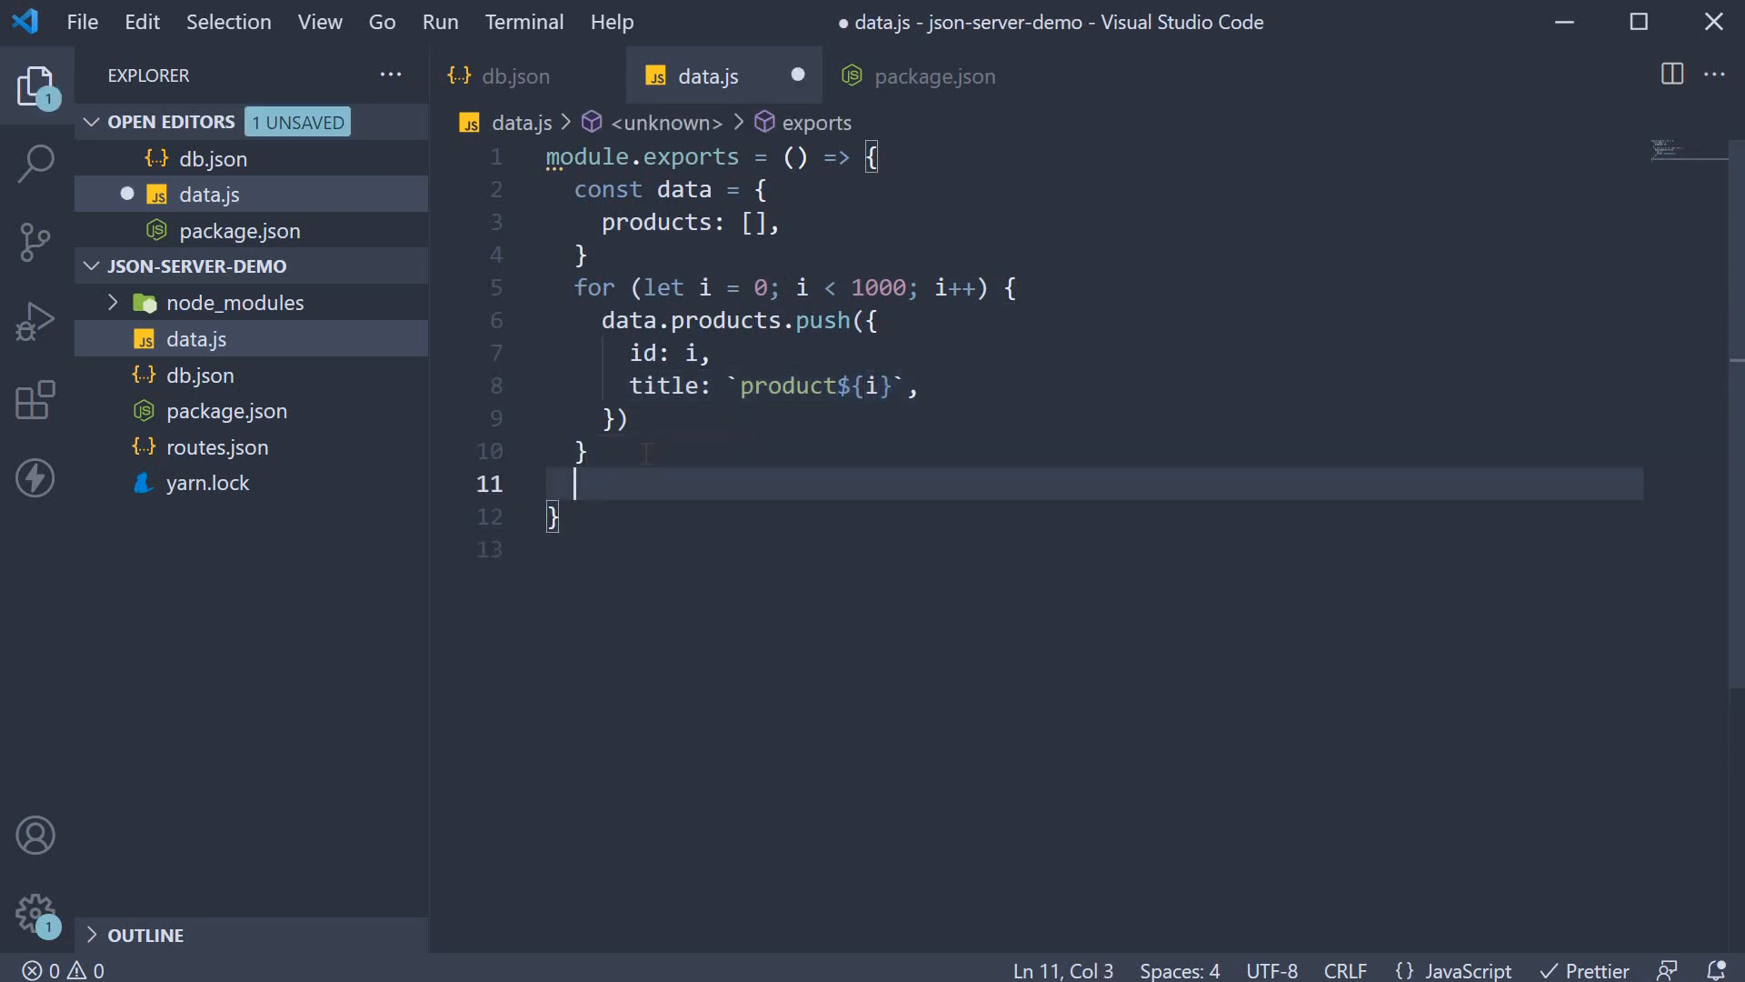
type("return data")
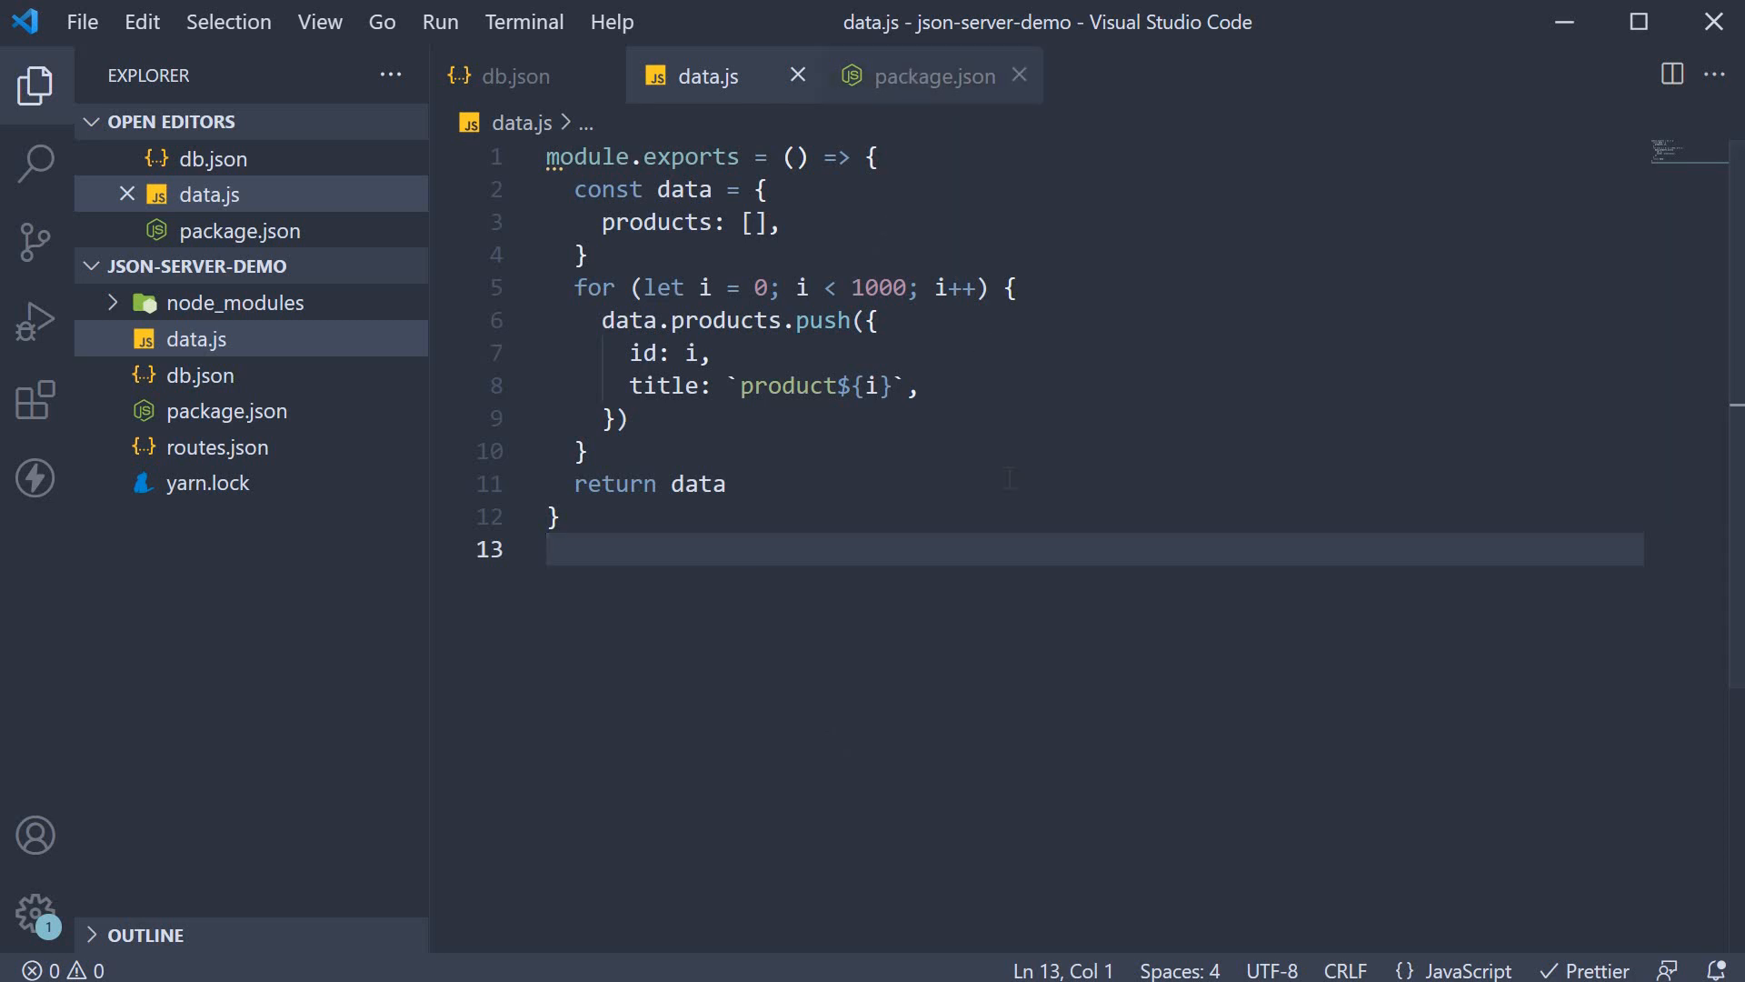
In package.json, change the serve-json script's watched file from db.json to data.js.
left_click(934, 75)
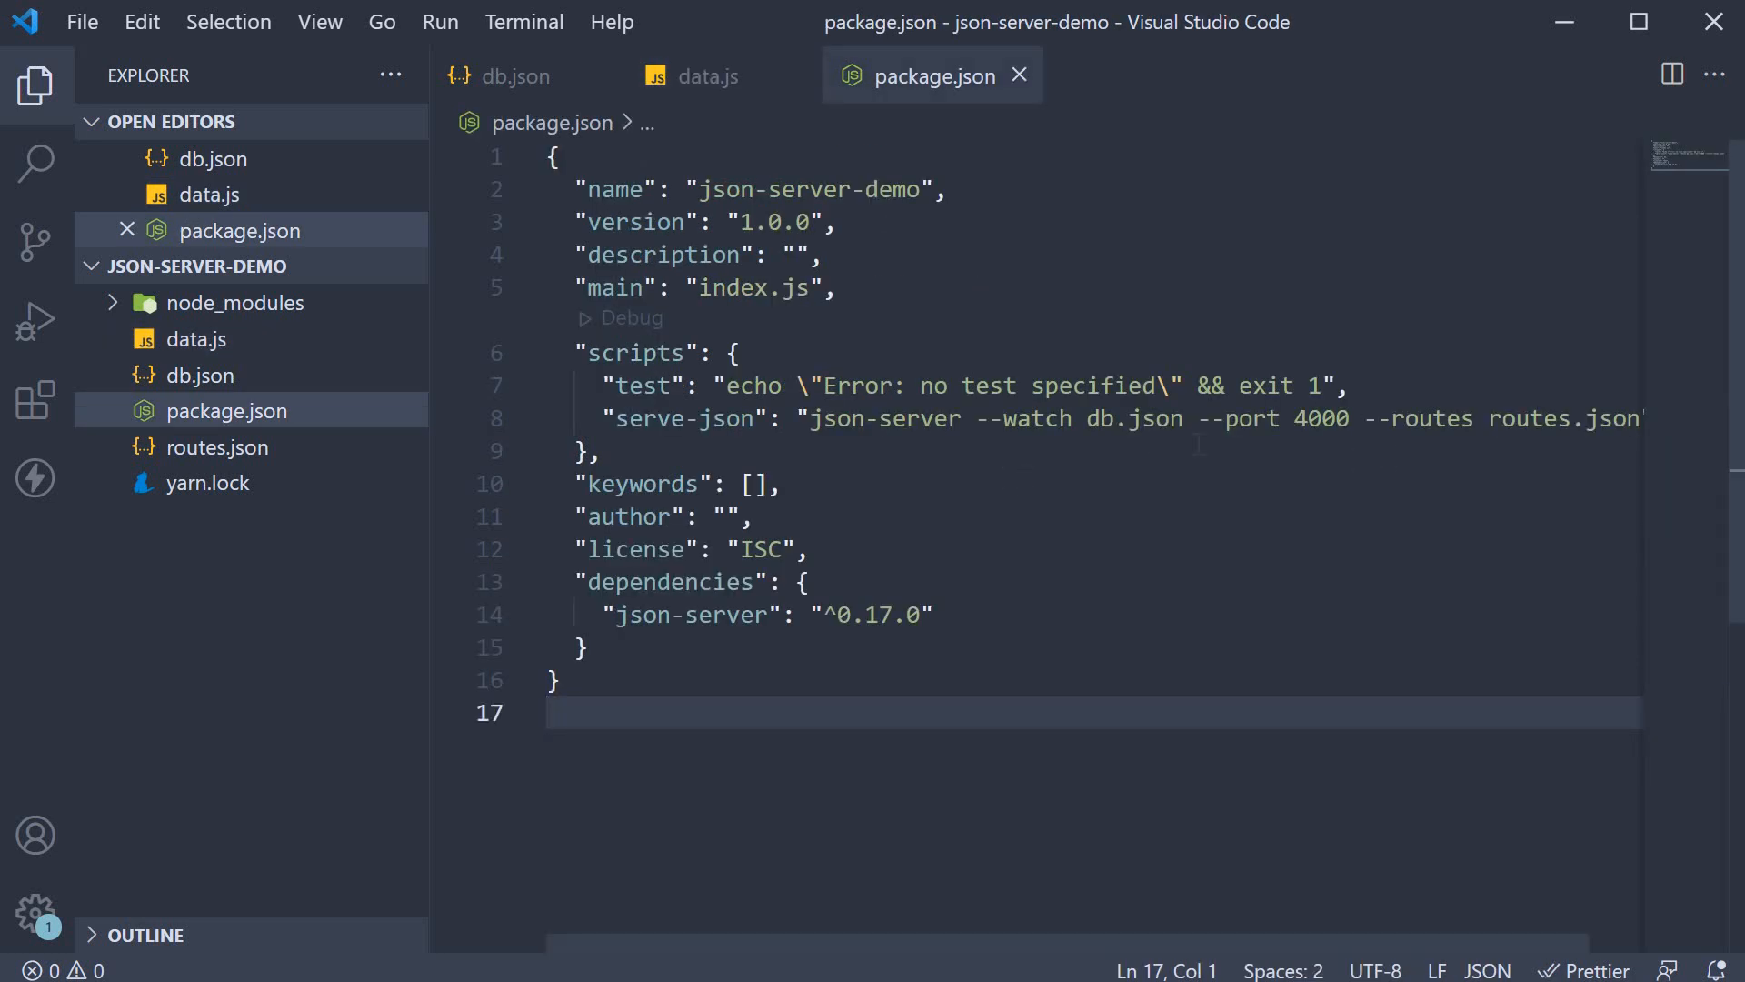
left_click(1186, 418)
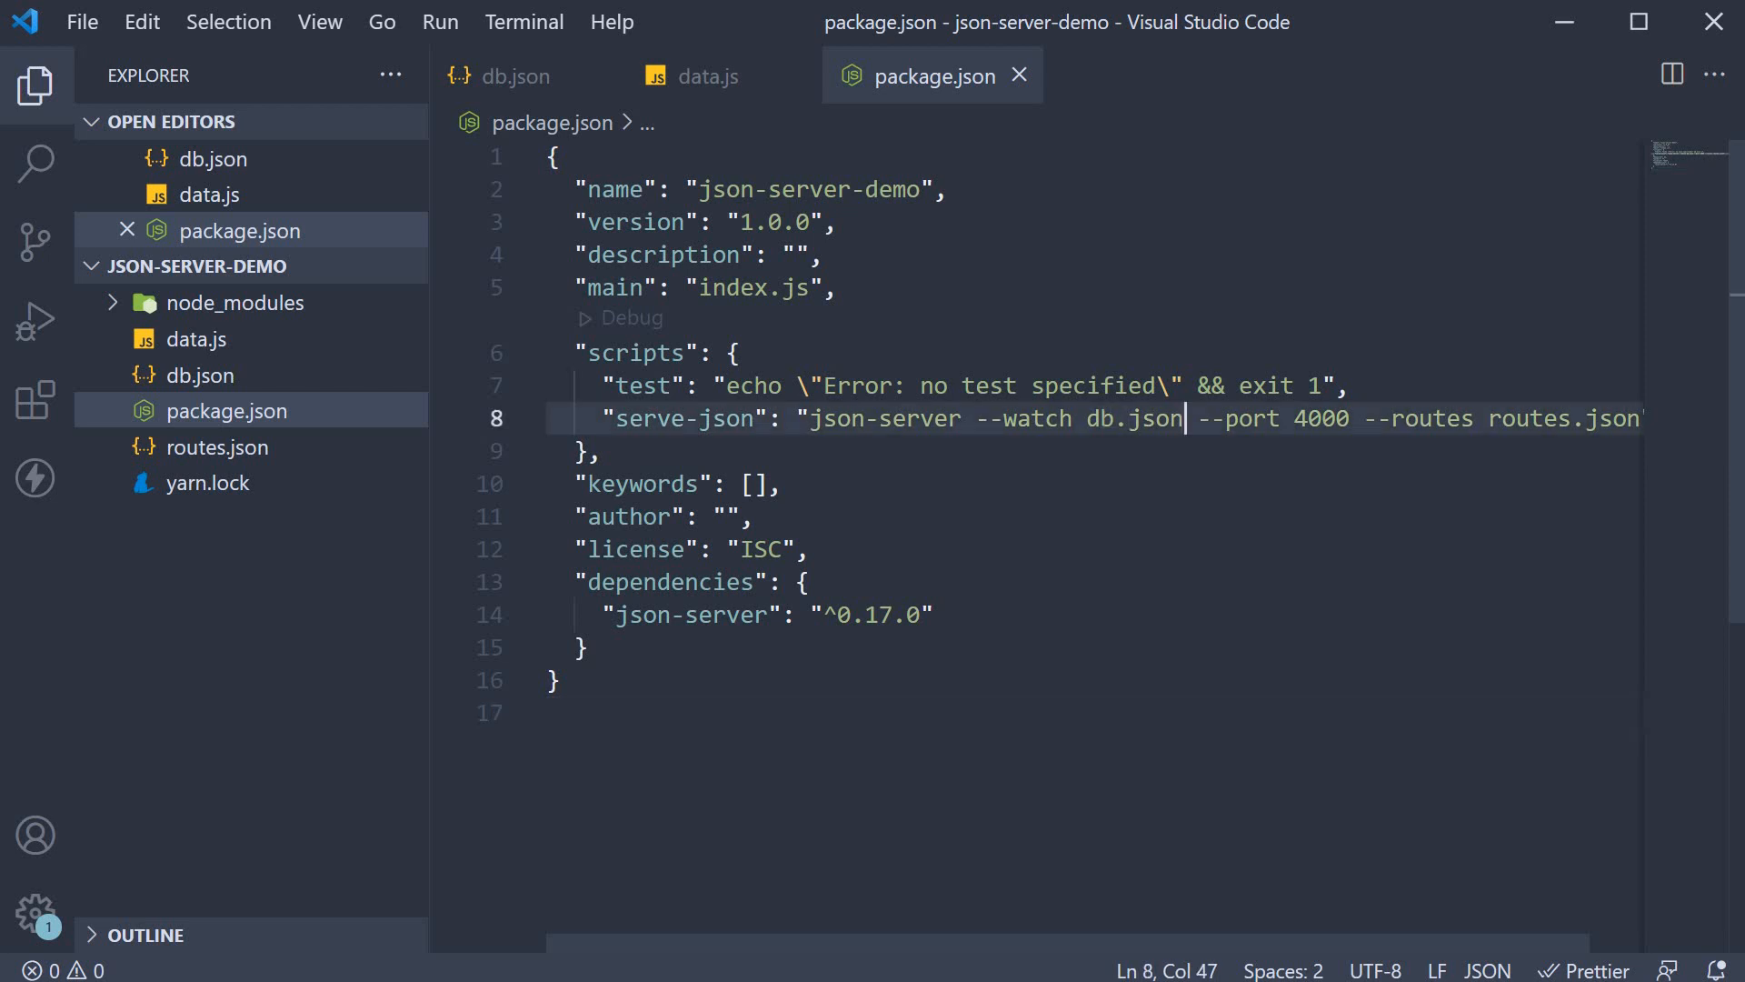
double_click(1135, 418)
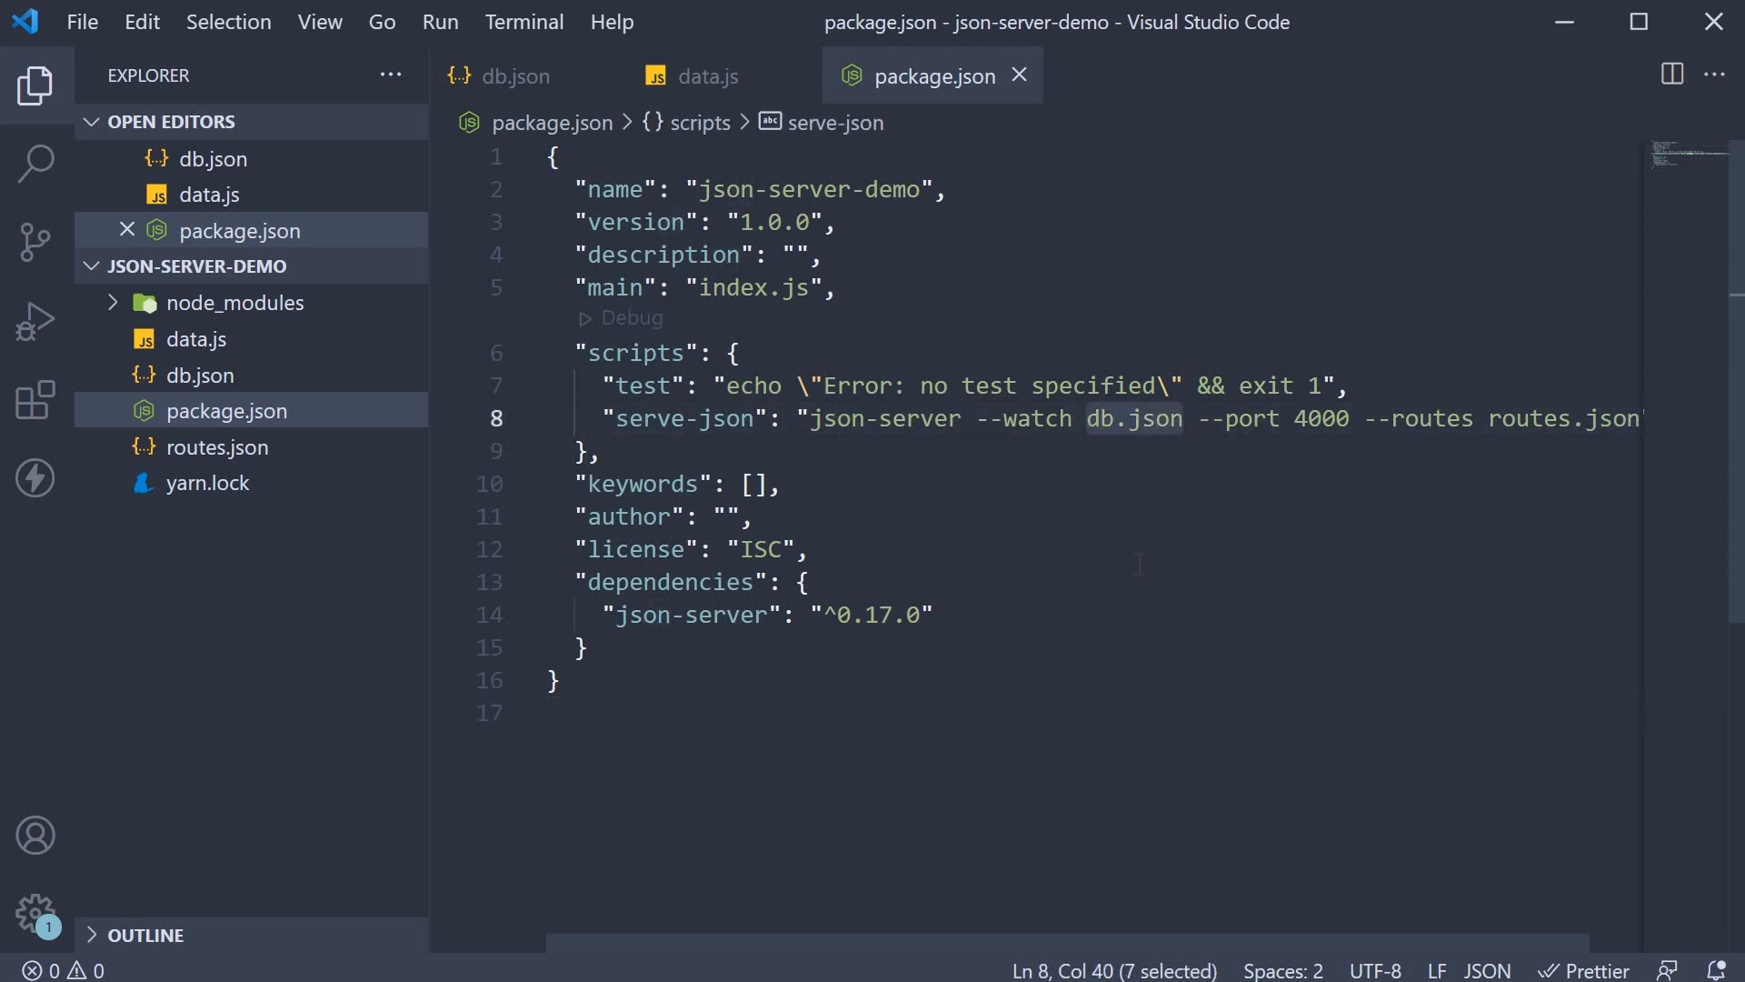
type("data.js")
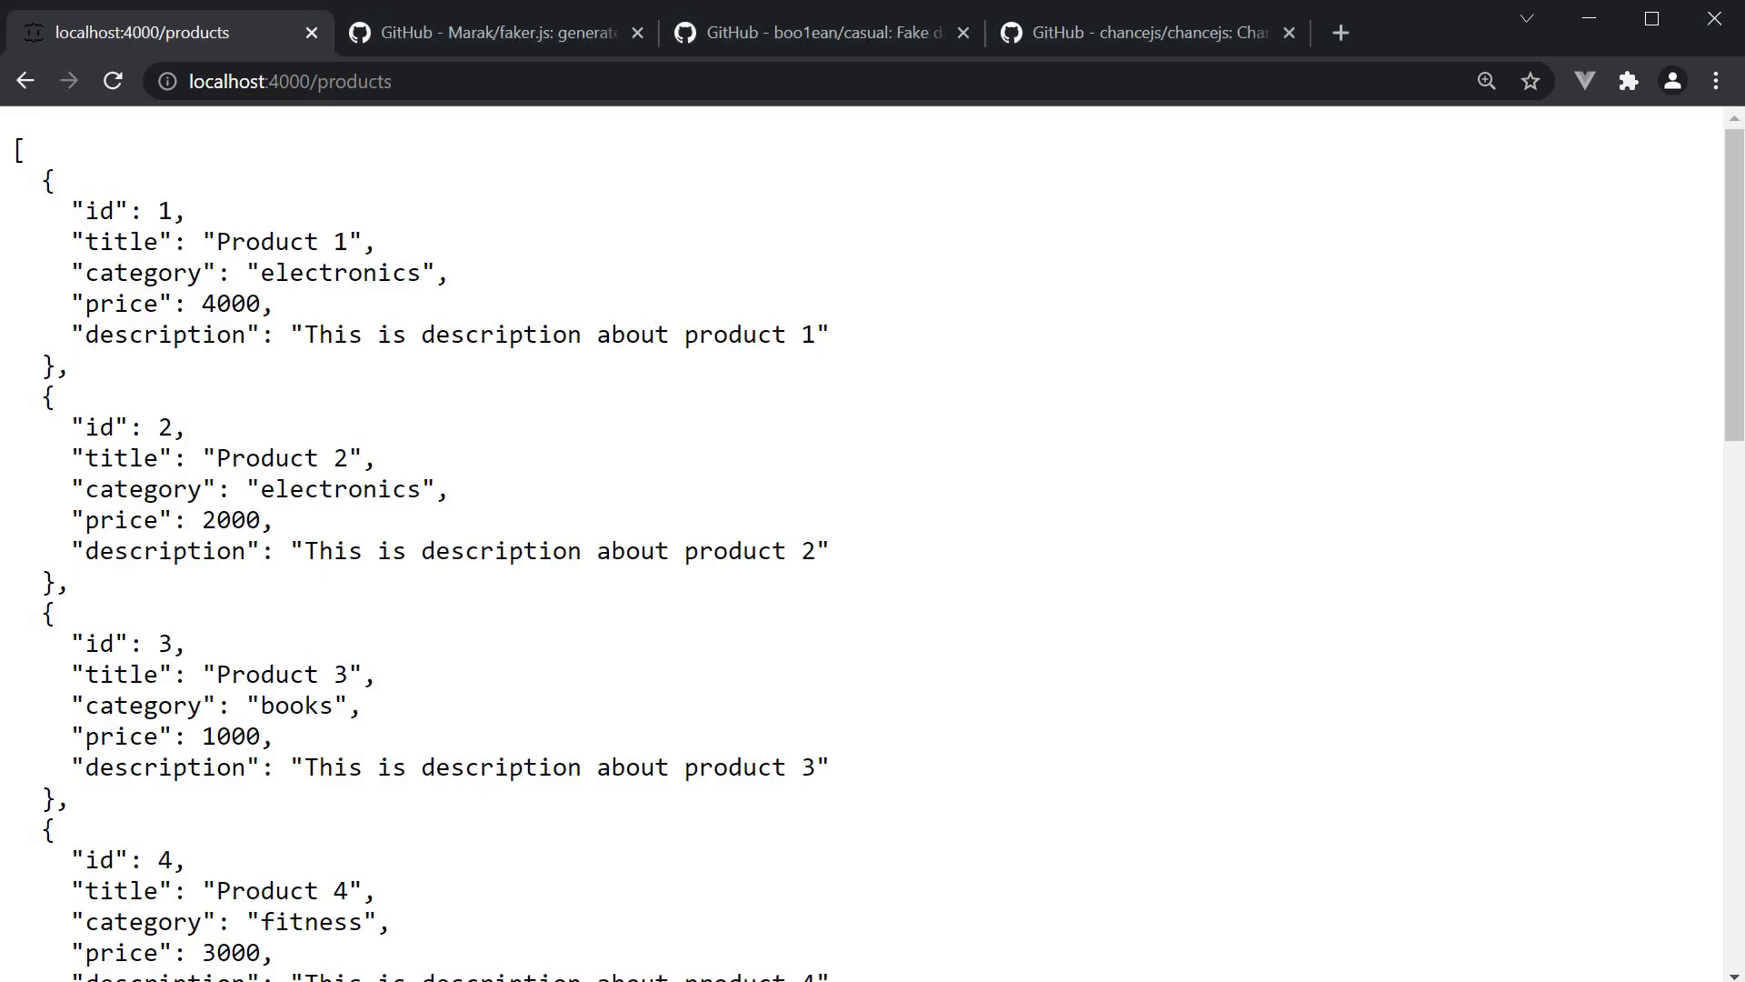
Reload localhost:4000/products and scroll to the bottom to see product999.
scroll("down", 3)
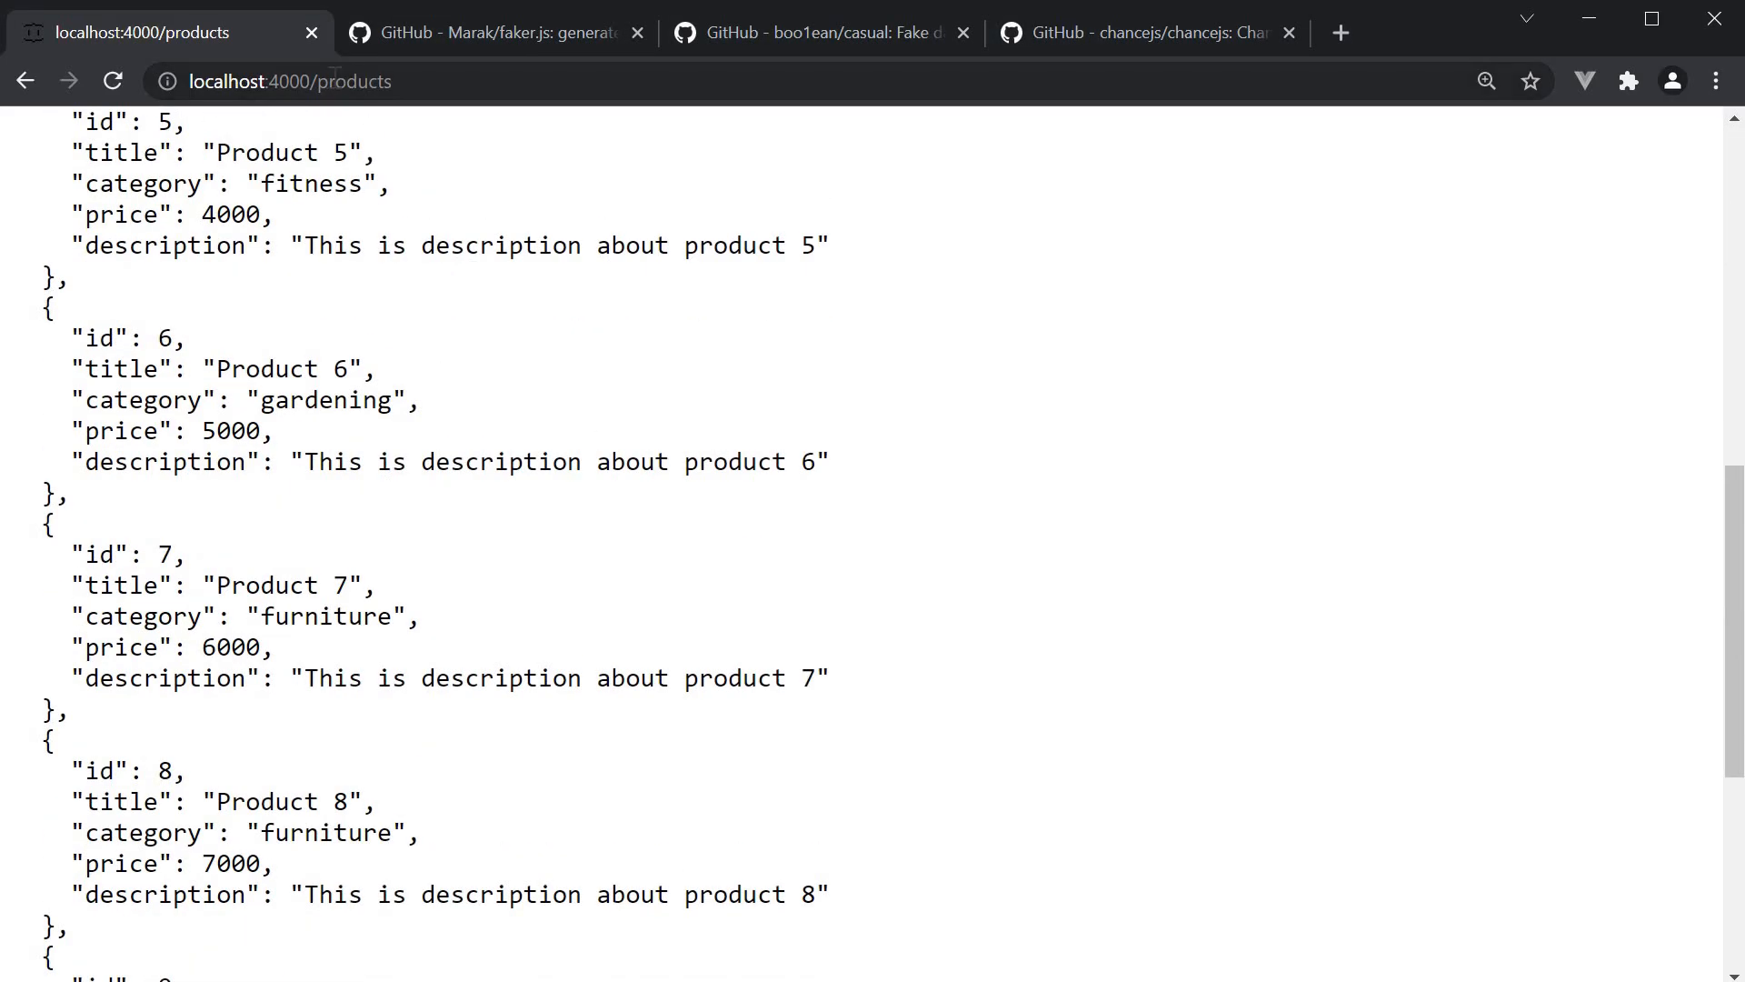
left_click(112, 80)
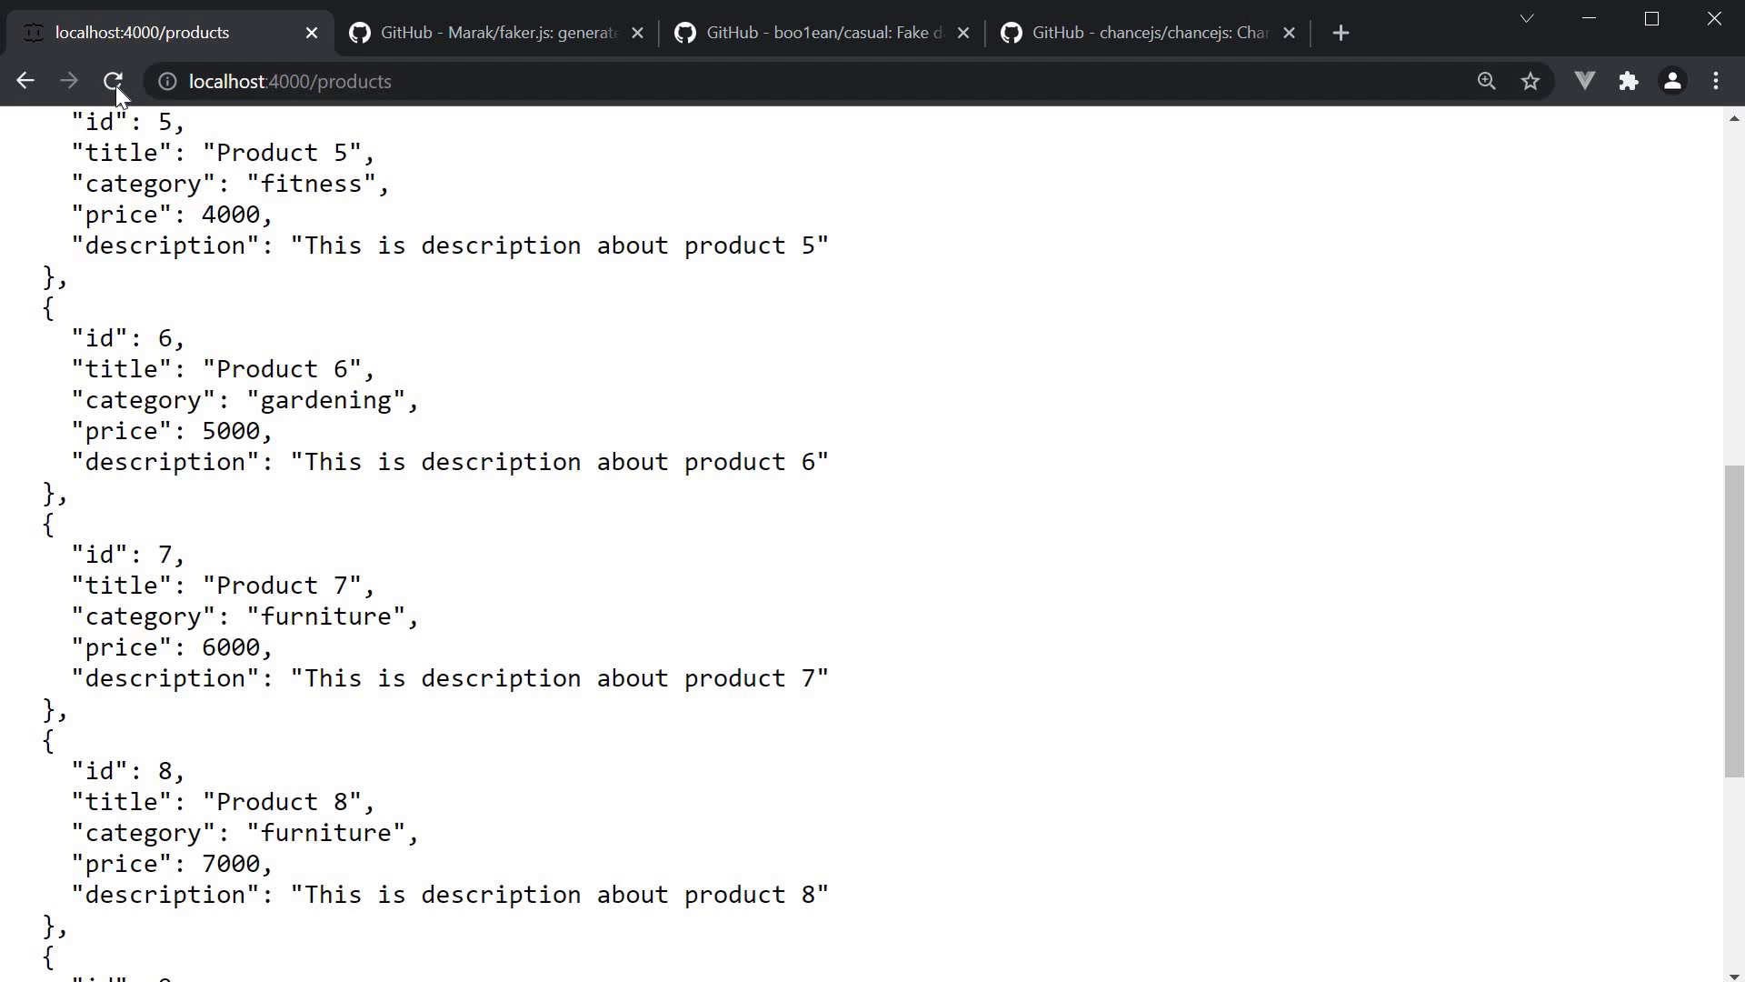
left_click(113, 81)
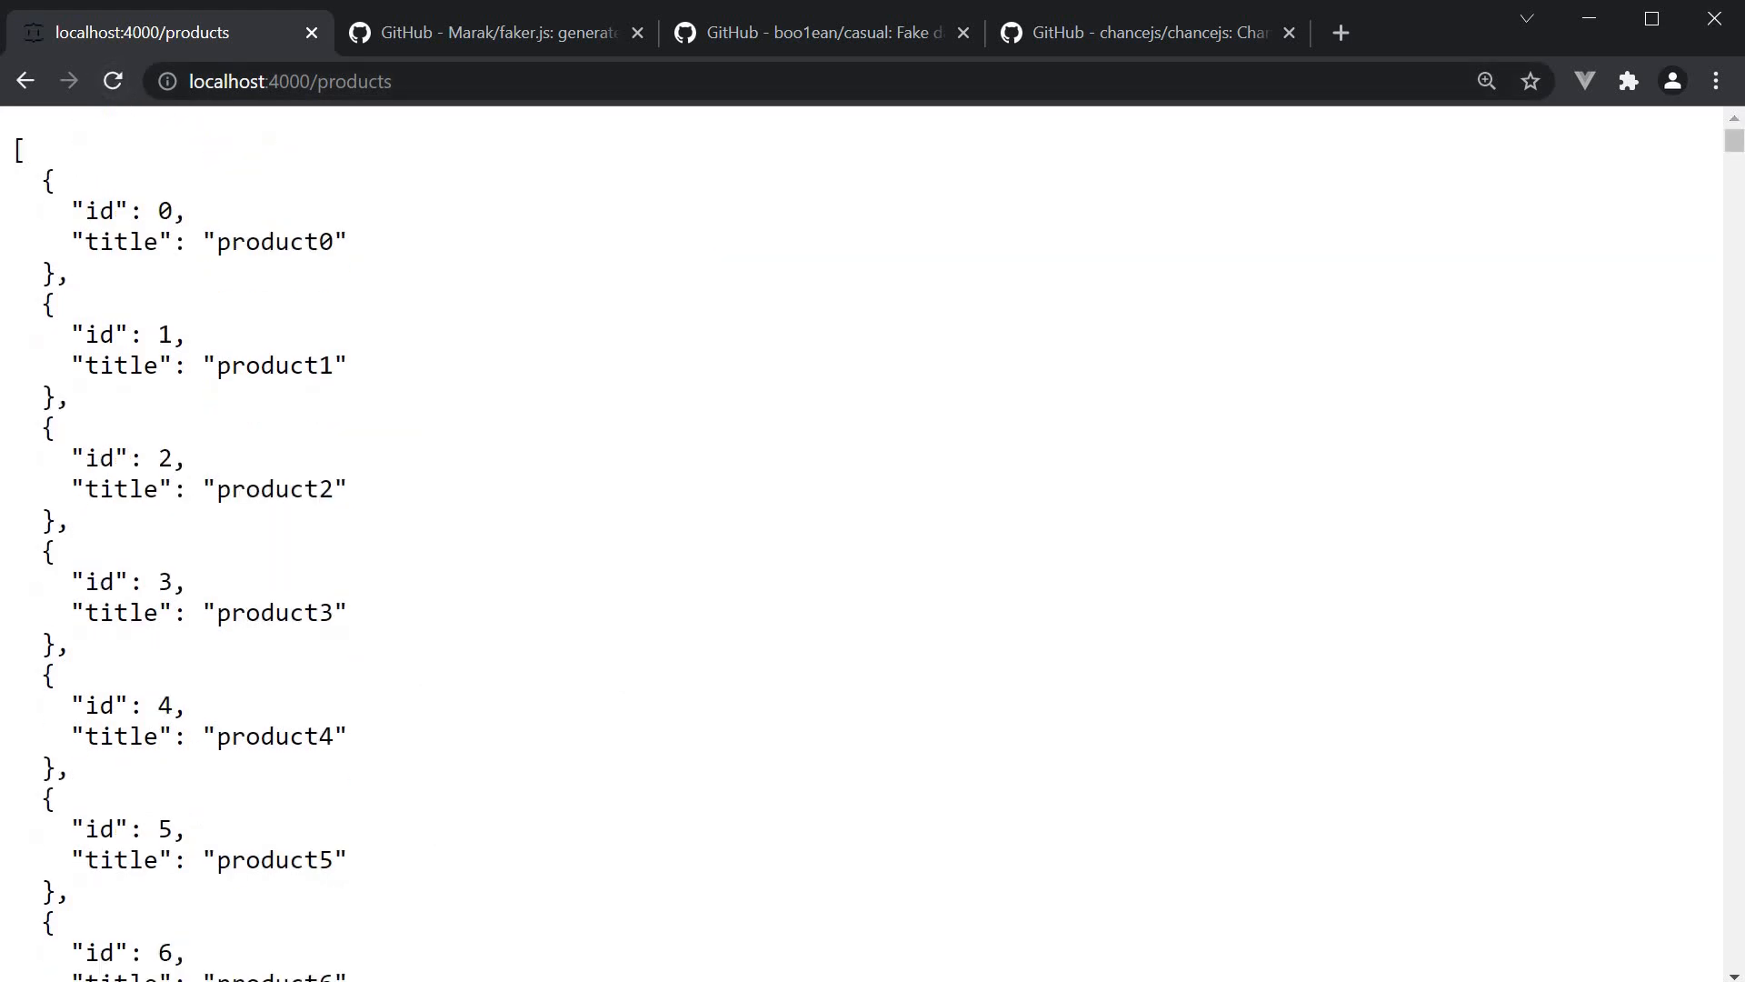
mouse_move(1737, 316)
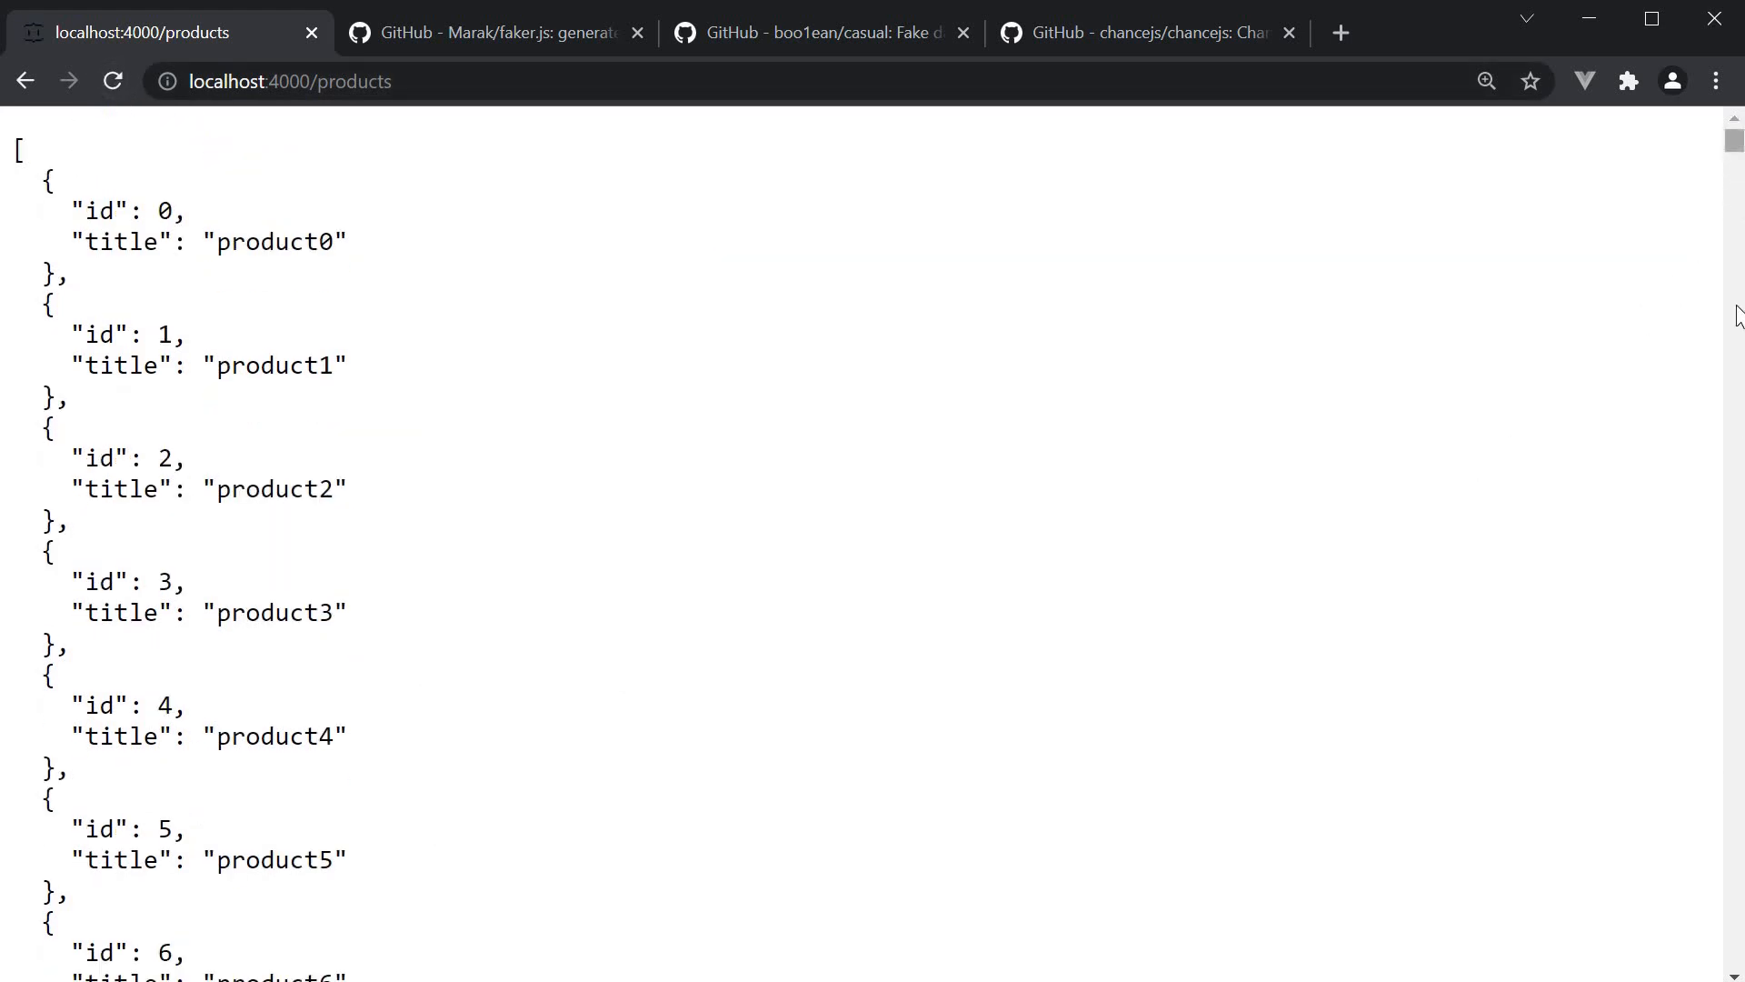
scroll("down", 3)
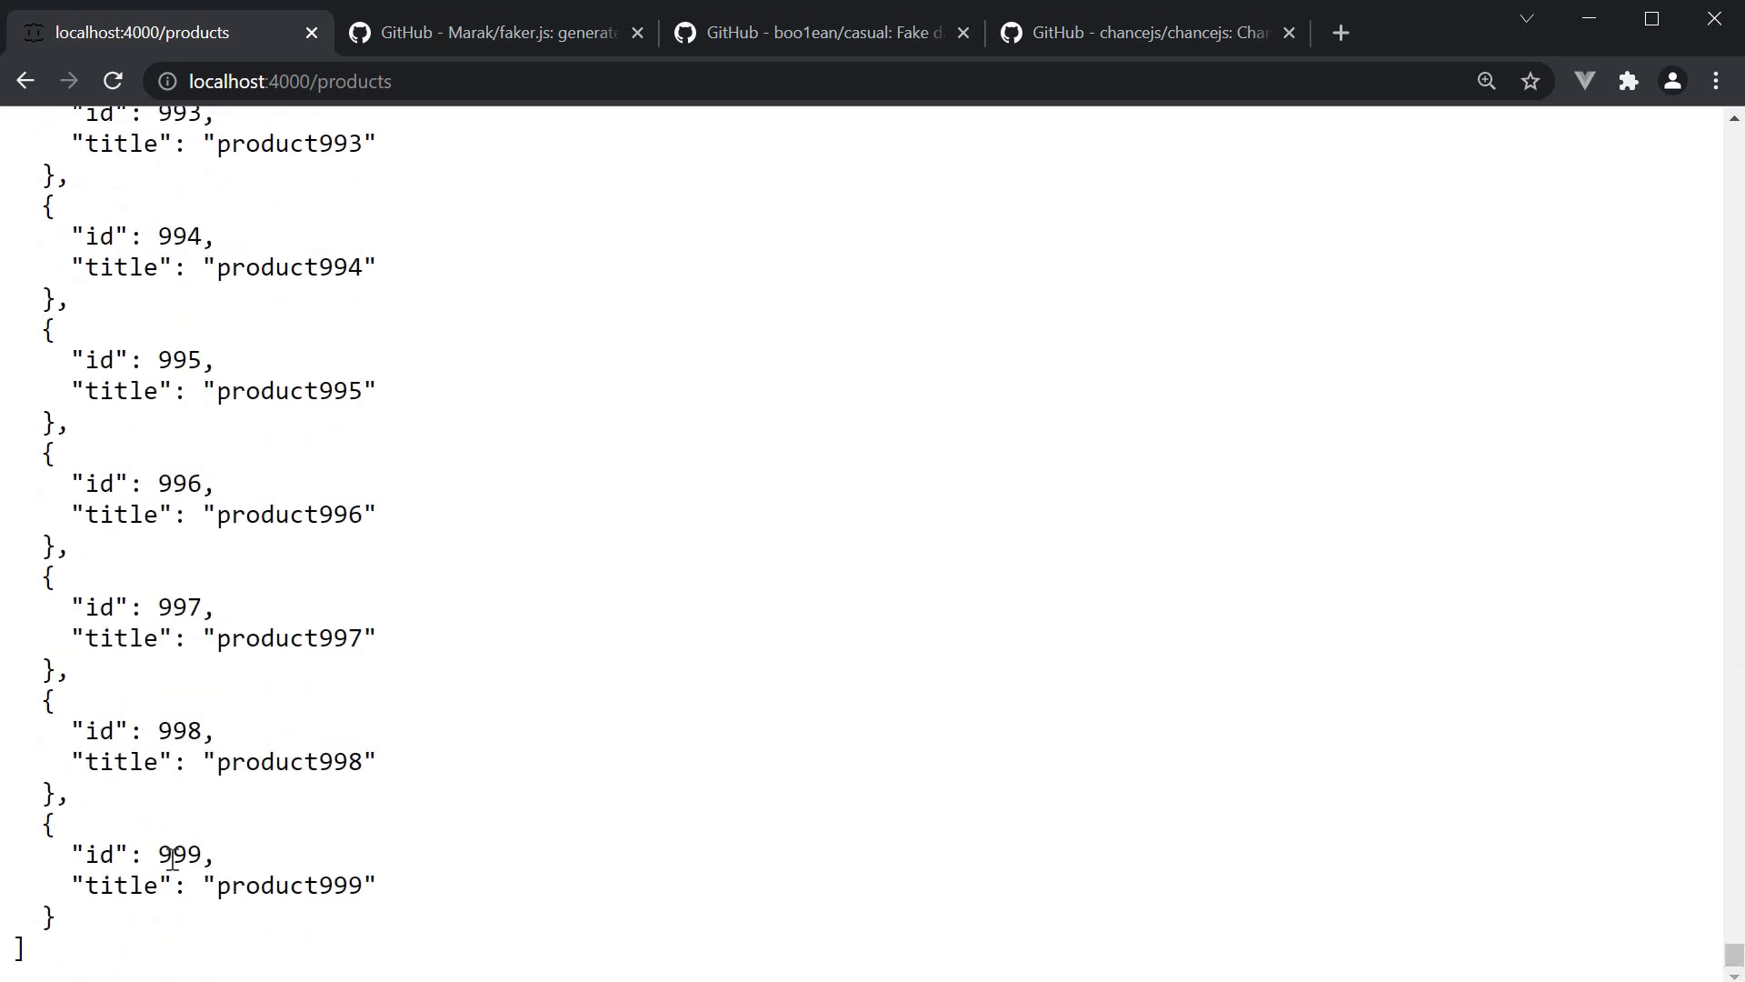
mouse_move(297, 841)
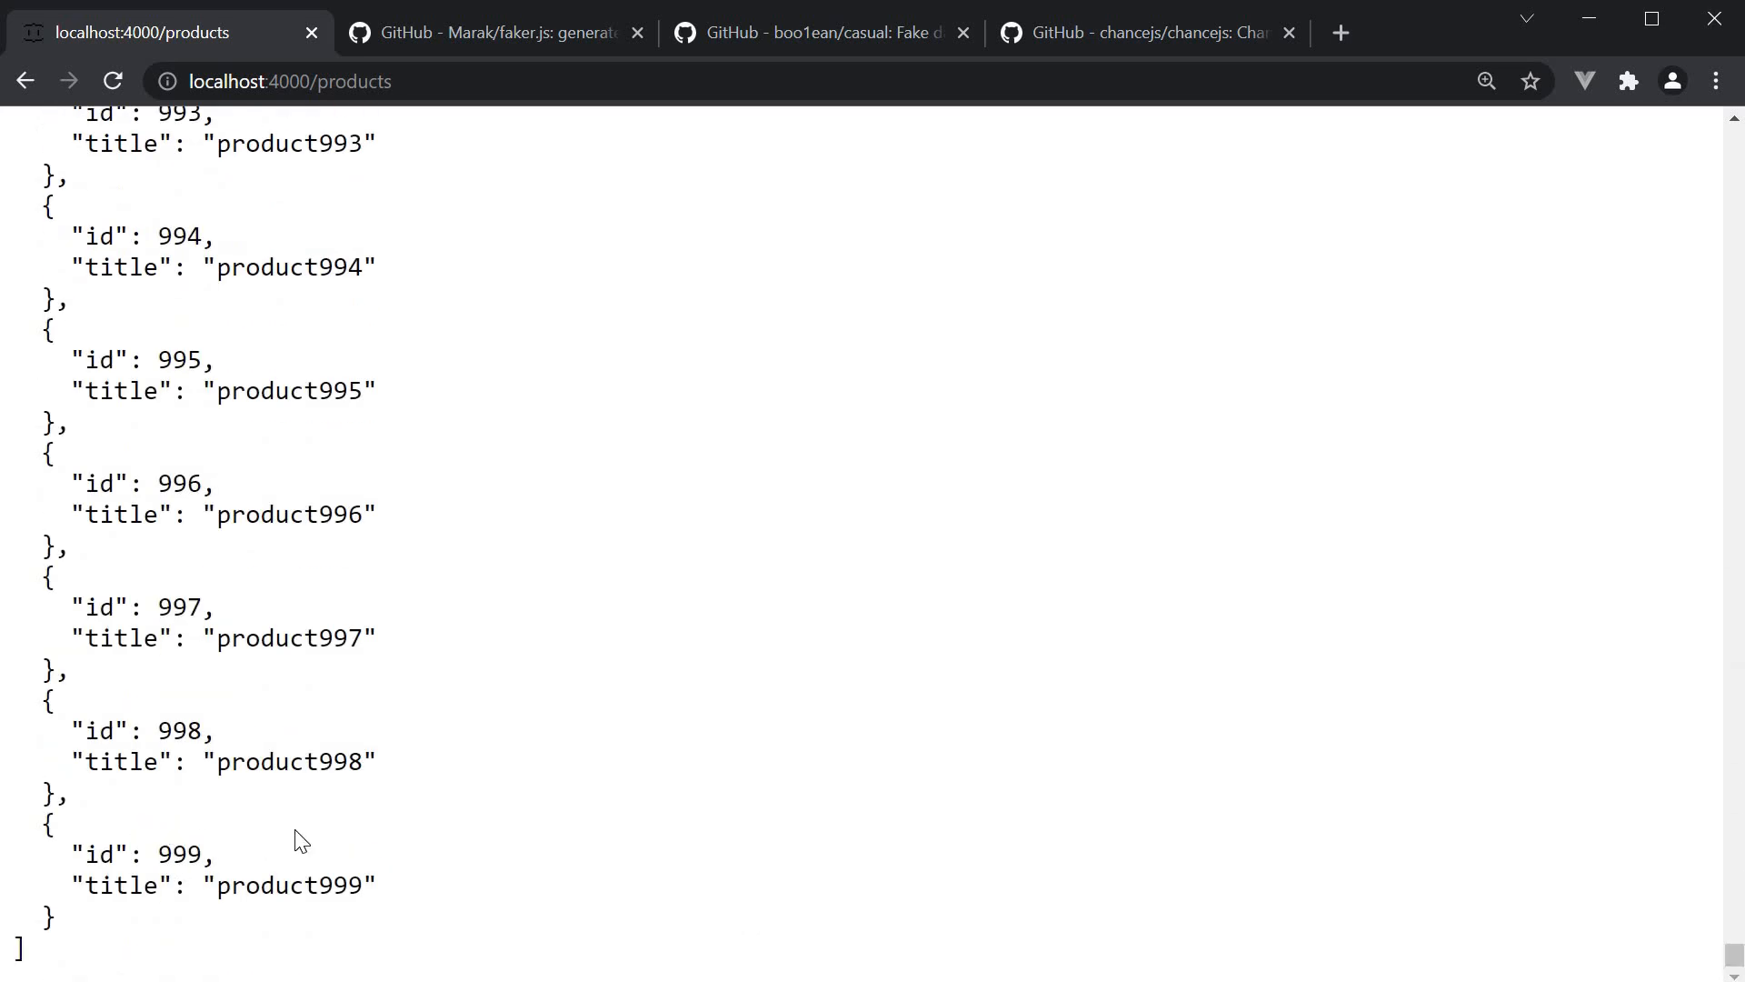
mouse_move(549, 699)
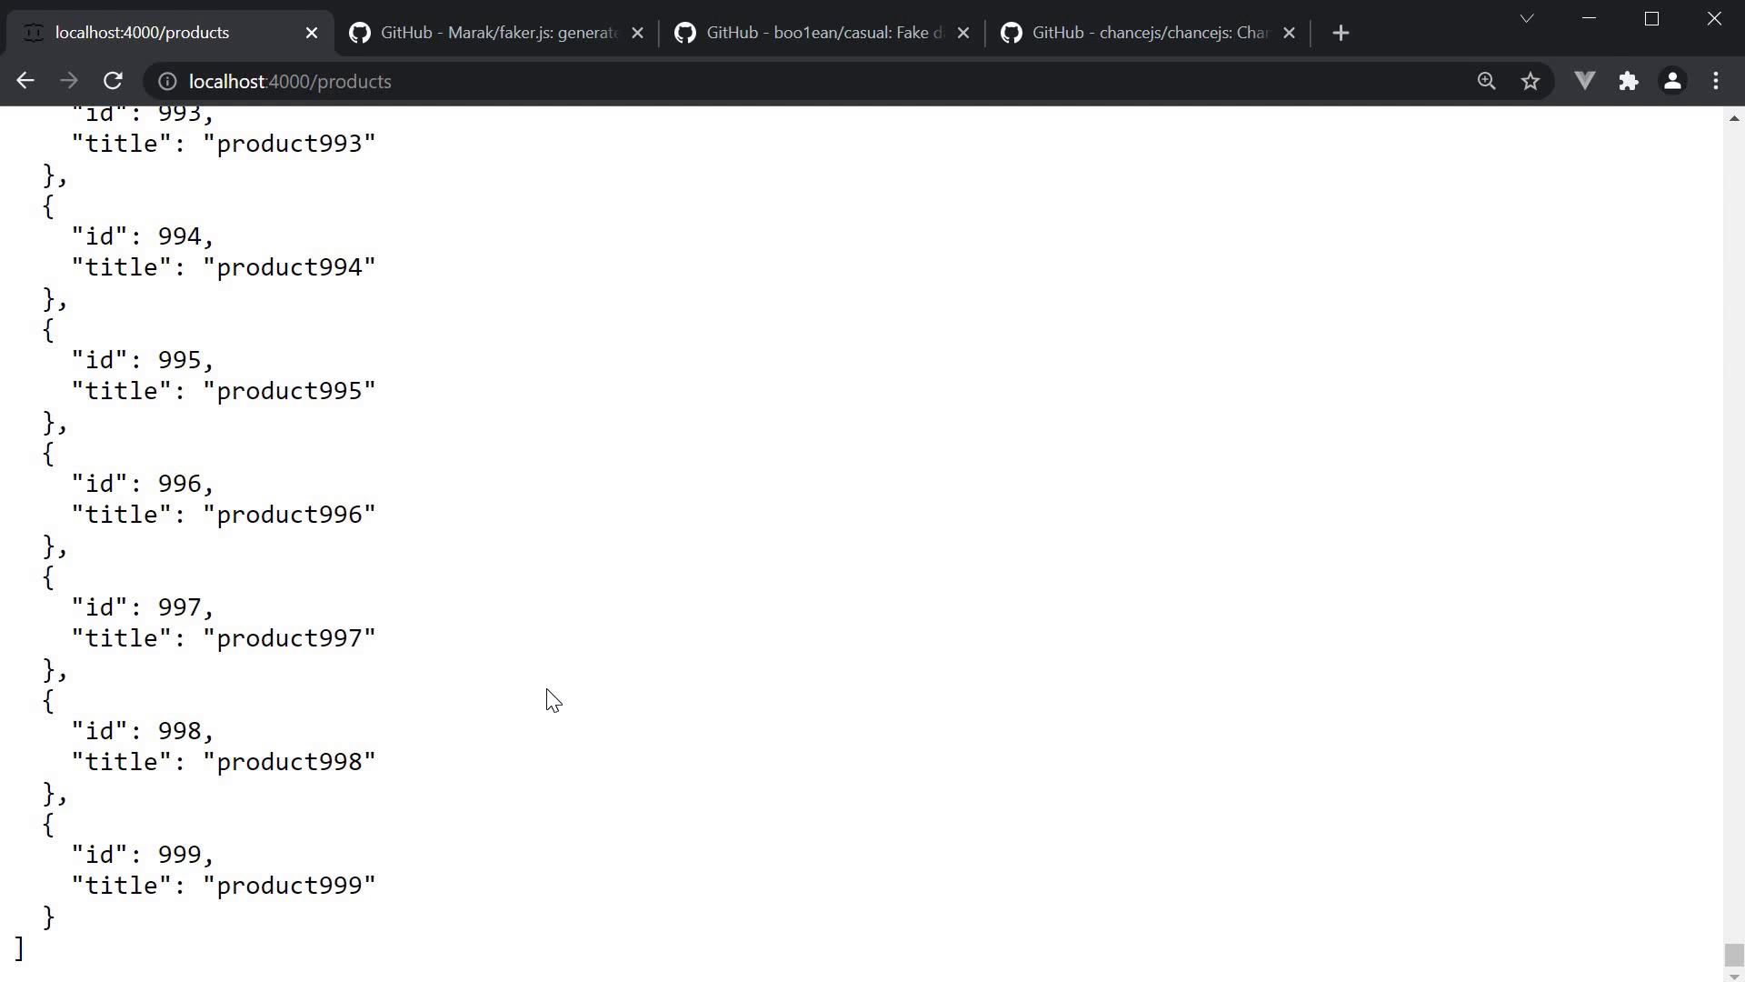
mouse_move(511, 49)
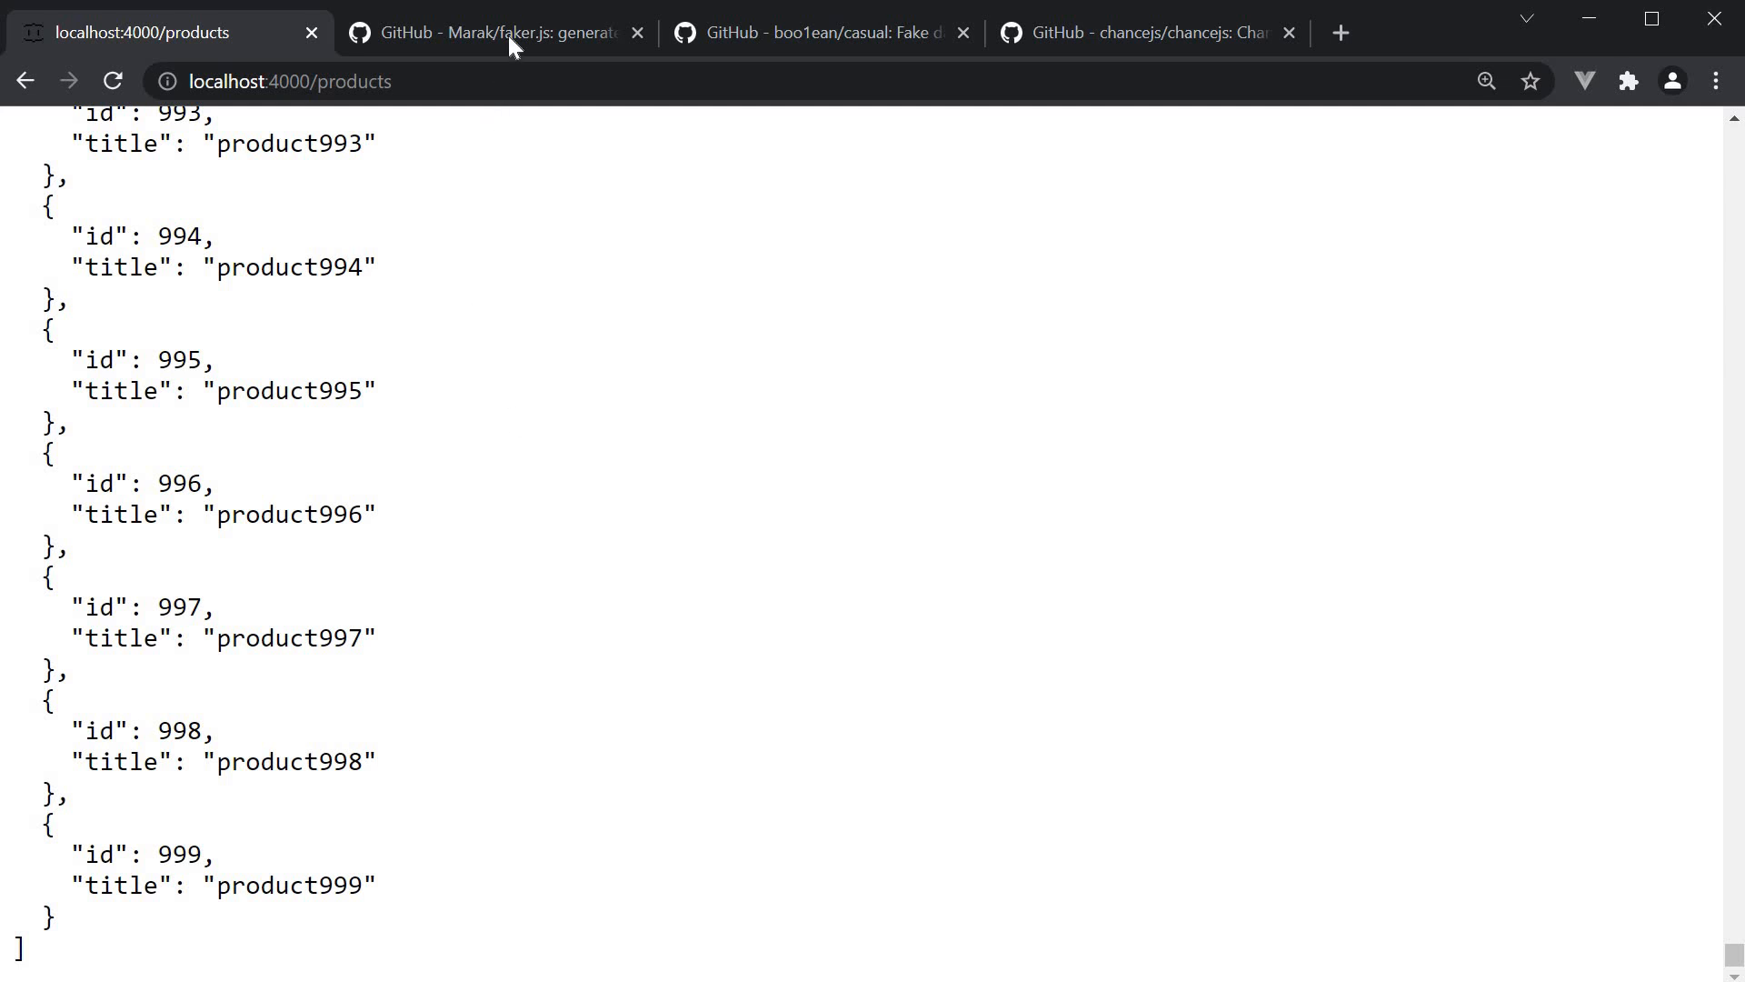
Browse the faker.js, casual and chancejs GitHub repository tabs in turn.
left_click(498, 33)
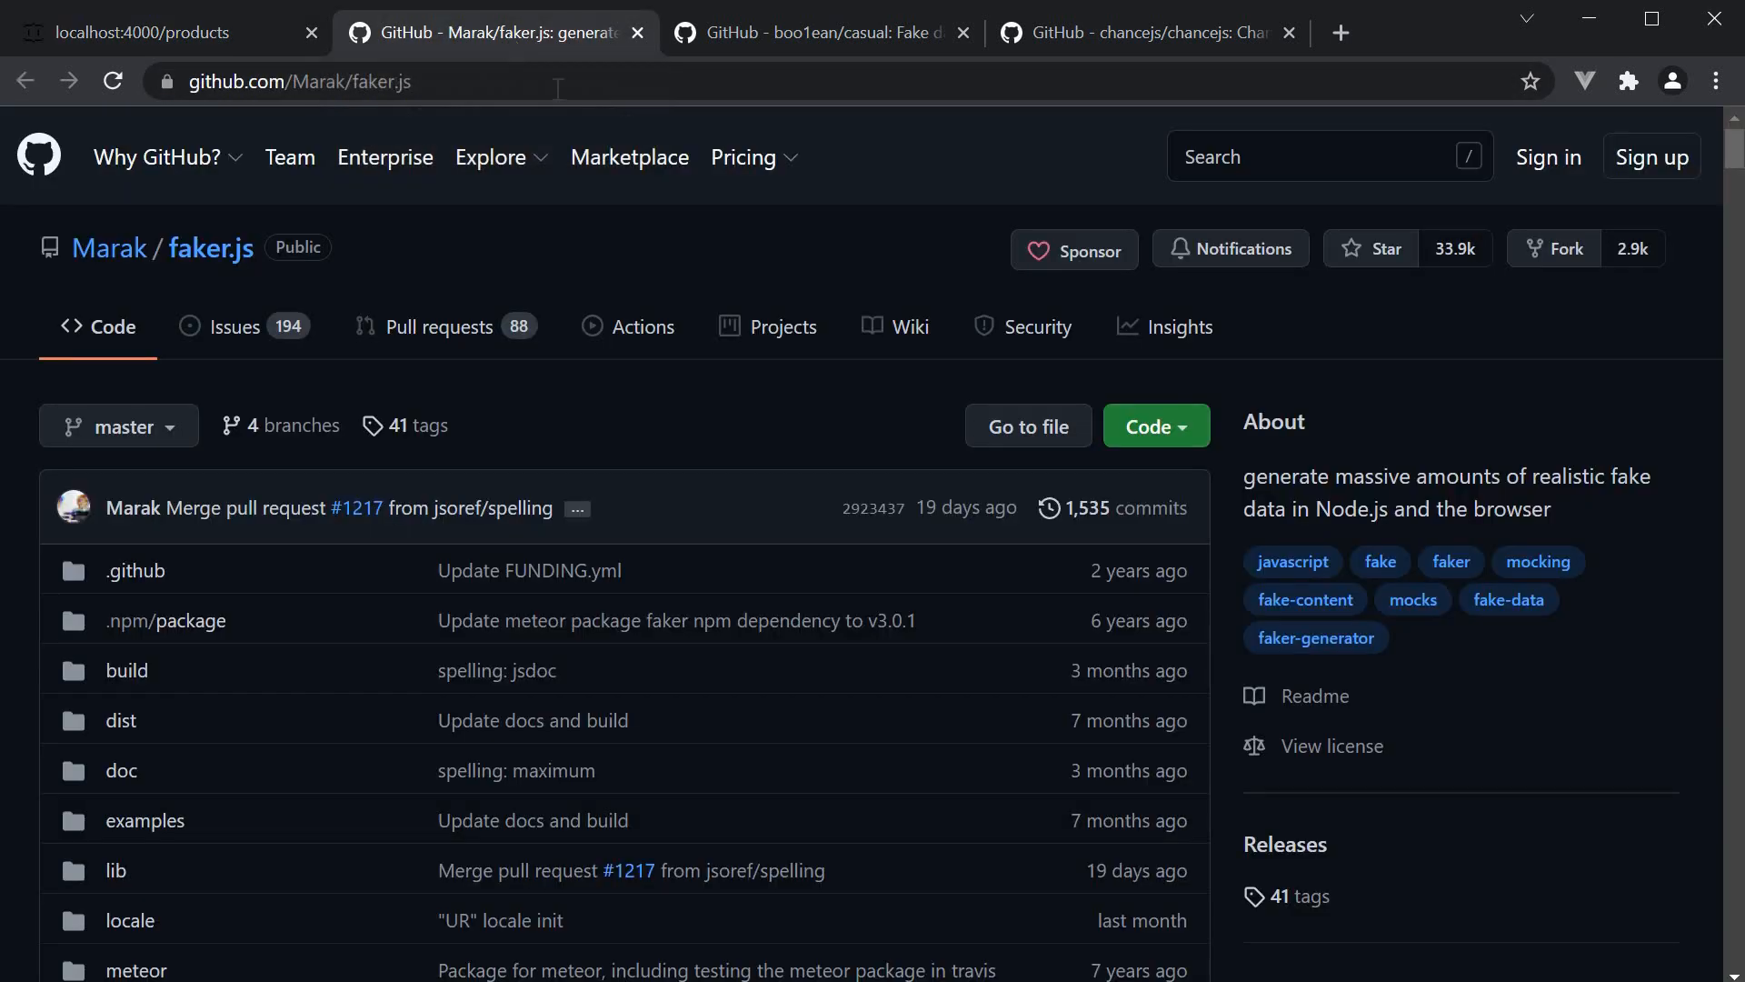
left_click(811, 32)
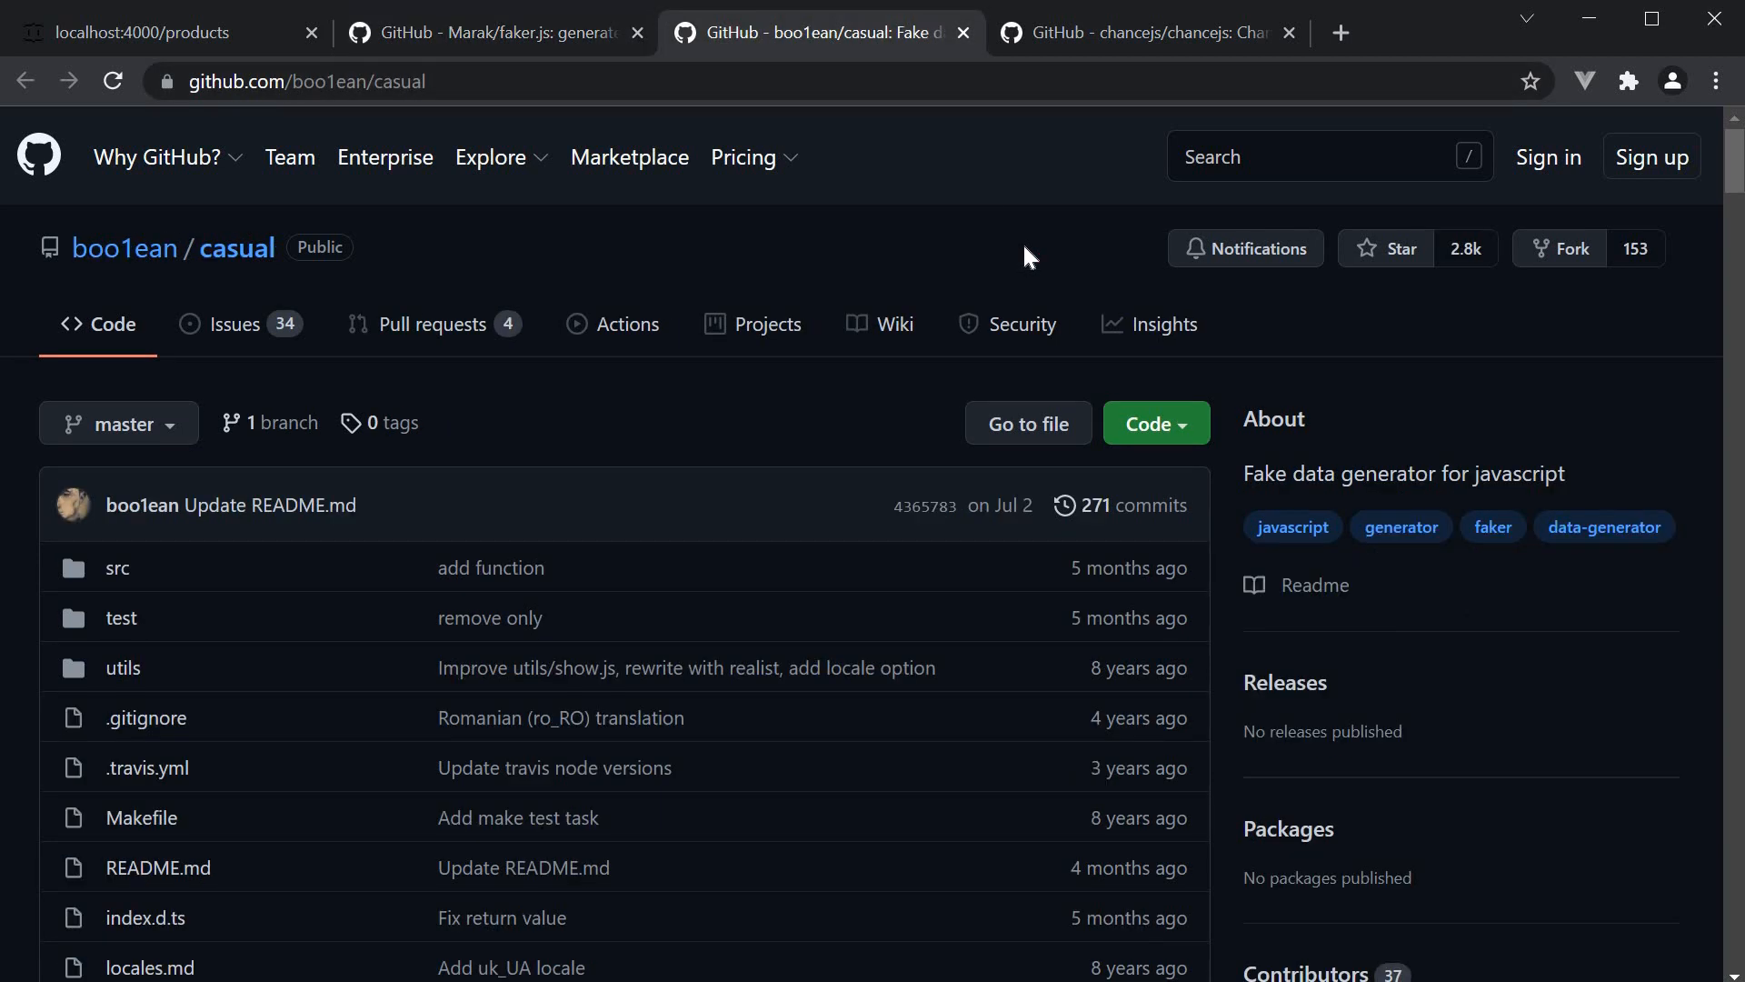
left_click(1144, 32)
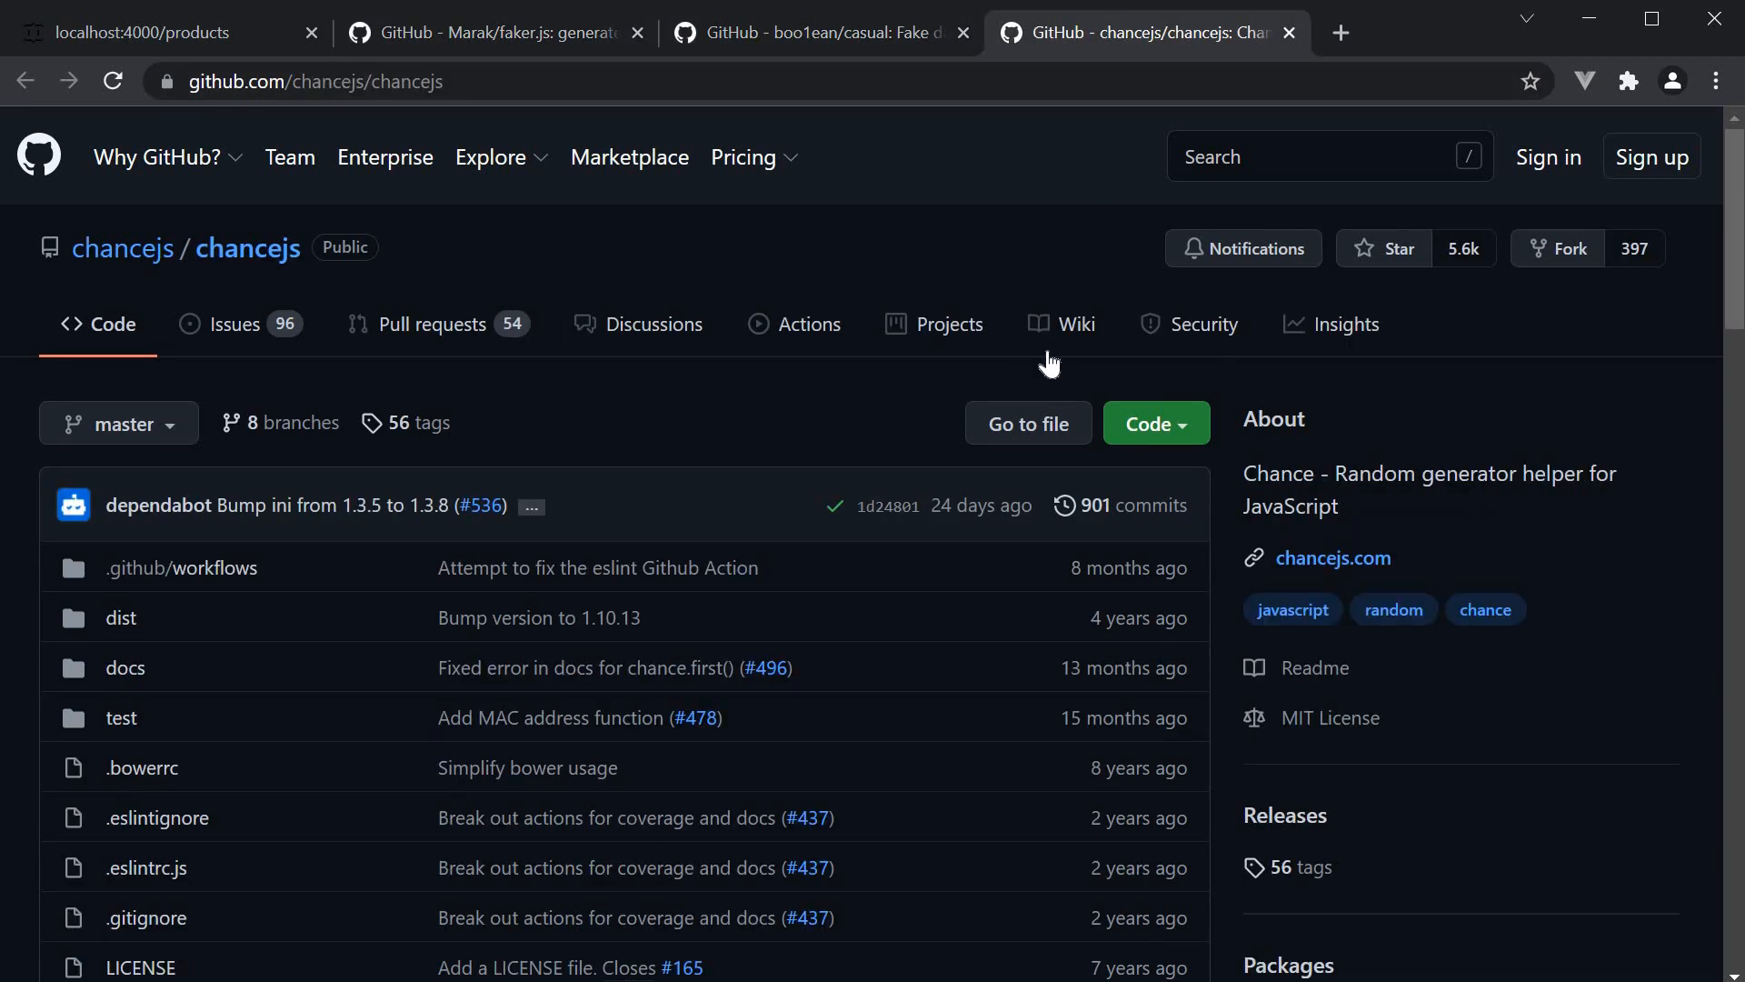
mouse_move(963, 629)
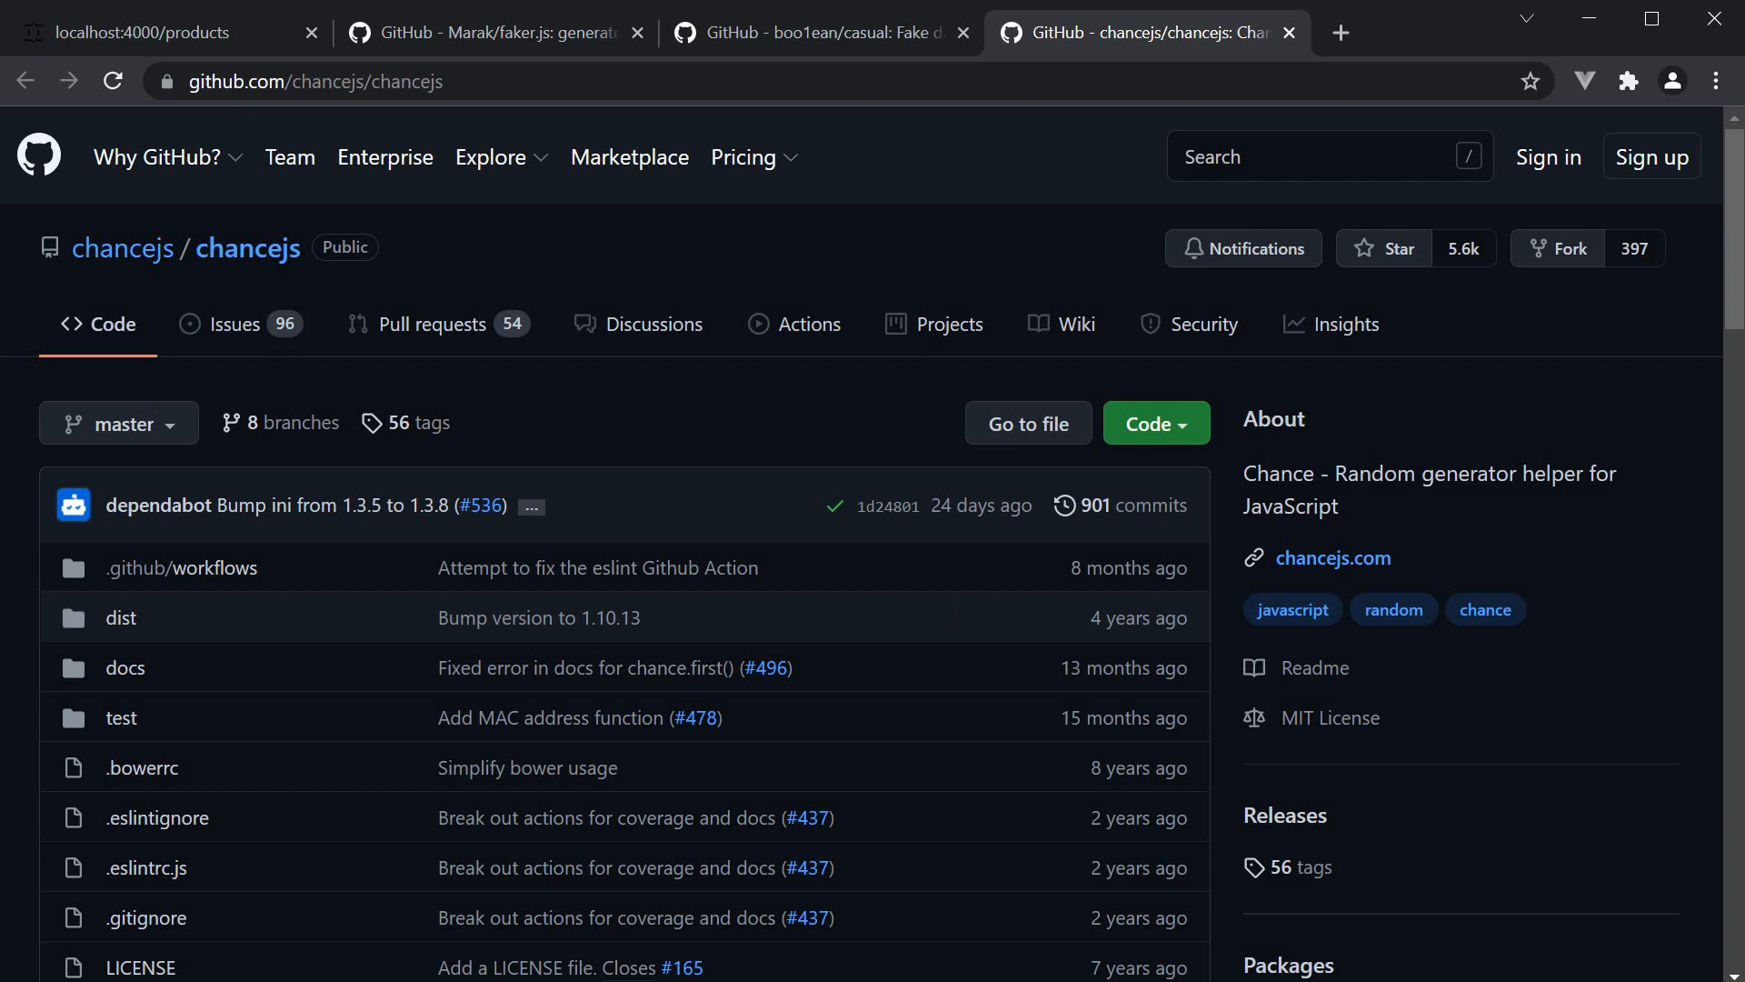
mouse_move(962, 621)
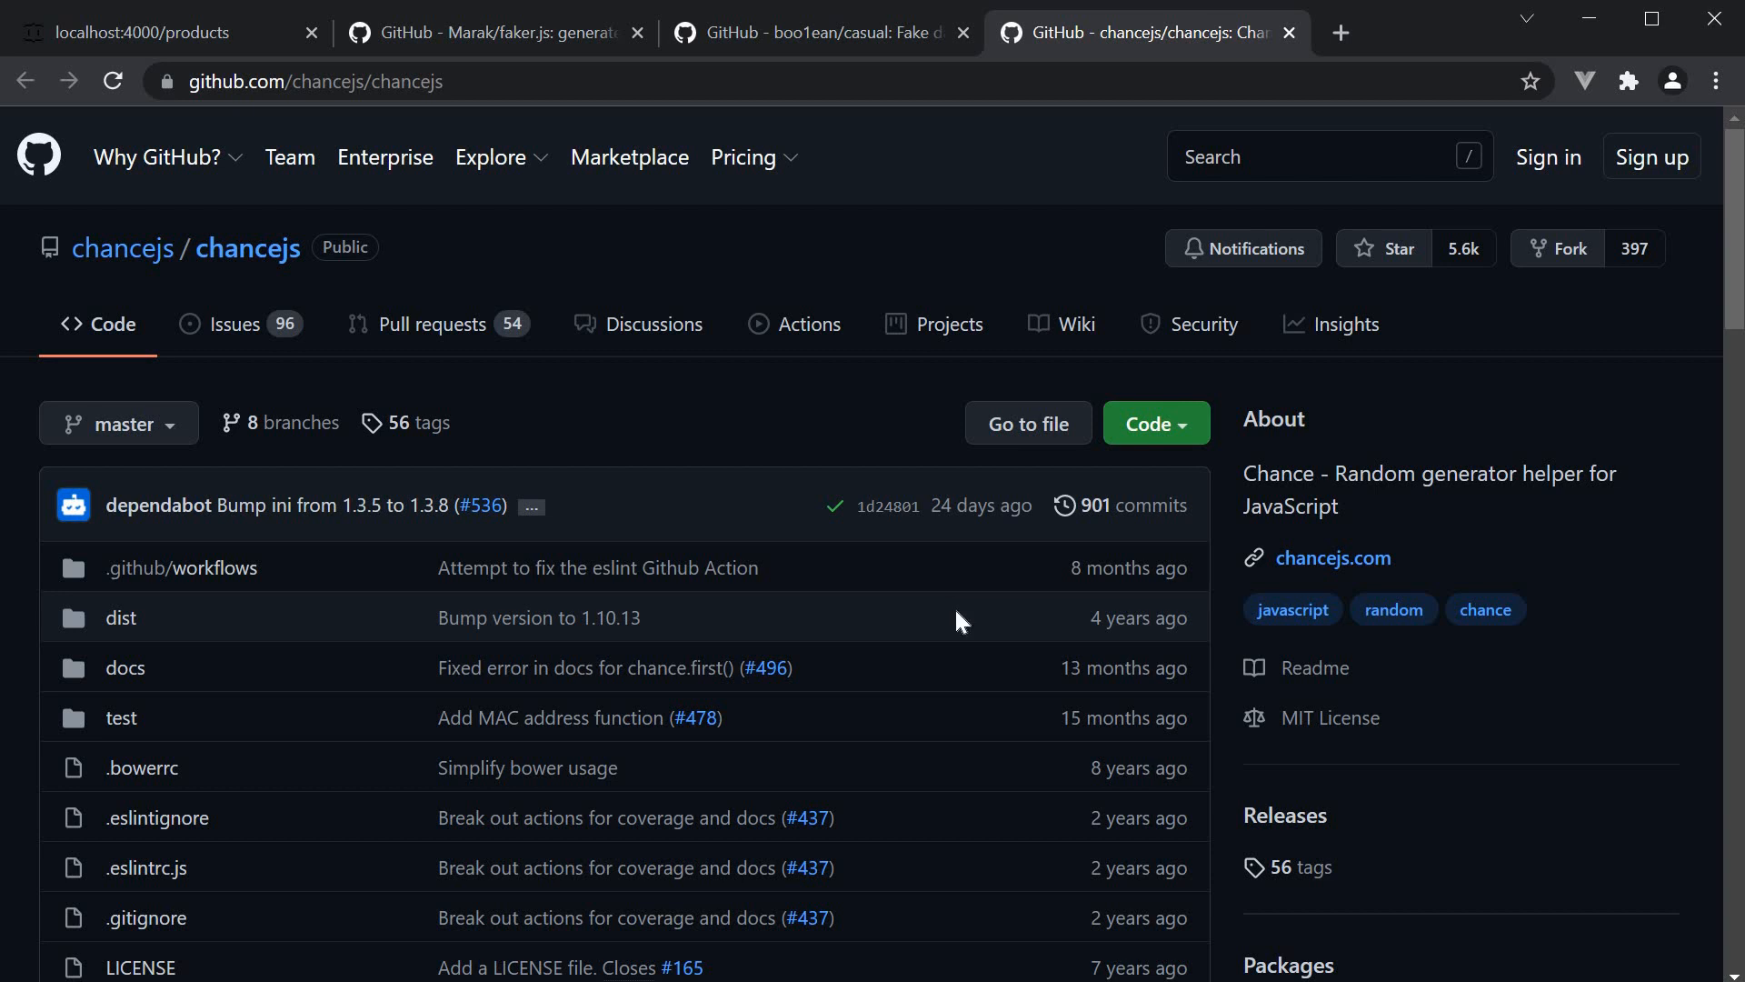